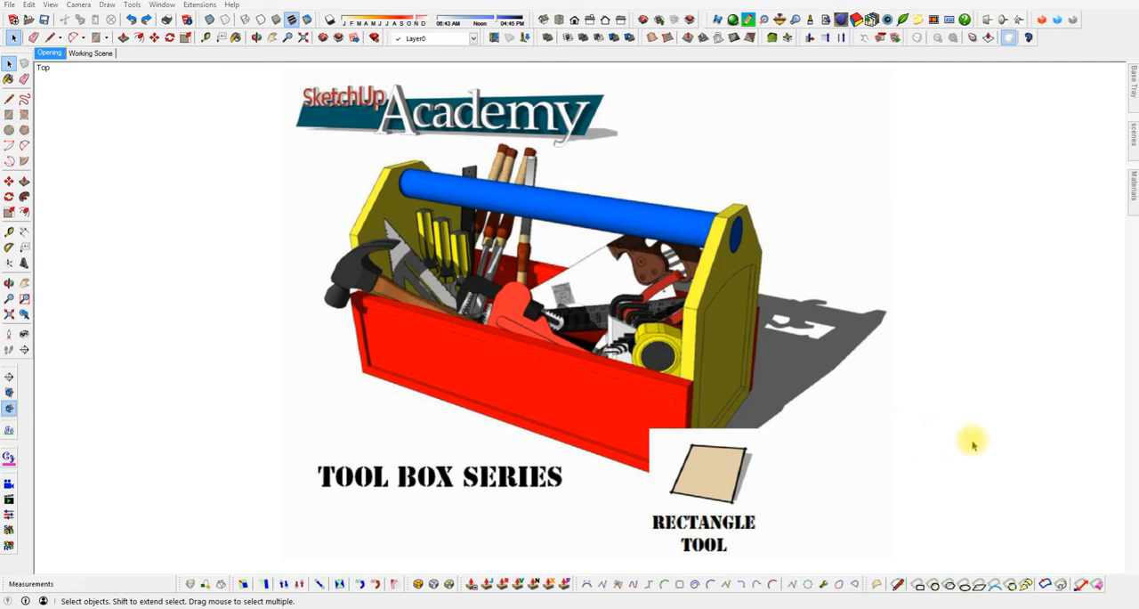
{"action": "mouse_move", "coordinate": [914, 410]}
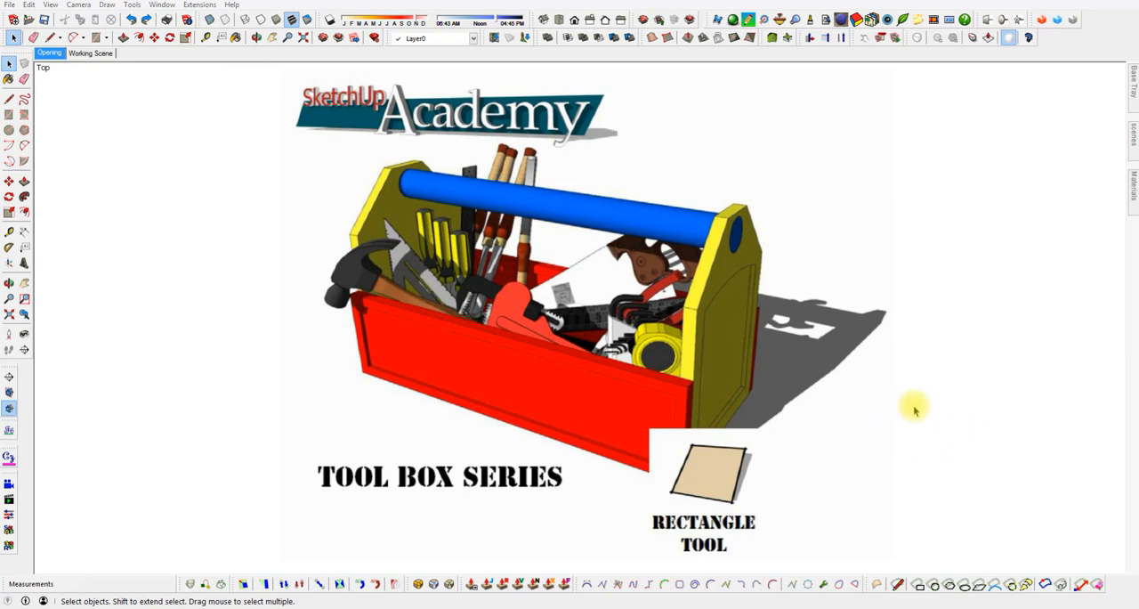
{"action": "mouse_move", "coordinate": [892, 505]}
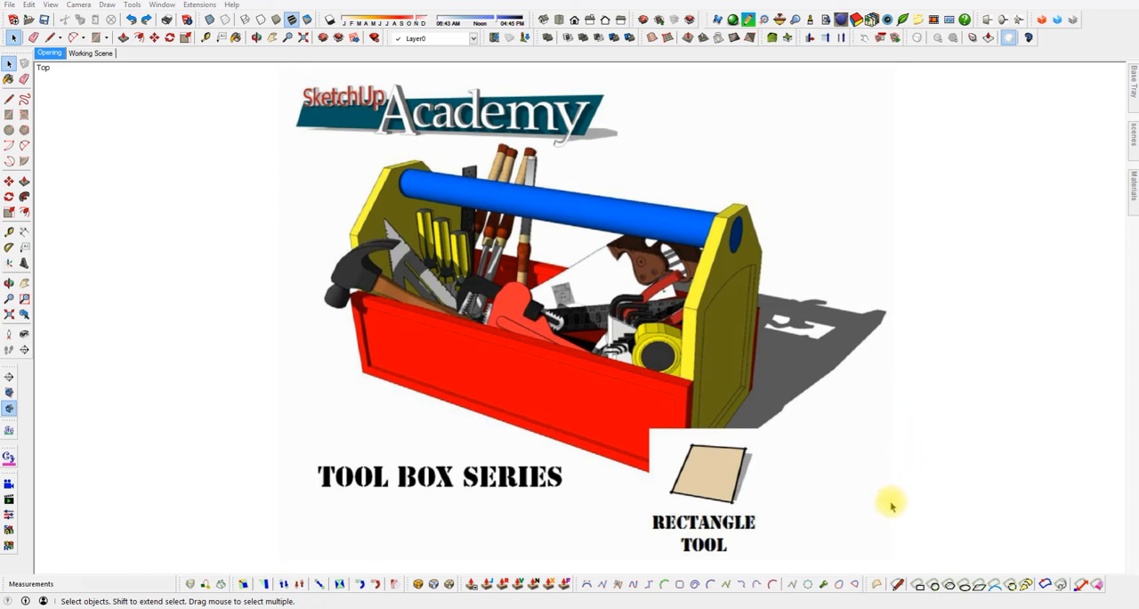
{"action": "mouse_move", "coordinate": [779, 478]}
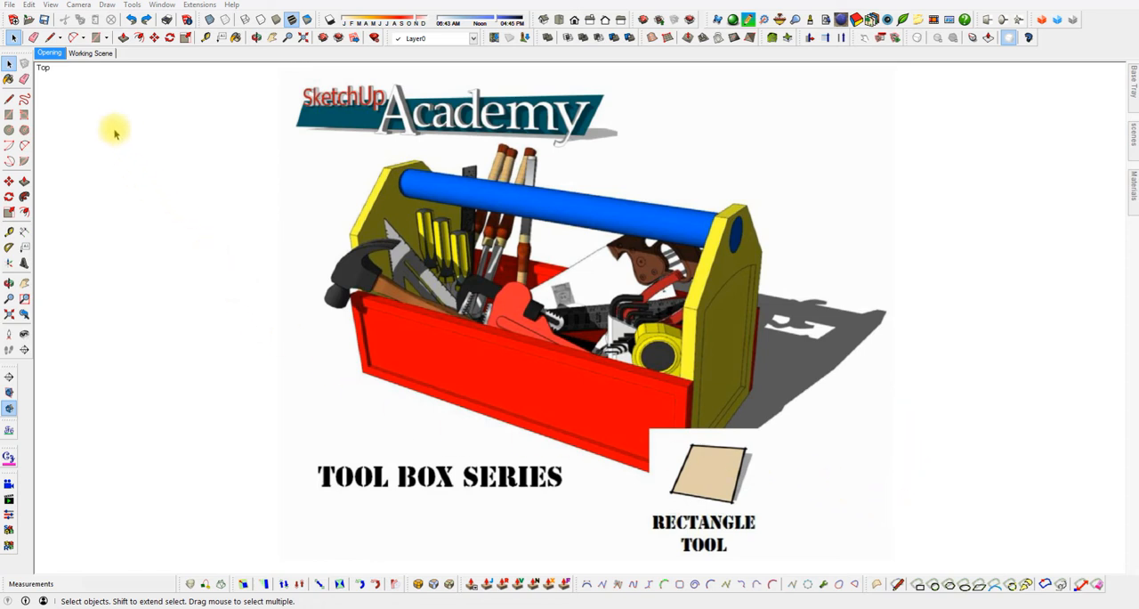
{"action": "mouse_move", "coordinate": [108, 127]}
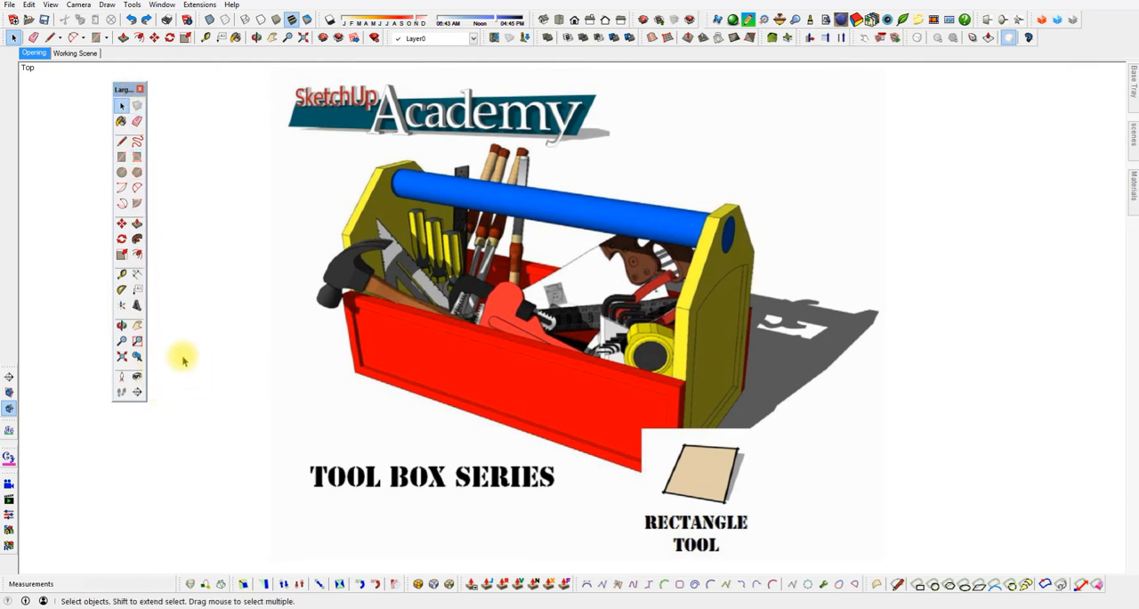
{"action": "mouse_move", "coordinate": [165, 95]}
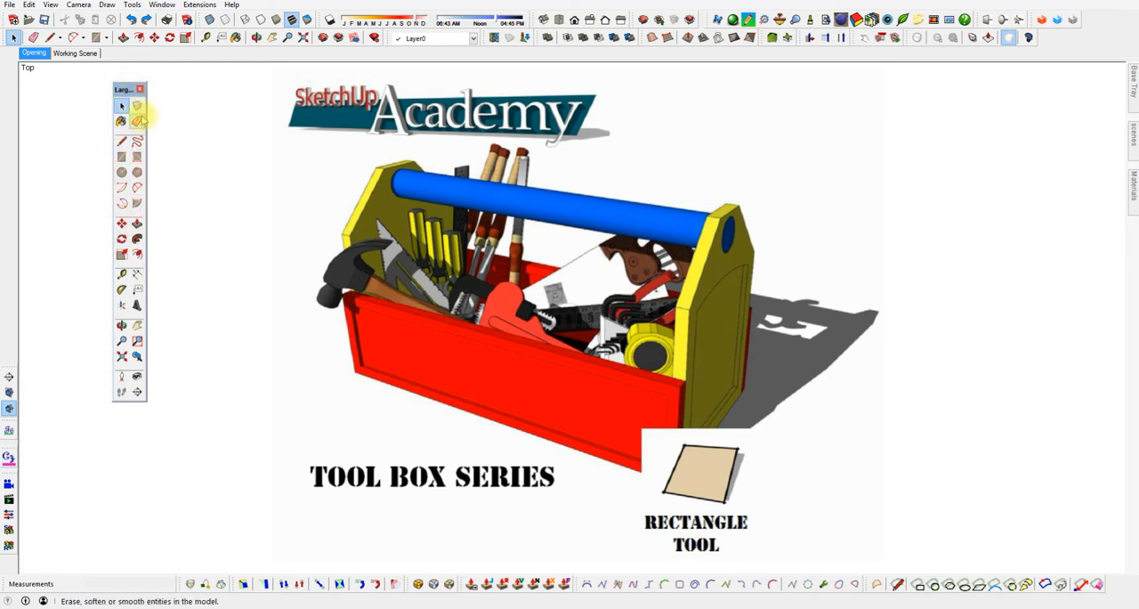
{"action": "mouse_move", "coordinate": [122, 105]}
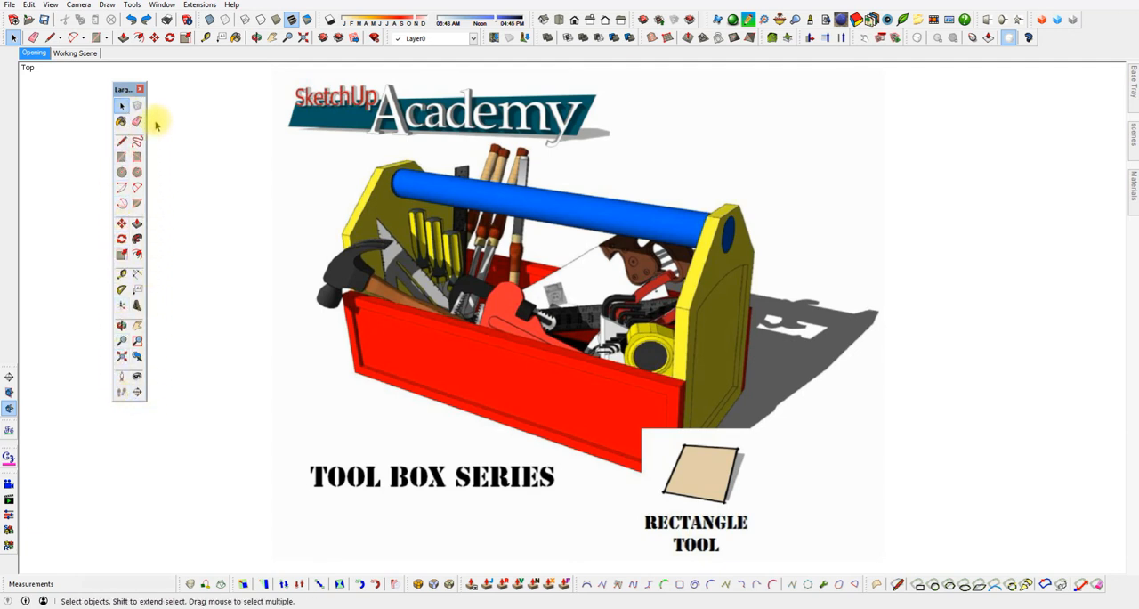
{"action": "mouse_move", "coordinate": [161, 407]}
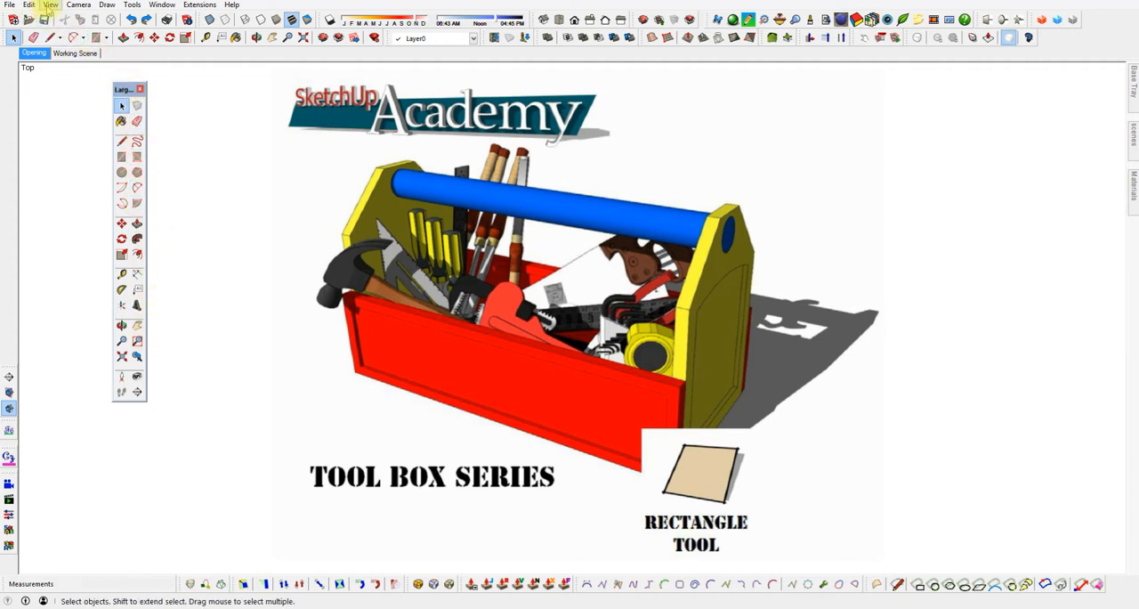
{"action": "left_click", "coordinate": [50, 5]}
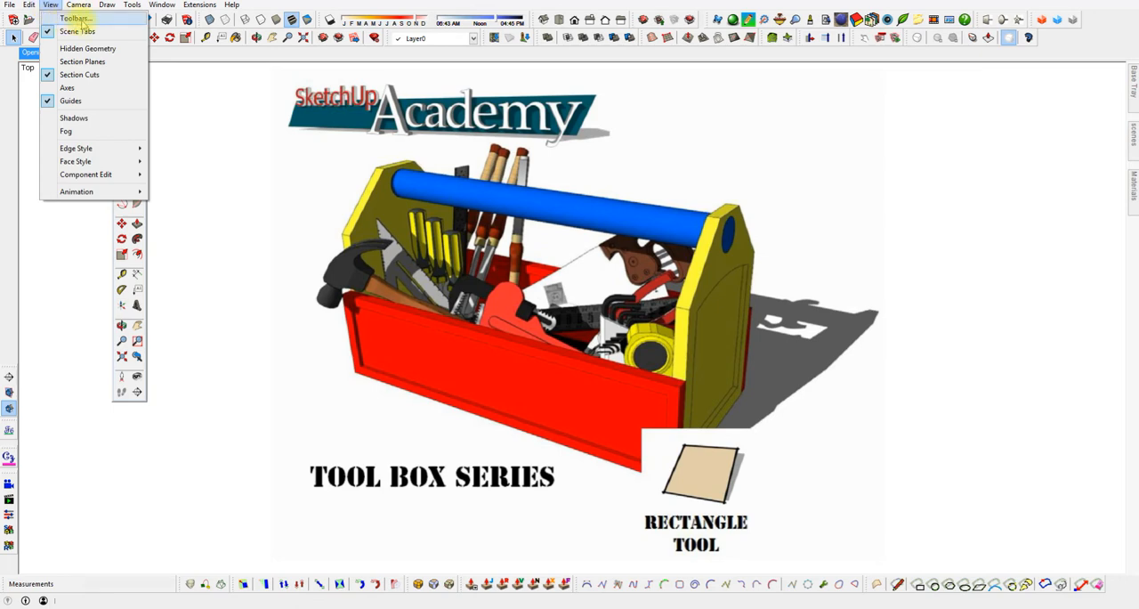
{"action": "left_click", "coordinate": [75, 17]}
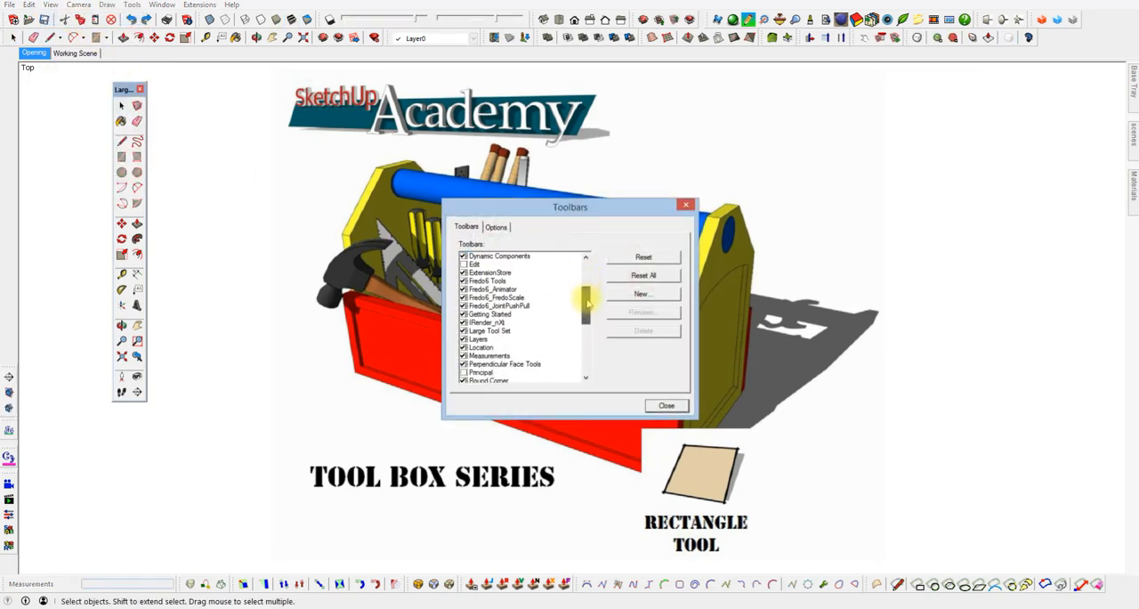
{"action": "left_click", "coordinate": [489, 330]}
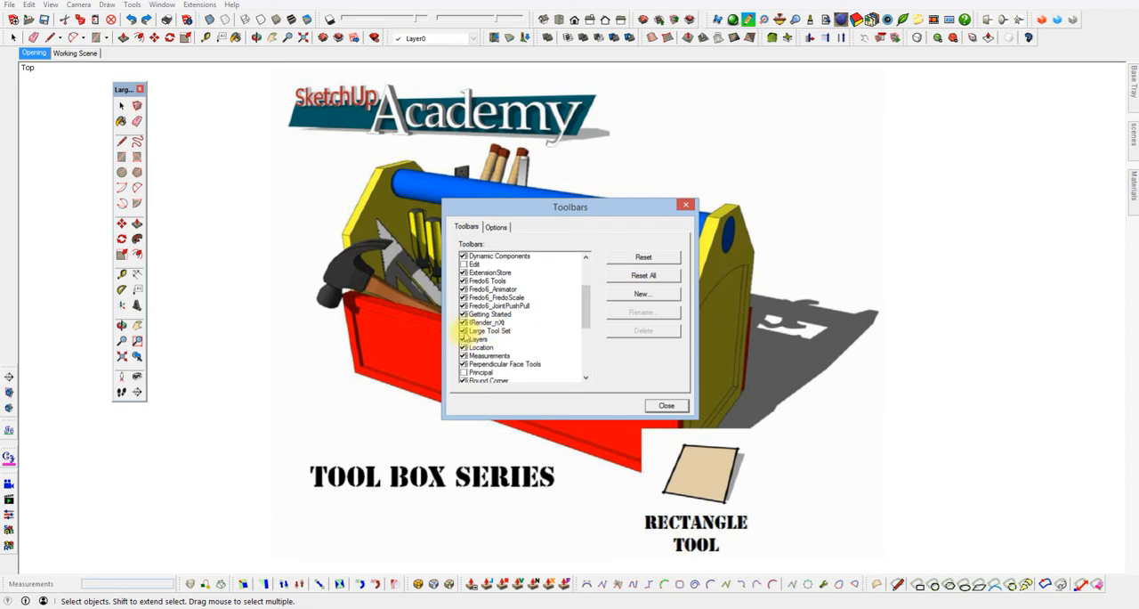
{"action": "left_click", "coordinate": [490, 330]}
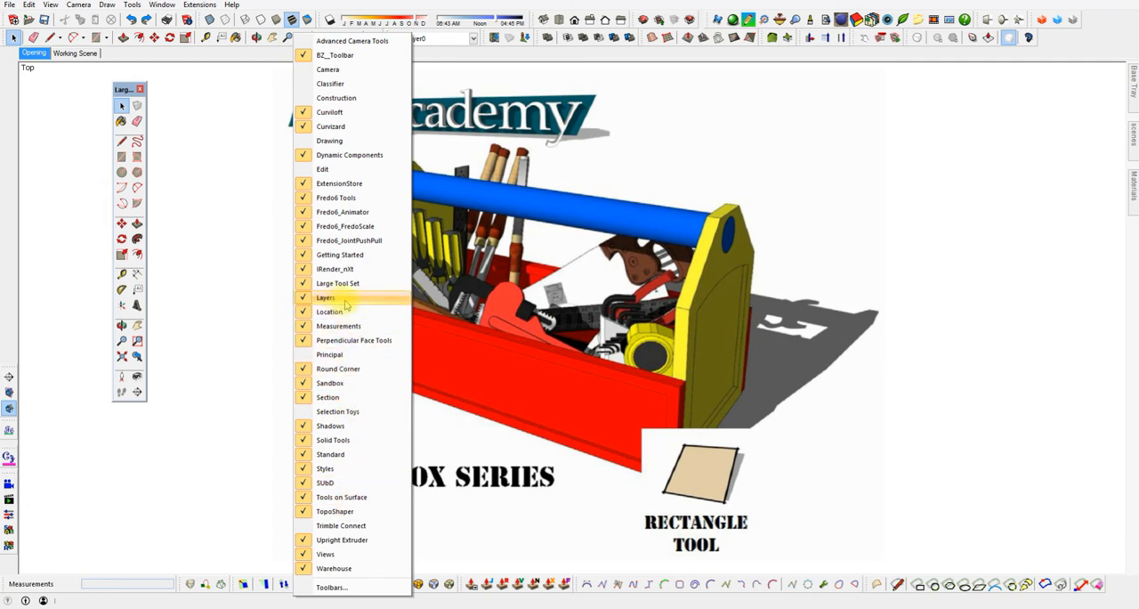
{"action": "mouse_move", "coordinate": [337, 283]}
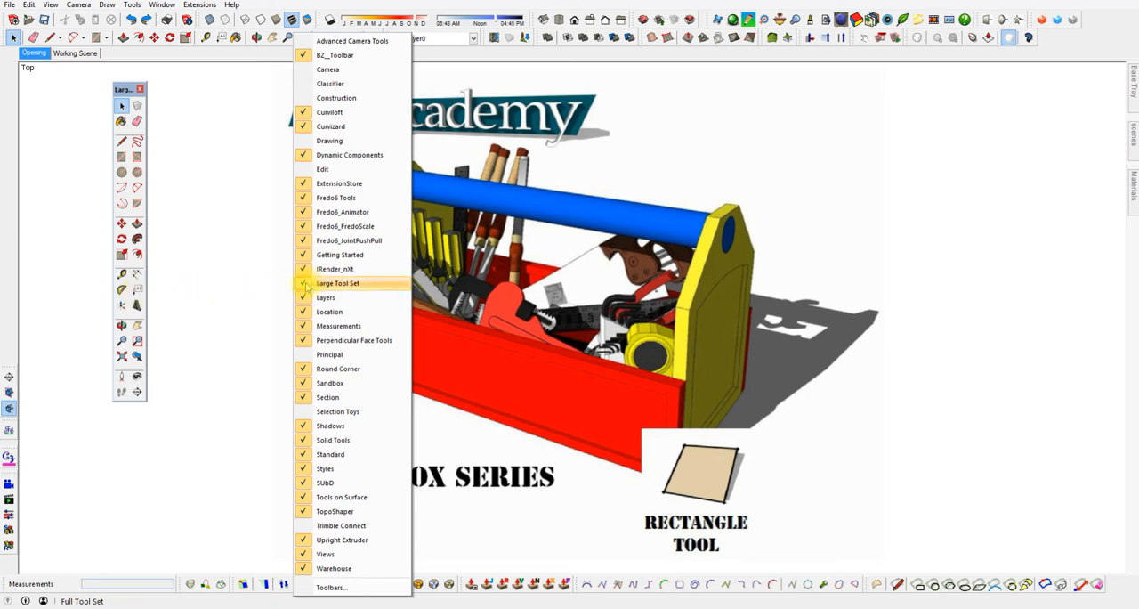
{"action": "mouse_move", "coordinate": [254, 171]}
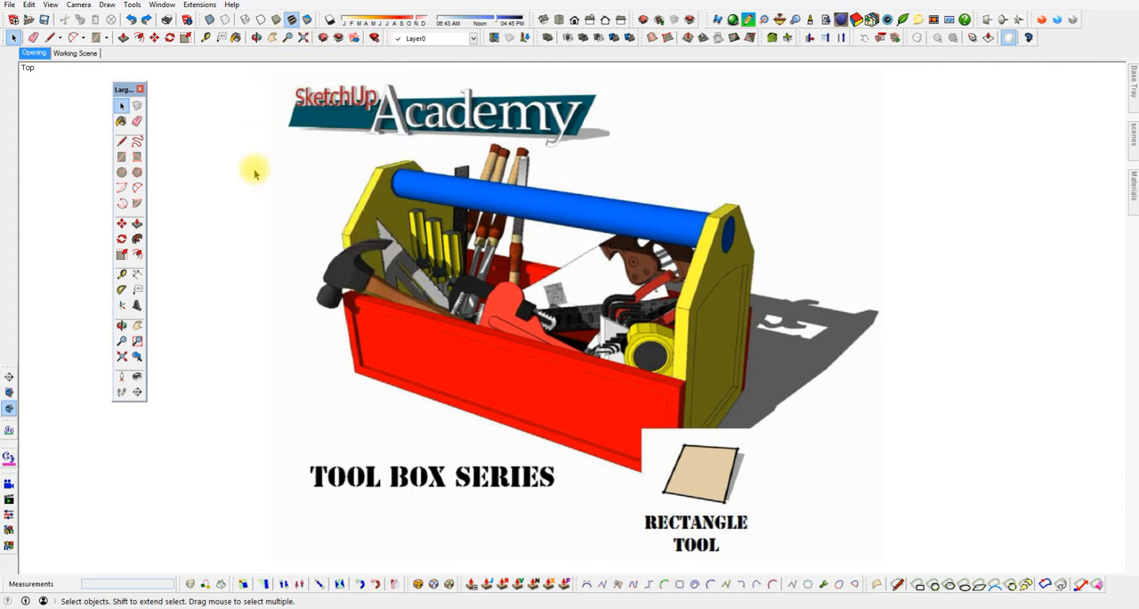
{"action": "left_click", "coordinate": [122, 224]}
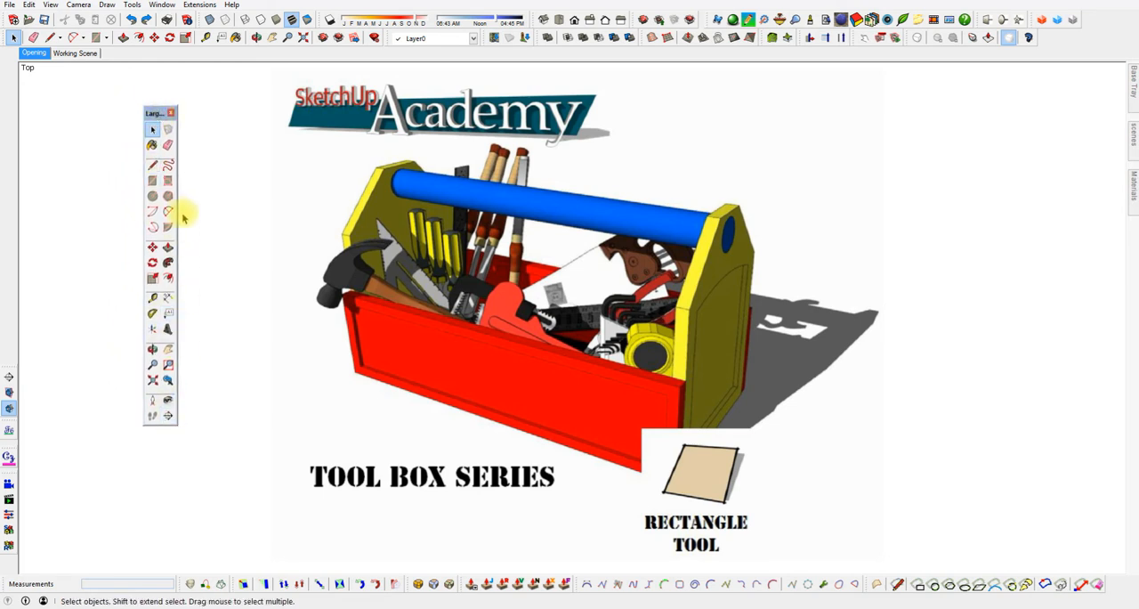
{"action": "mouse_move", "coordinate": [276, 368]}
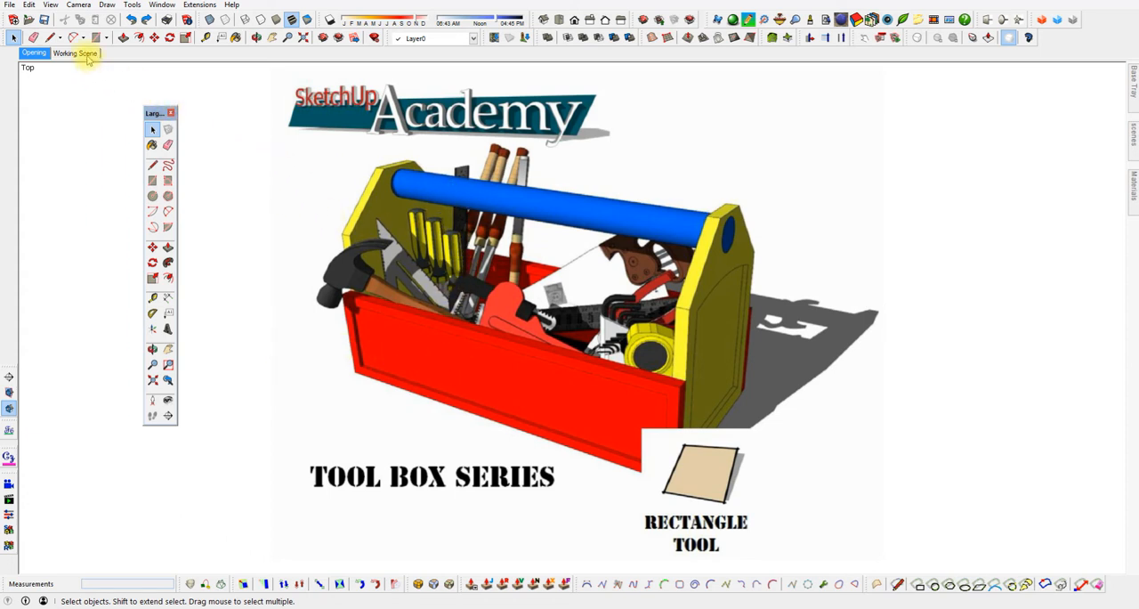
Switch to the empty Working Scene and activate the Rectangle tool.
{"action": "left_click", "coordinate": [76, 53]}
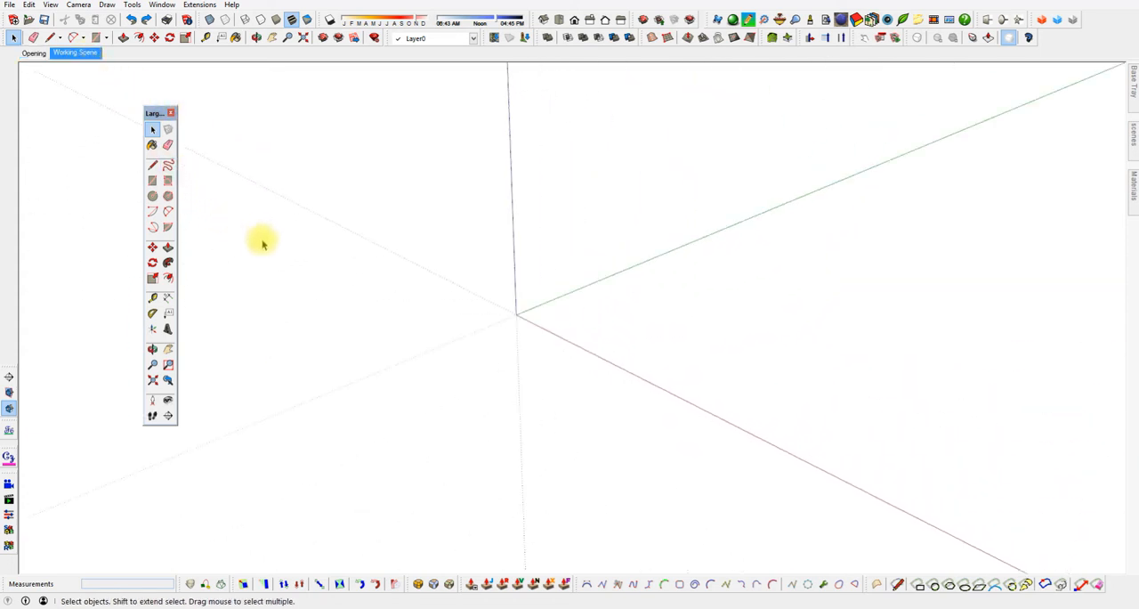
{"action": "mouse_move", "coordinate": [187, 141]}
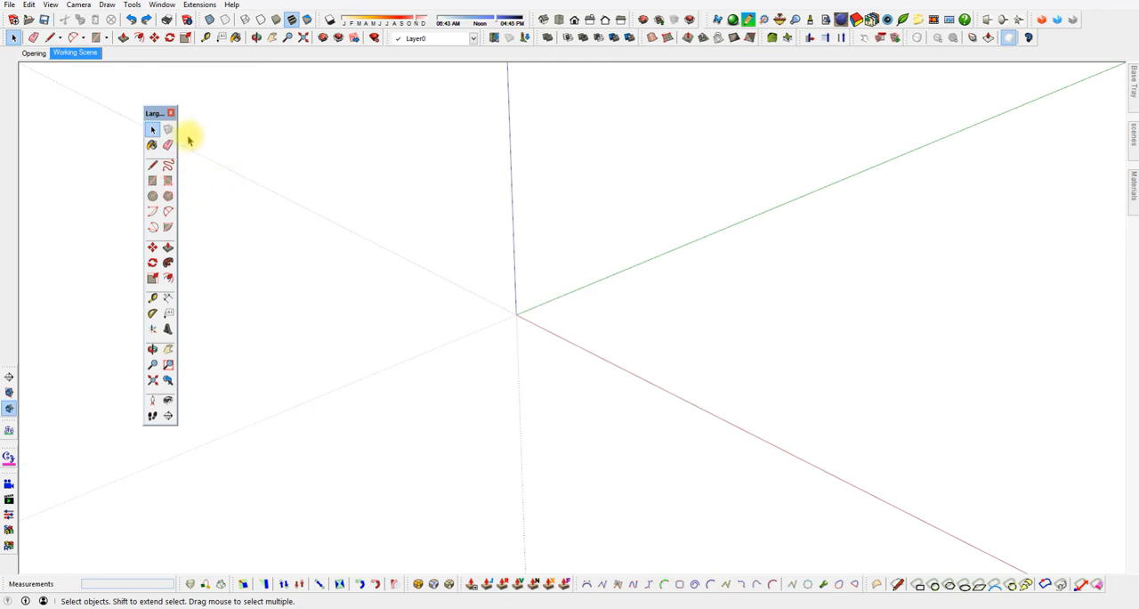
{"action": "mouse_move", "coordinate": [152, 180]}
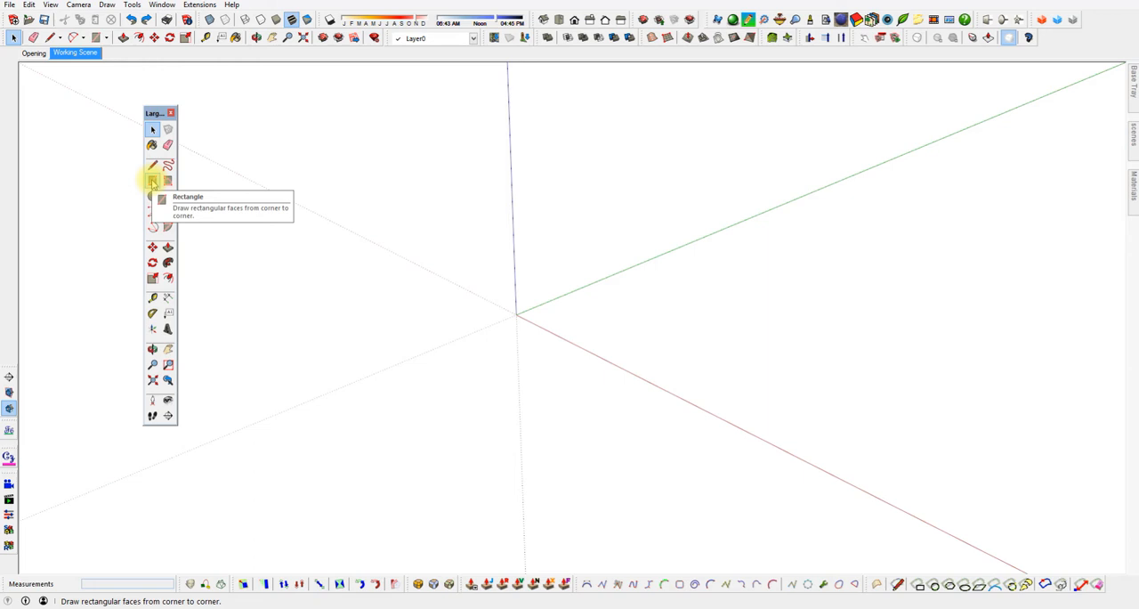
{"action": "mouse_move", "coordinate": [152, 165]}
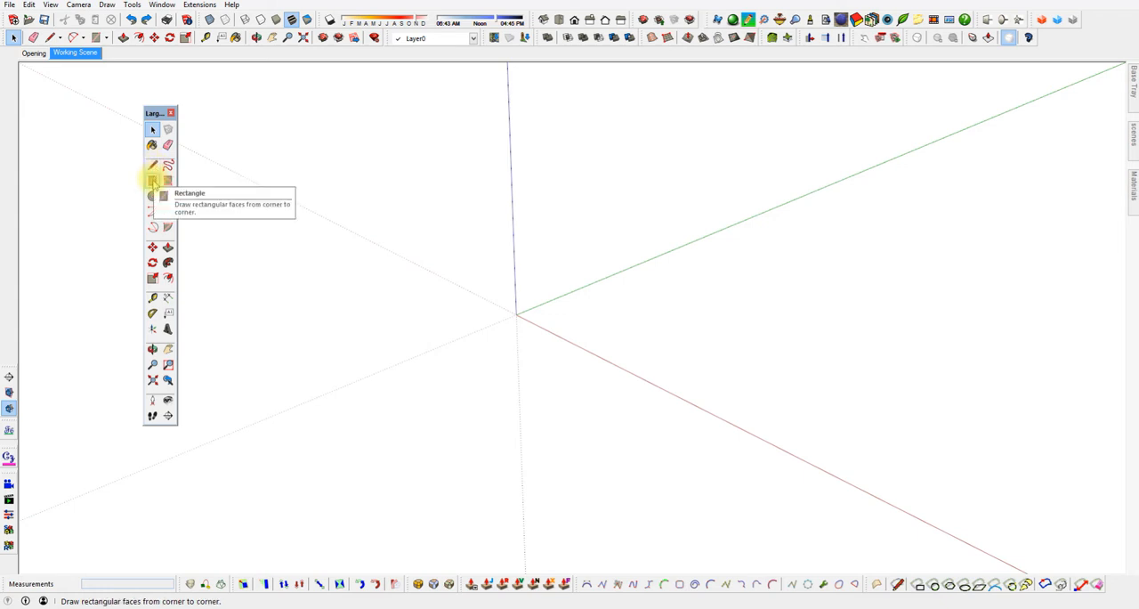
{"action": "left_click", "coordinate": [152, 181]}
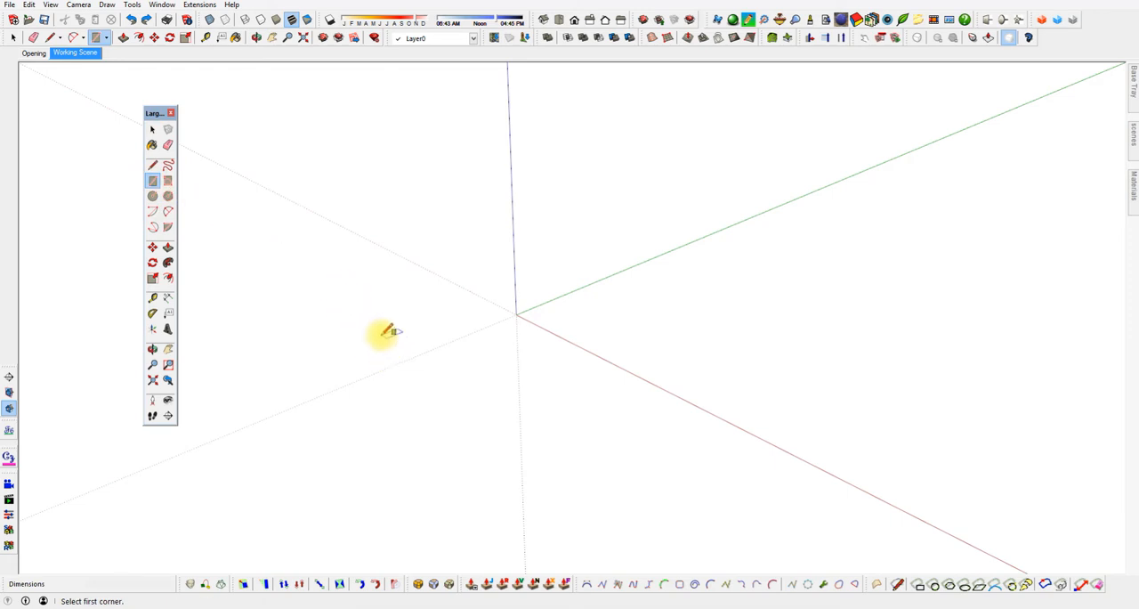
{"action": "mouse_move", "coordinate": [395, 342]}
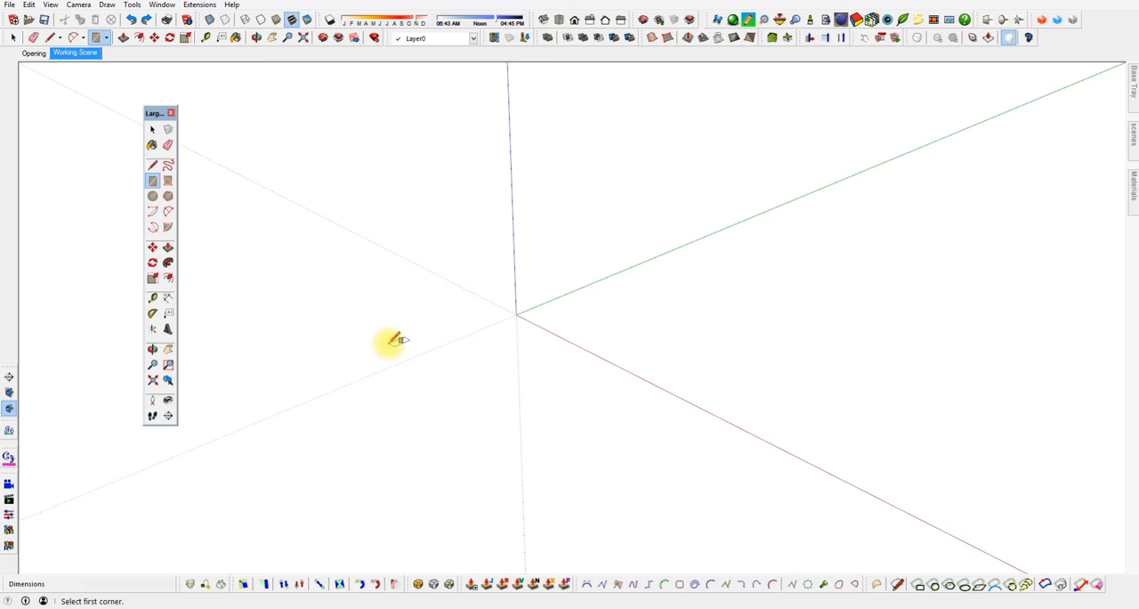
Draw a flat rectangle on the ground plane spanning across the axes origin.
{"action": "left_click", "coordinate": [521, 315]}
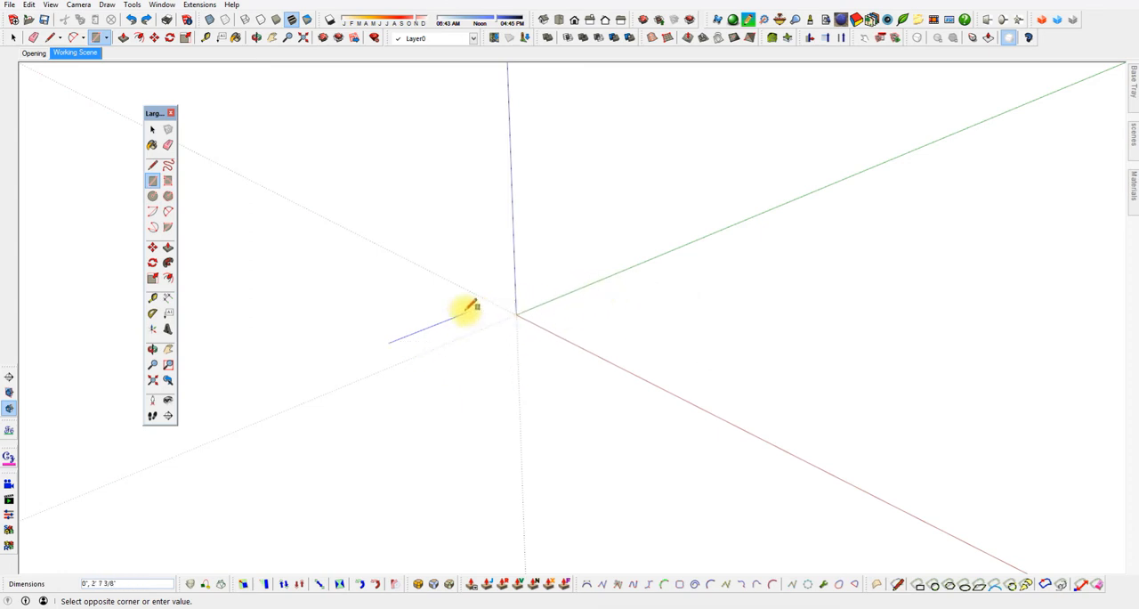
{"action": "left_click_drag", "start_coordinate": [462, 307], "coordinate": [756, 266]}
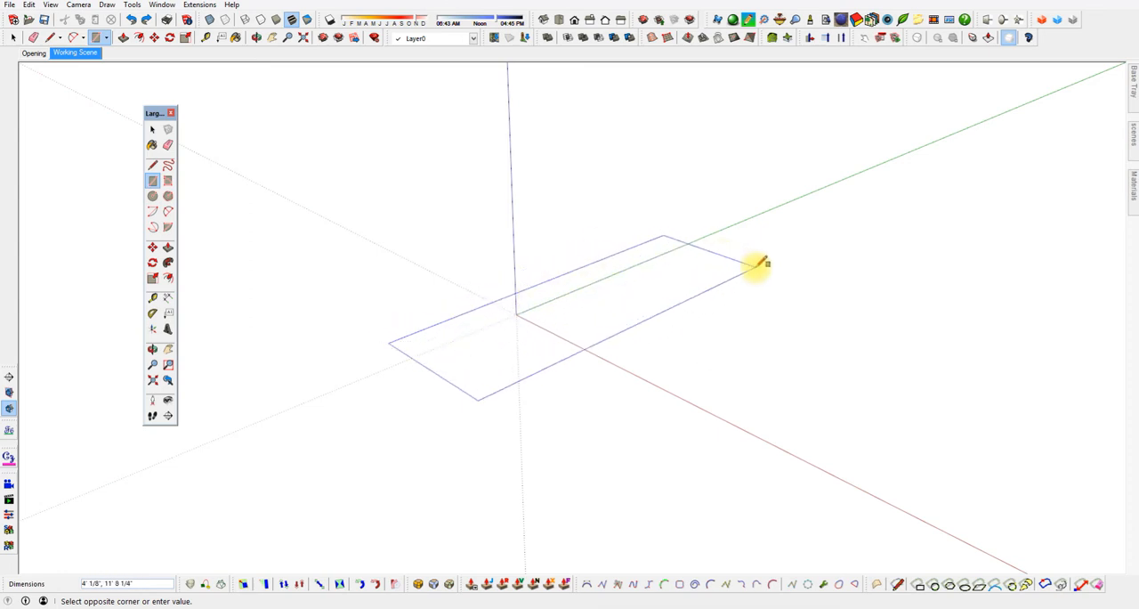
{"action": "mouse_move", "coordinate": [720, 293]}
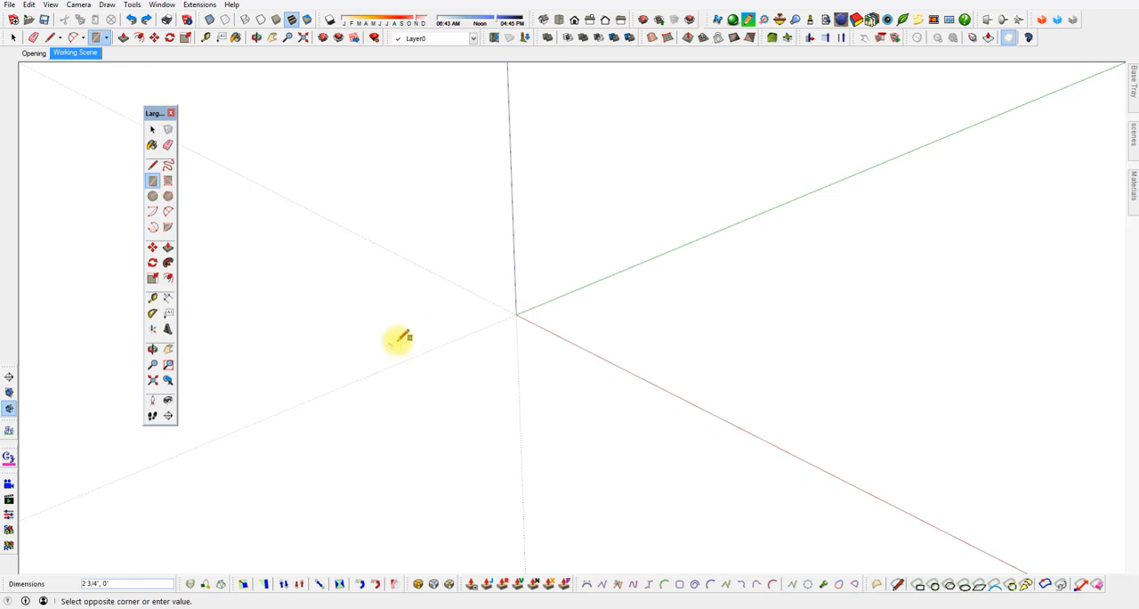
{"action": "left_click_drag", "start_coordinate": [396, 340], "coordinate": [748, 283]}
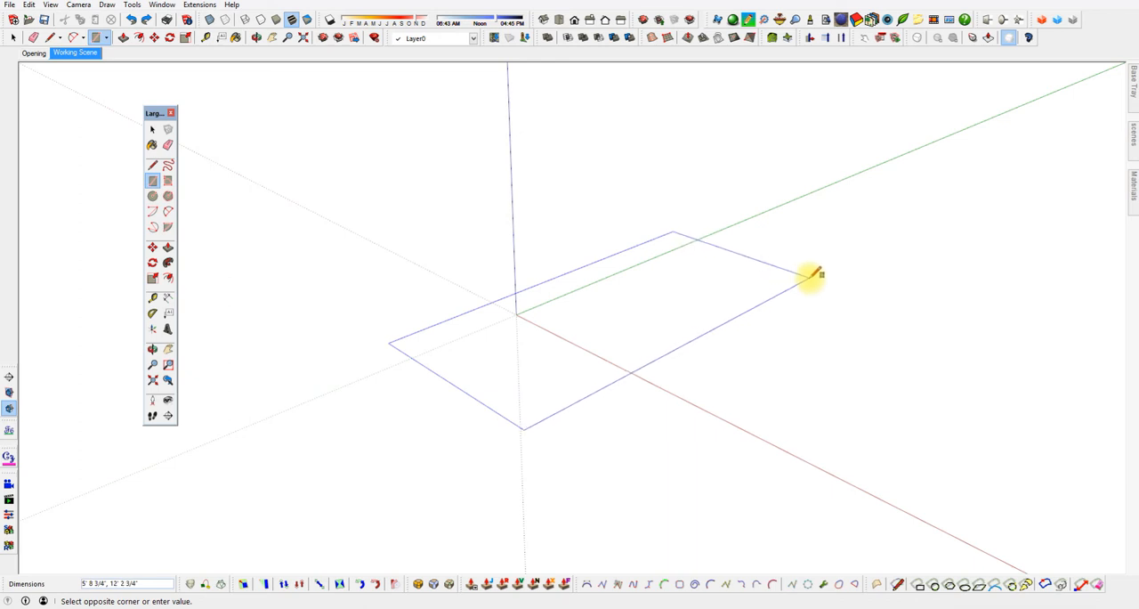
{"action": "left_click", "coordinate": [810, 276]}
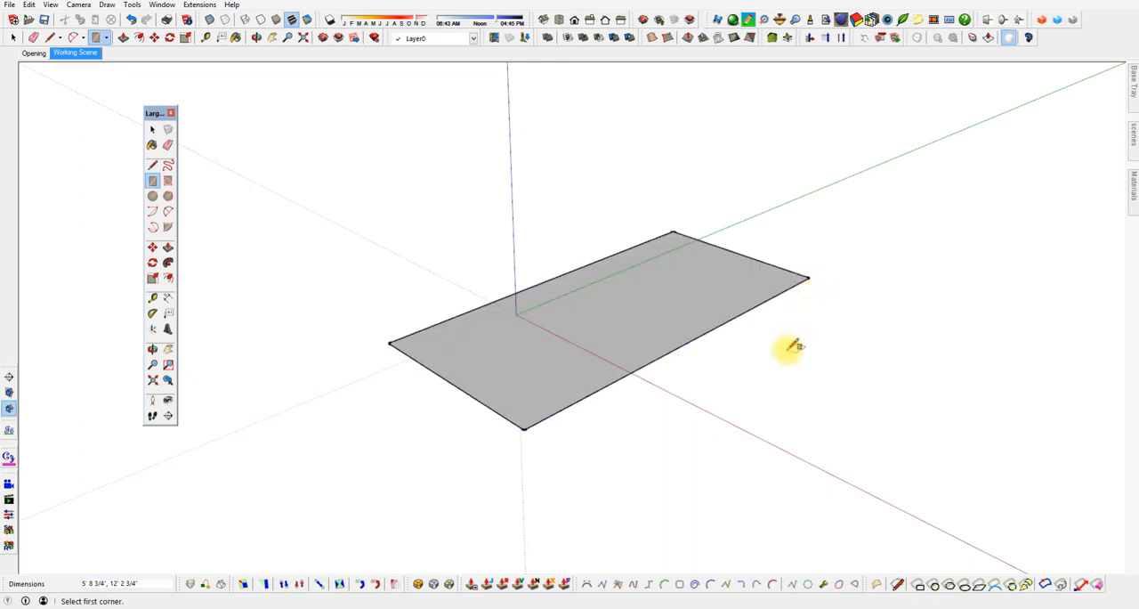
{"action": "mouse_move", "coordinate": [753, 383]}
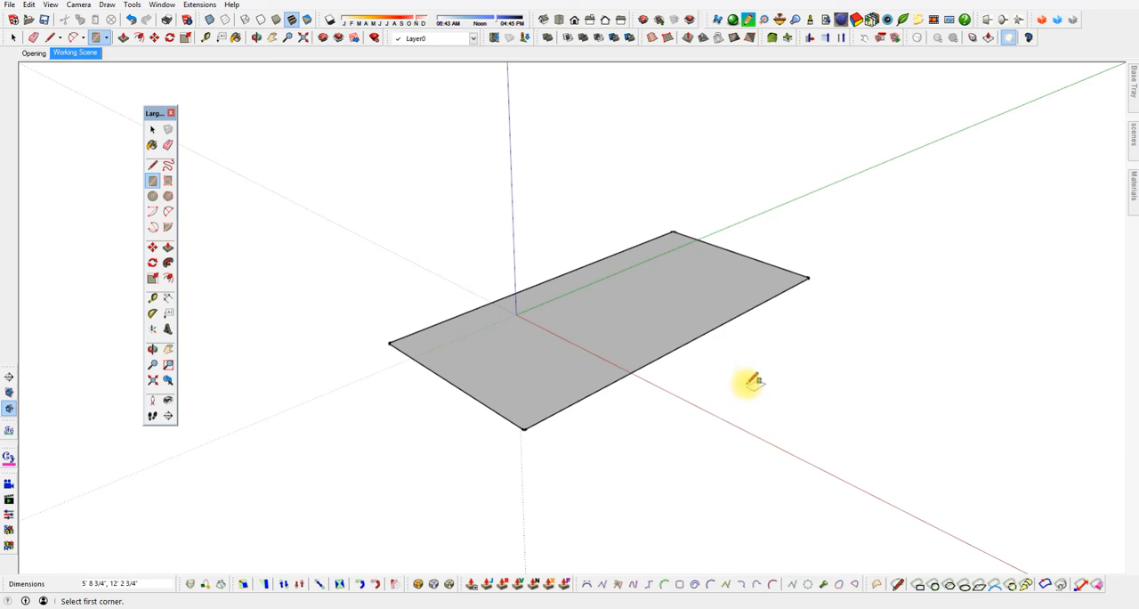
{"action": "mouse_move", "coordinate": [694, 370]}
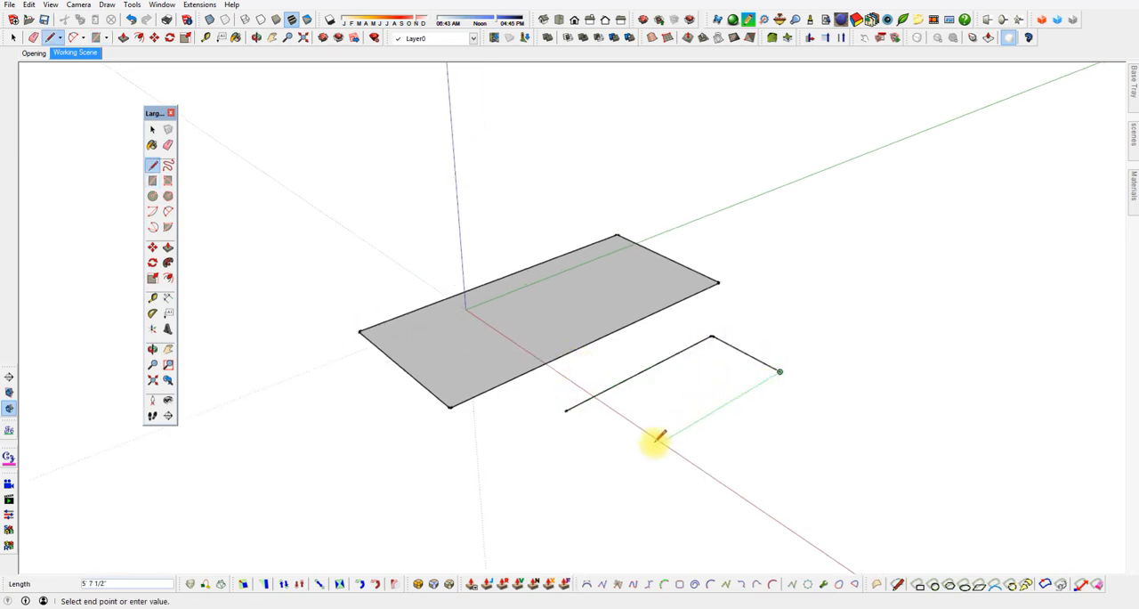
Close a traced outline into a second face, undo it, and return to the Rectangle tool.
{"action": "left_click", "coordinate": [663, 440]}
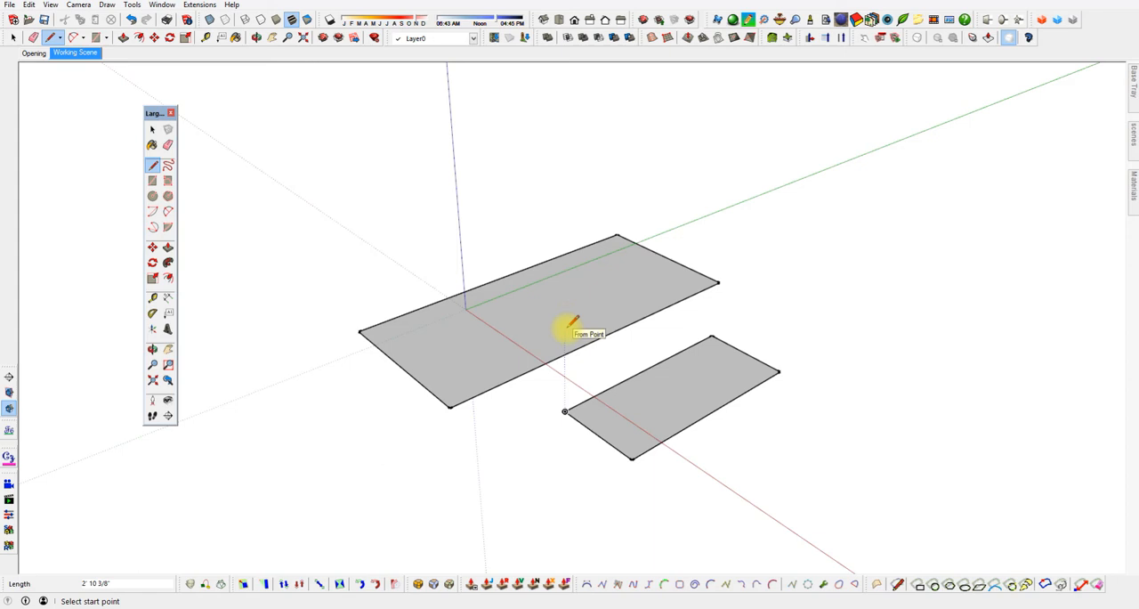
{"action": "key", "text": "ctrl+z"}
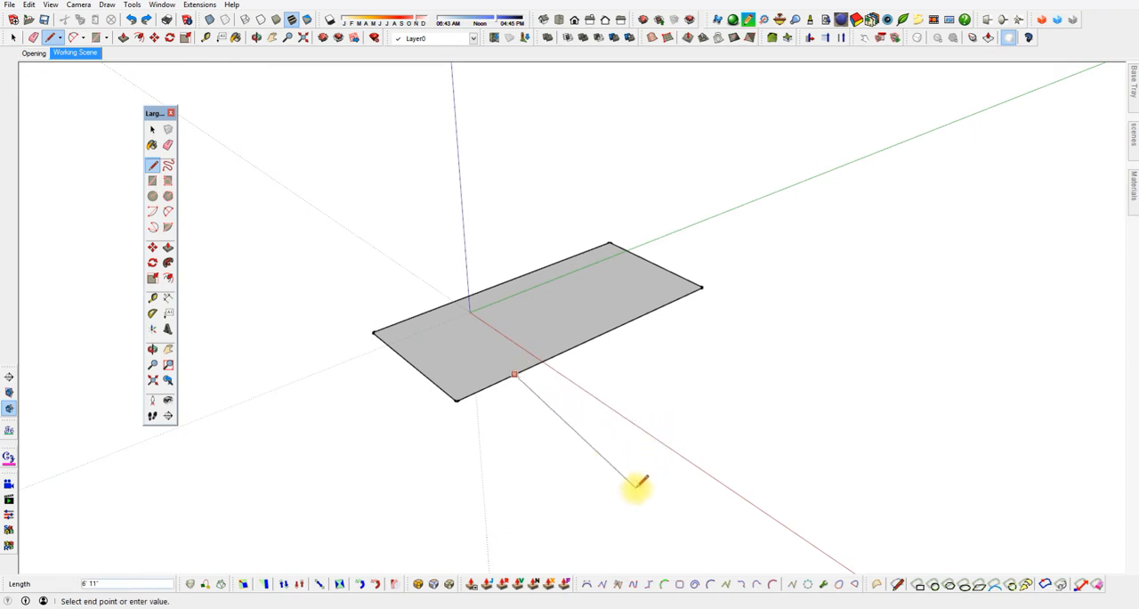
{"action": "left_click", "coordinate": [151, 181]}
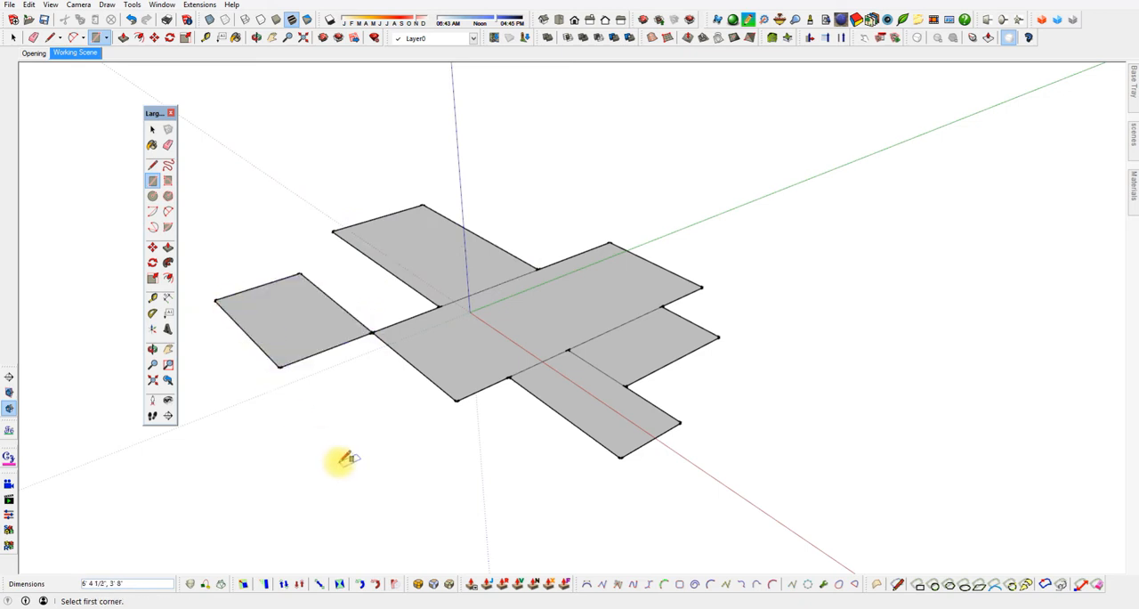
{"action": "mouse_move", "coordinate": [612, 234]}
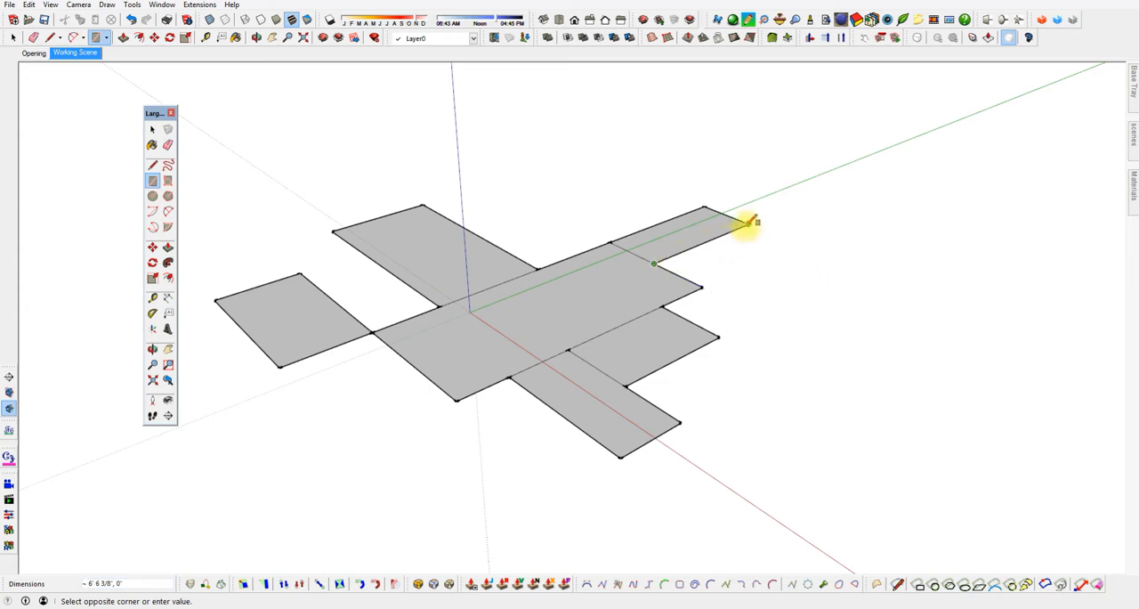
{"action": "mouse_move", "coordinate": [867, 267]}
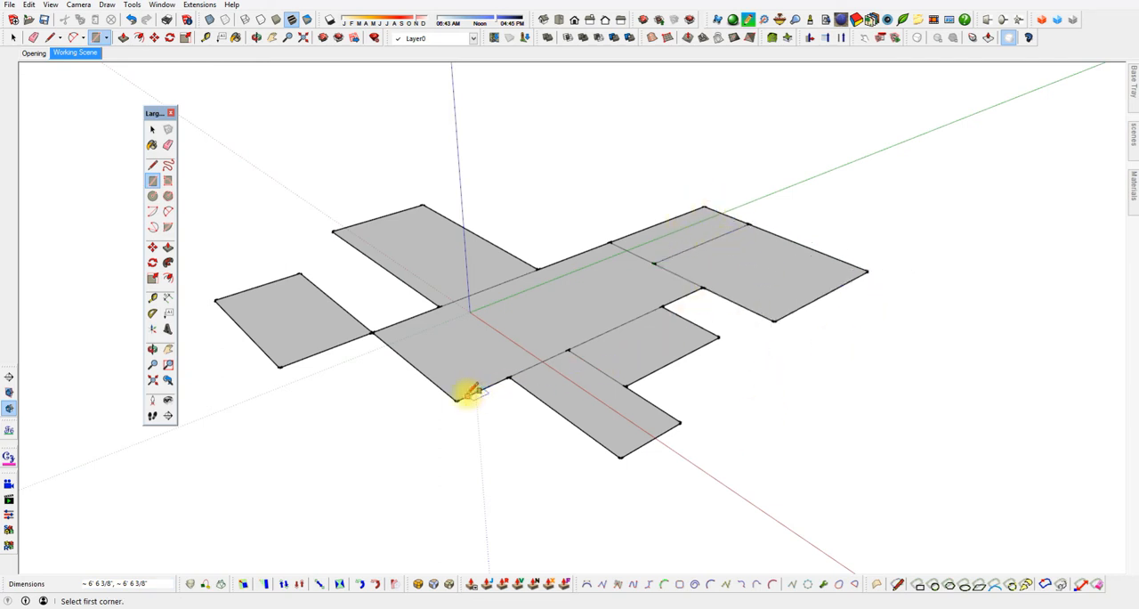
Start rectangles at the central room's front corner and at the front-left room position.
{"action": "left_click", "coordinate": [472, 394]}
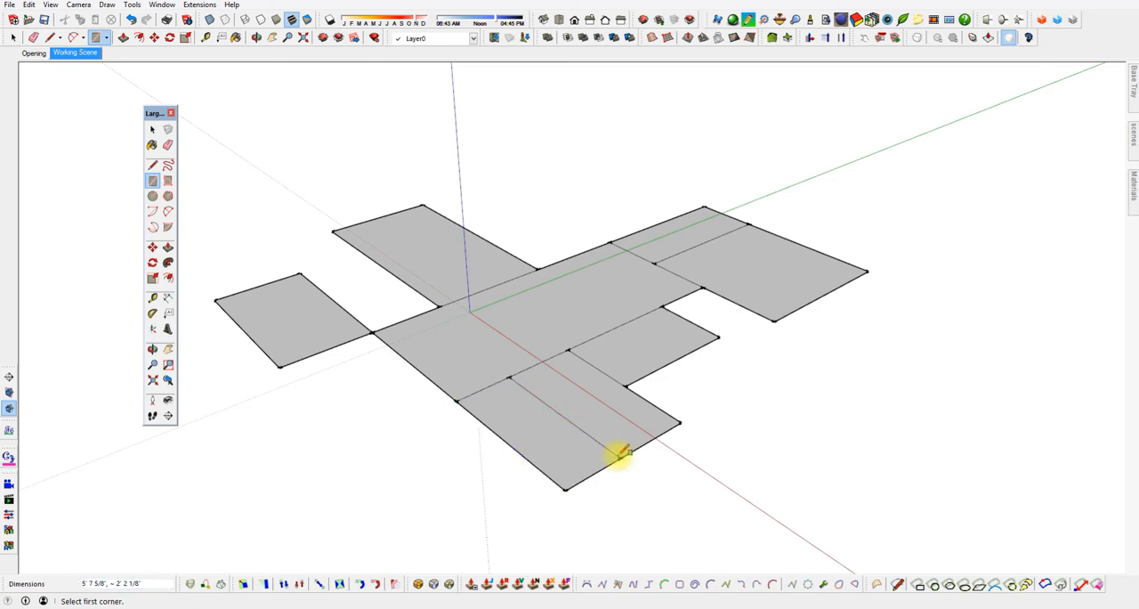
{"action": "left_click", "coordinate": [623, 454]}
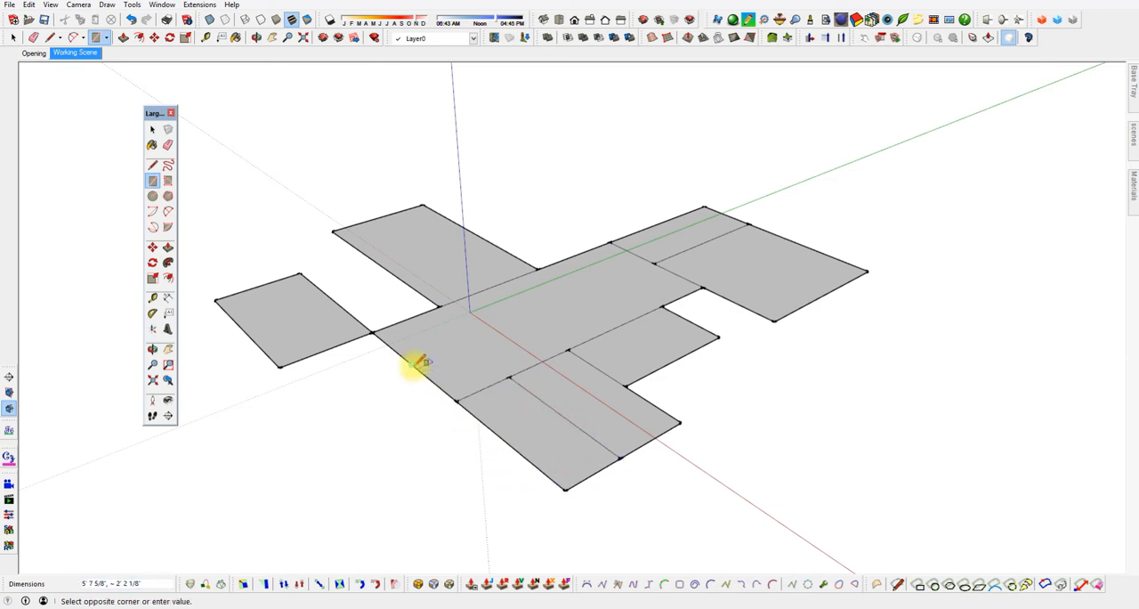
{"action": "mouse_move", "coordinate": [508, 432]}
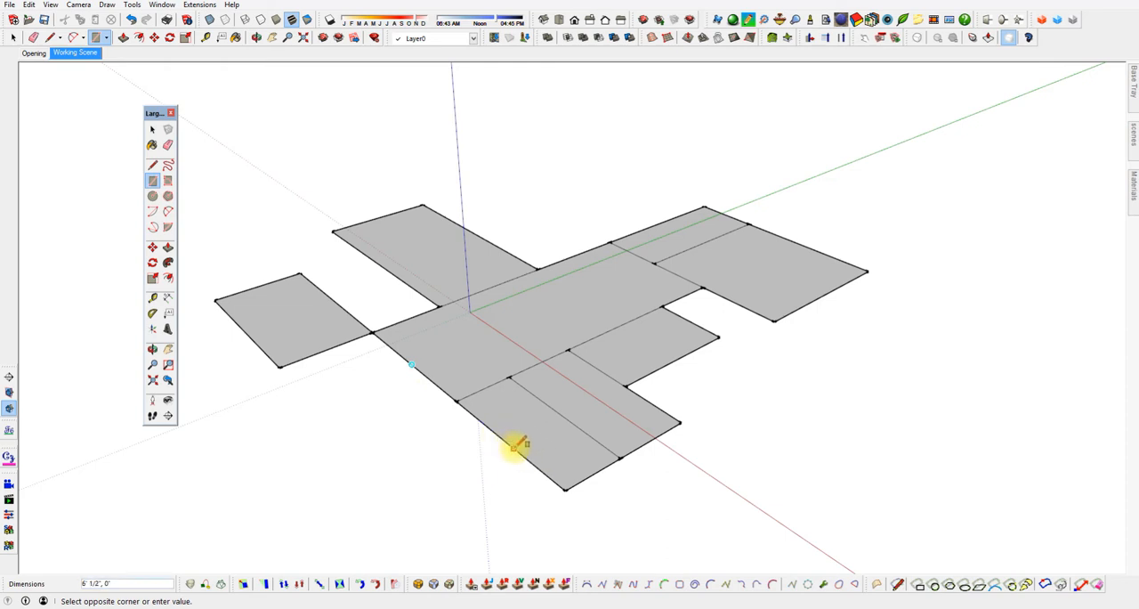
{"action": "mouse_move", "coordinate": [508, 442]}
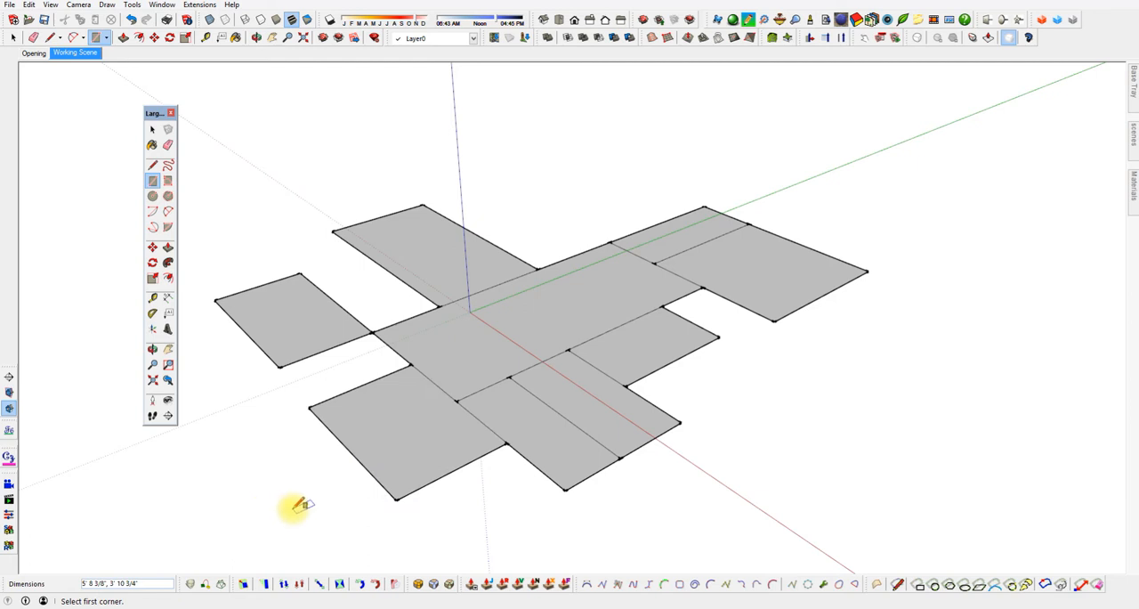
{"action": "mouse_move", "coordinate": [311, 495]}
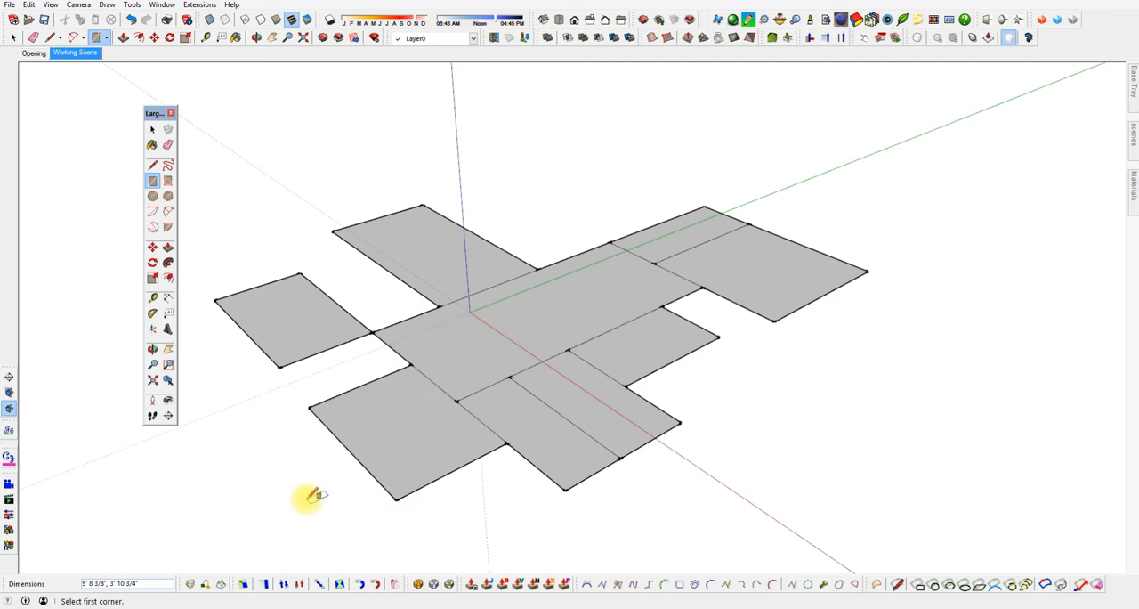
{"action": "mouse_move", "coordinate": [666, 398]}
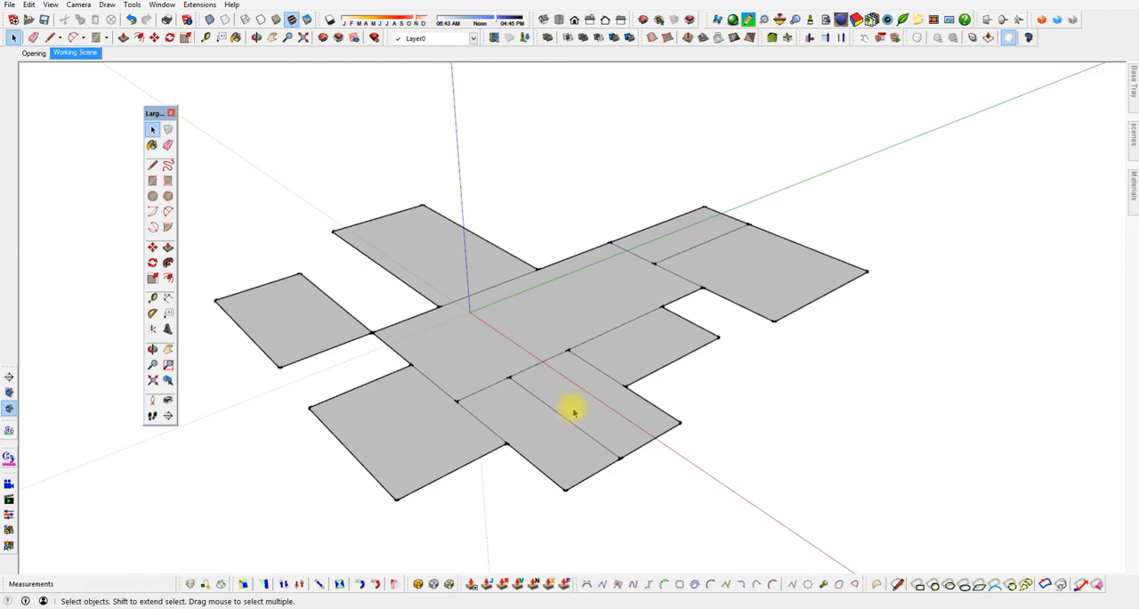
{"action": "mouse_move", "coordinate": [692, 419]}
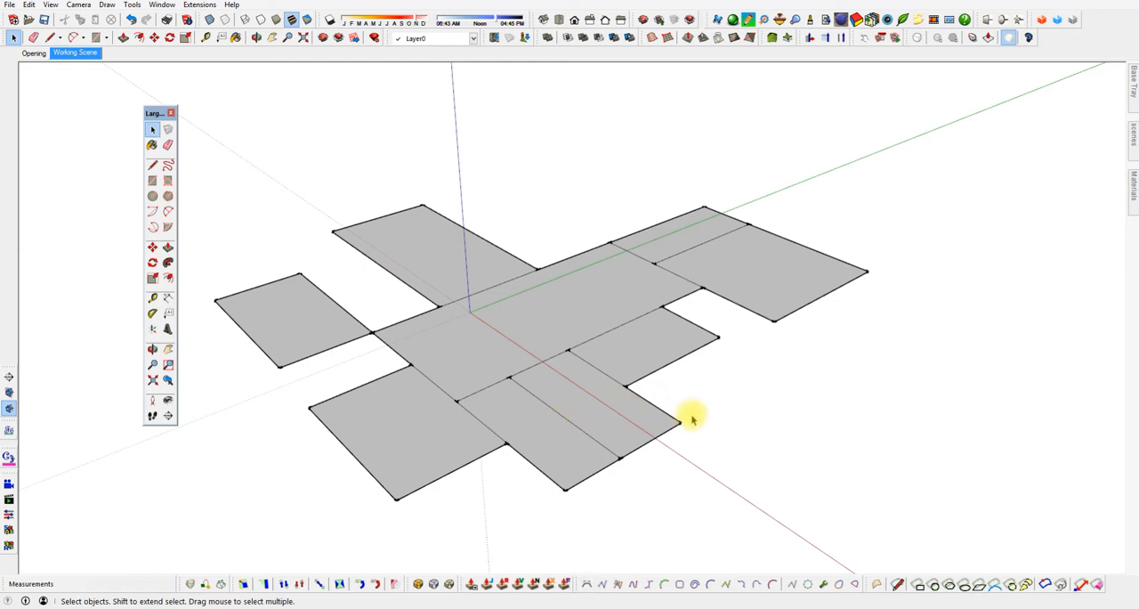
{"action": "mouse_move", "coordinate": [338, 330]}
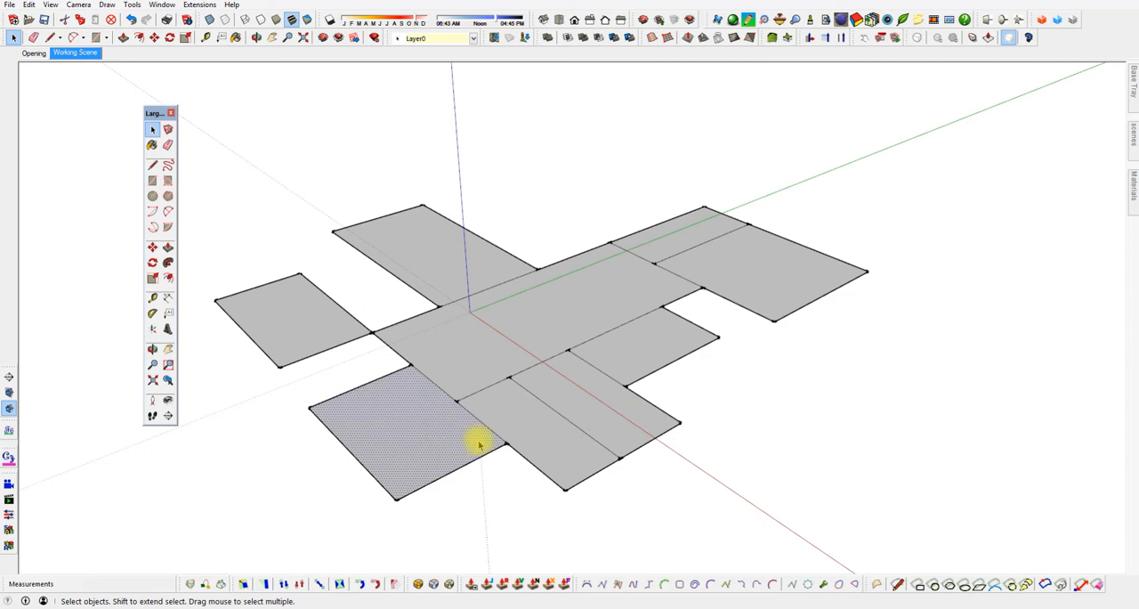
{"action": "mouse_move", "coordinate": [471, 388]}
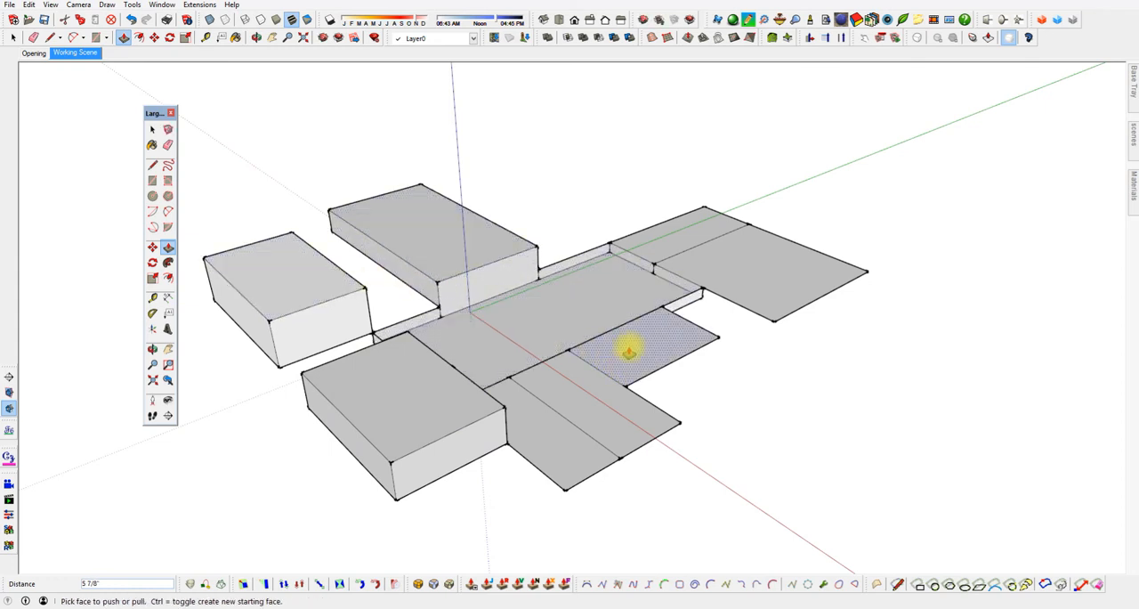
Push/pull the right, front, middle and front-left room faces into boxes of differing sizes.
{"action": "left_click_drag", "start_coordinate": [628, 351], "coordinate": [572, 454]}
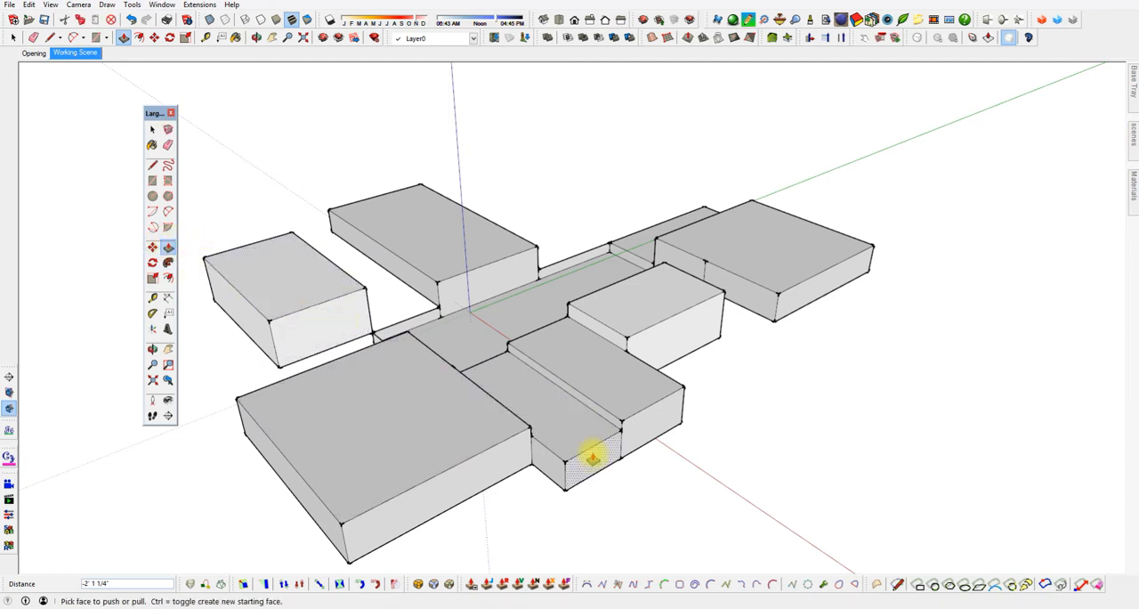
{"action": "left_click_drag", "start_coordinate": [592, 458], "coordinate": [650, 480]}
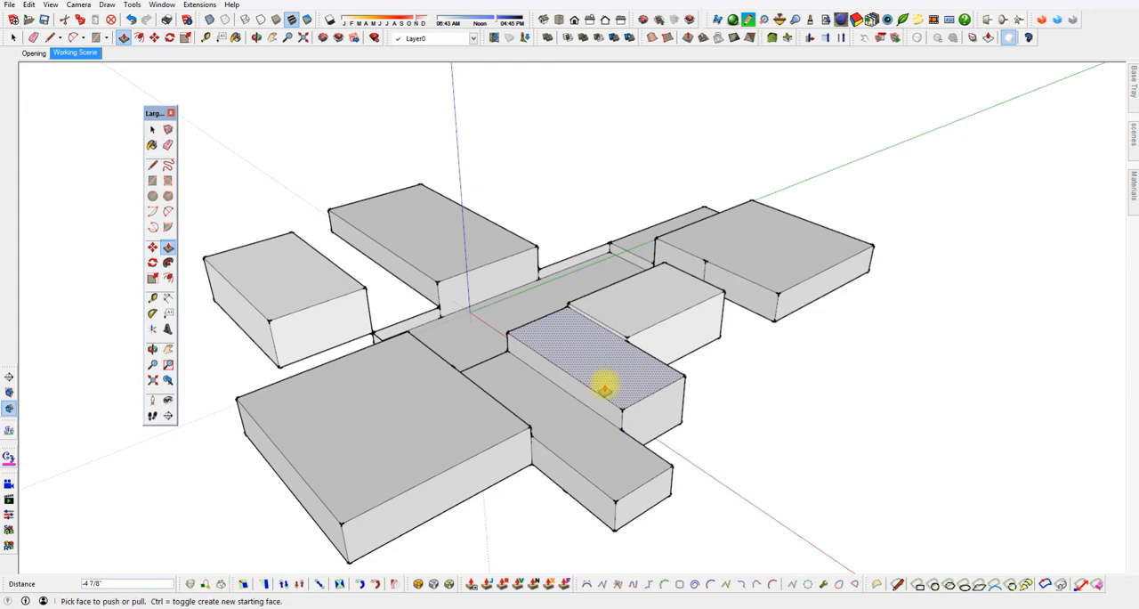
{"action": "left_click_drag", "start_coordinate": [603, 387], "coordinate": [528, 439]}
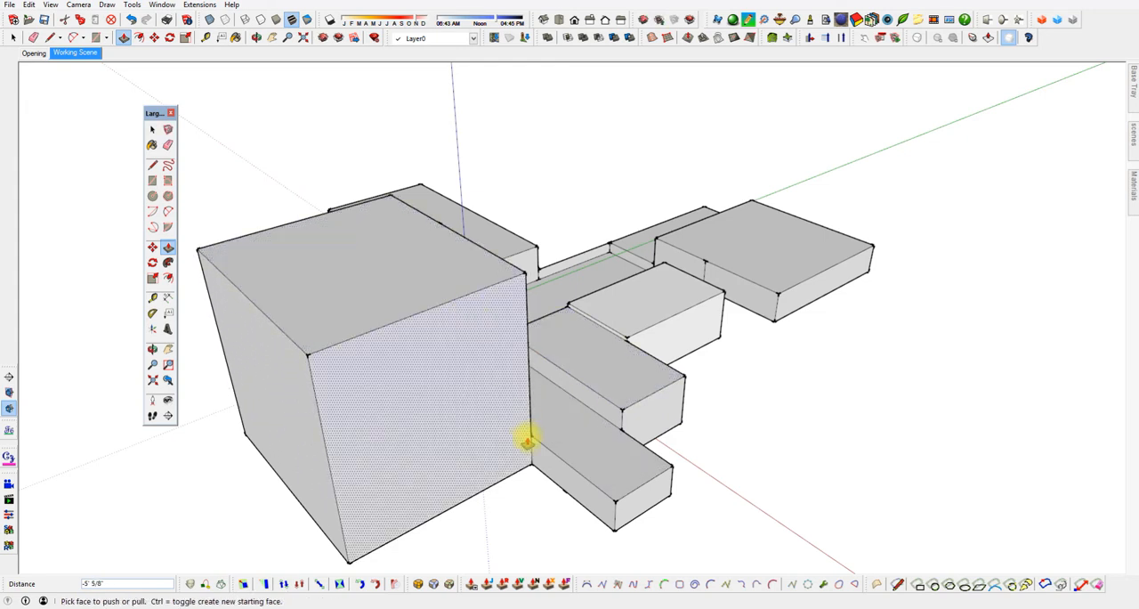
{"action": "left_click_drag", "start_coordinate": [525, 436], "coordinate": [427, 405]}
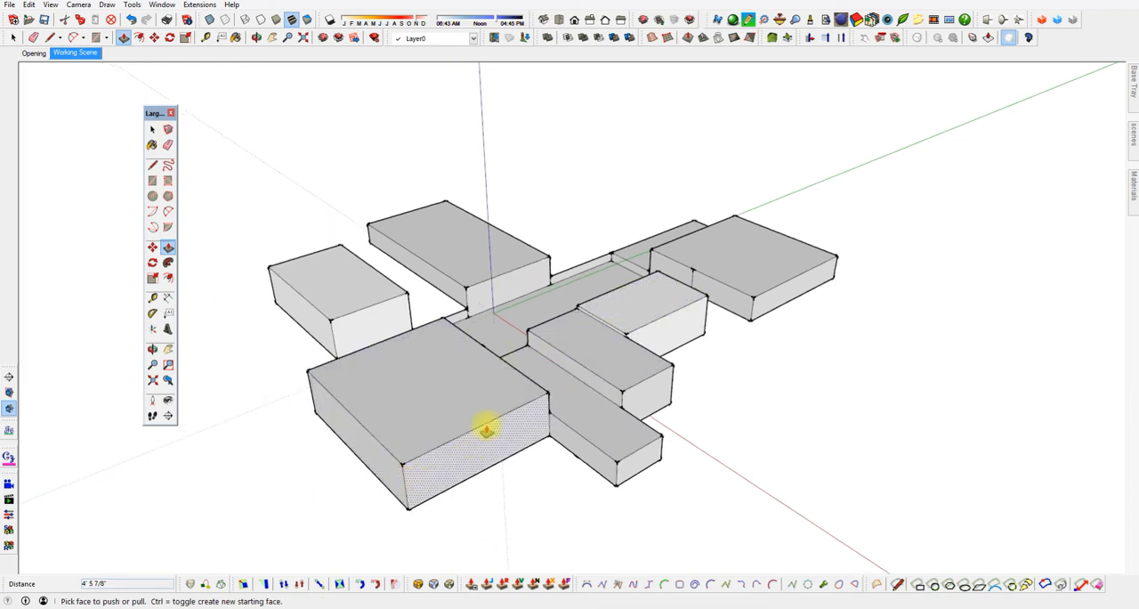
{"action": "left_click_drag", "start_coordinate": [485, 432], "coordinate": [352, 445]}
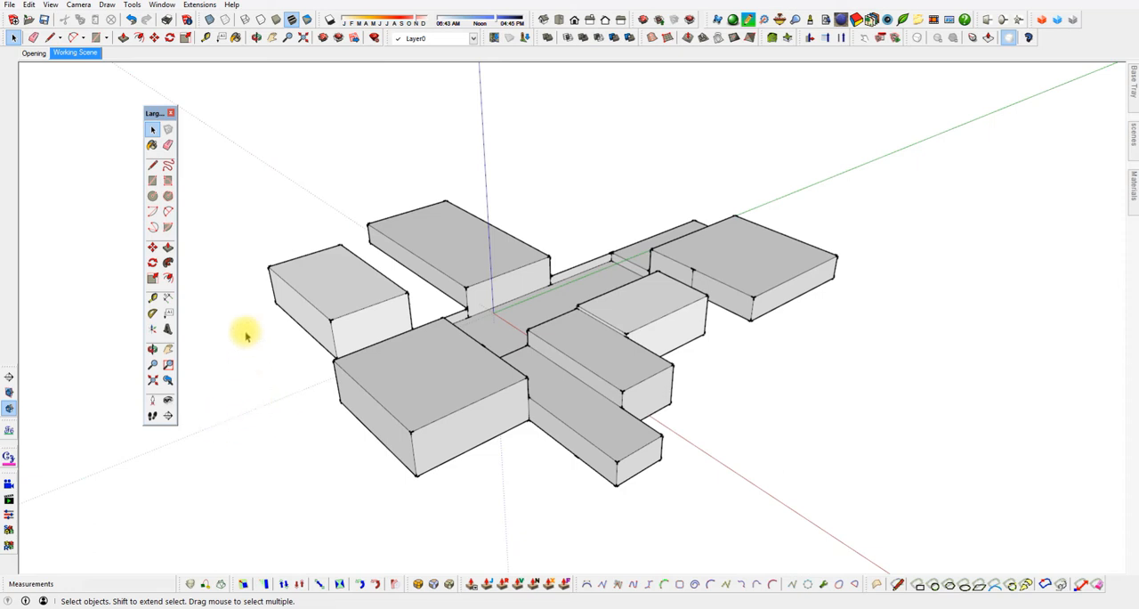
{"action": "mouse_move", "coordinate": [153, 129]}
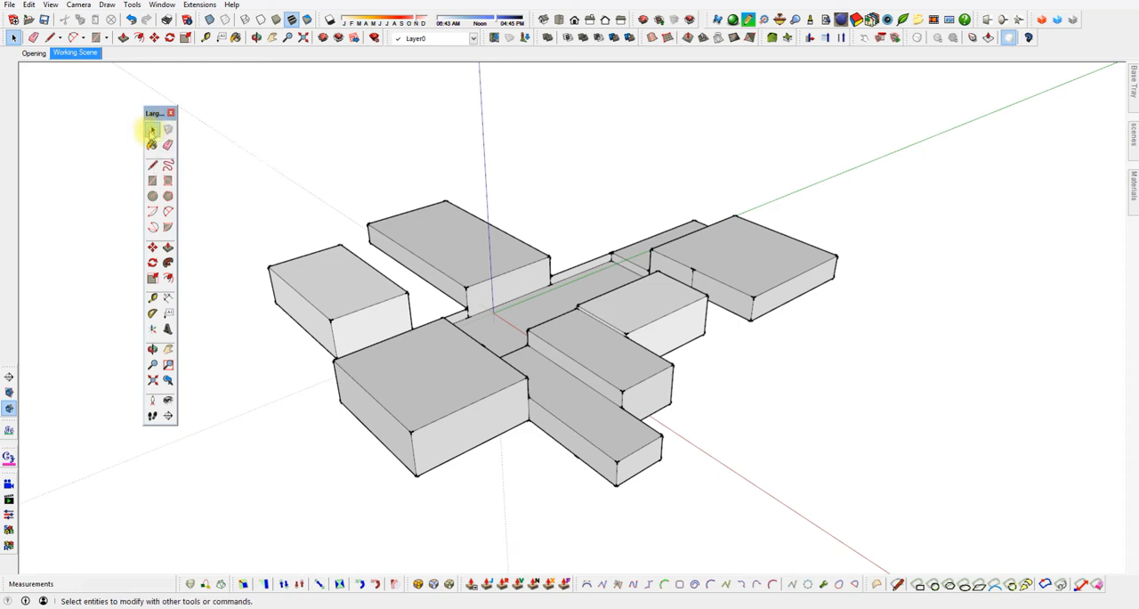
{"action": "left_click", "coordinate": [152, 129]}
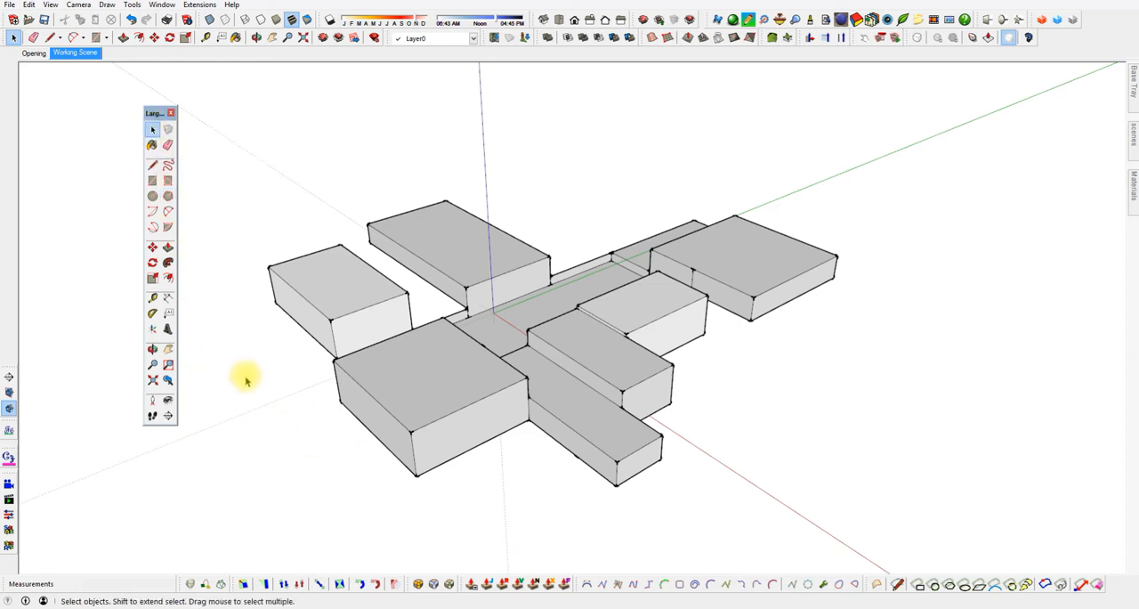
{"action": "left_click", "coordinate": [152, 165]}
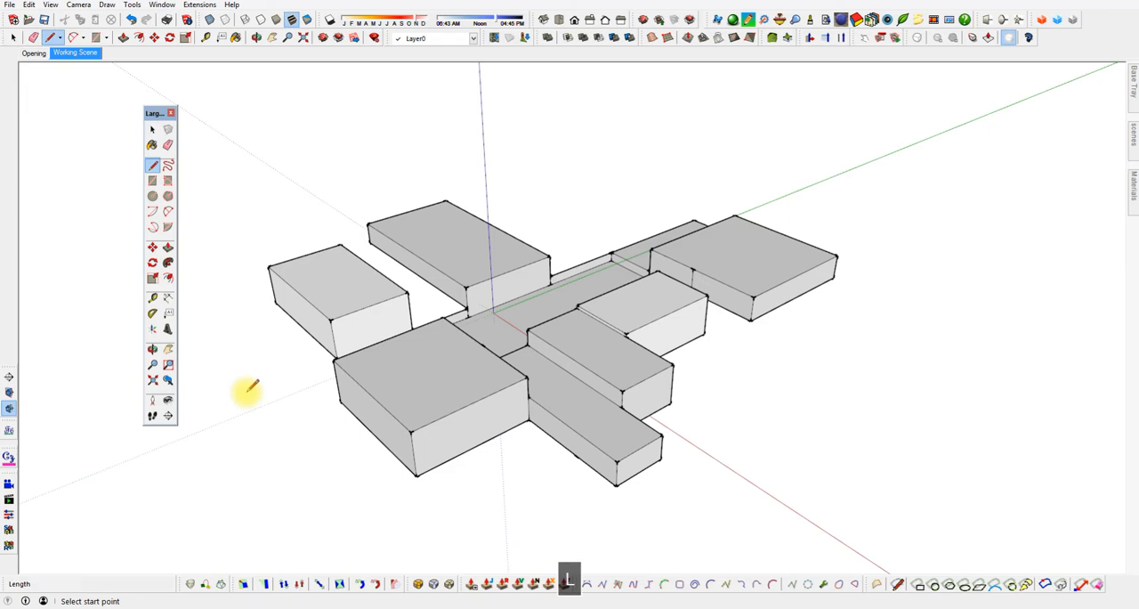
{"action": "left_click", "coordinate": [152, 129]}
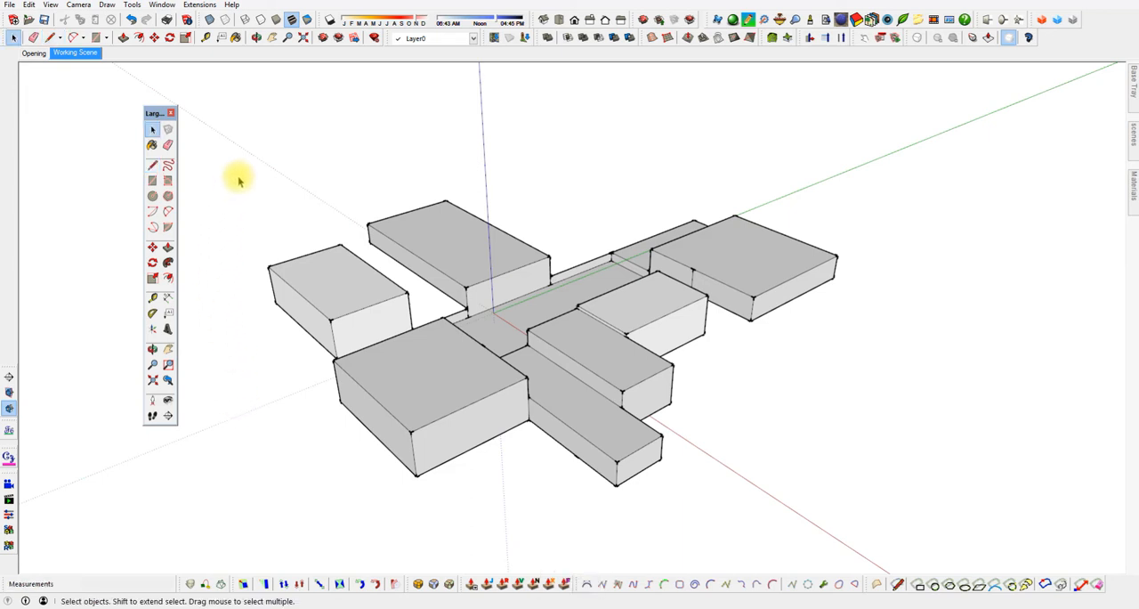
{"action": "mouse_move", "coordinate": [449, 463]}
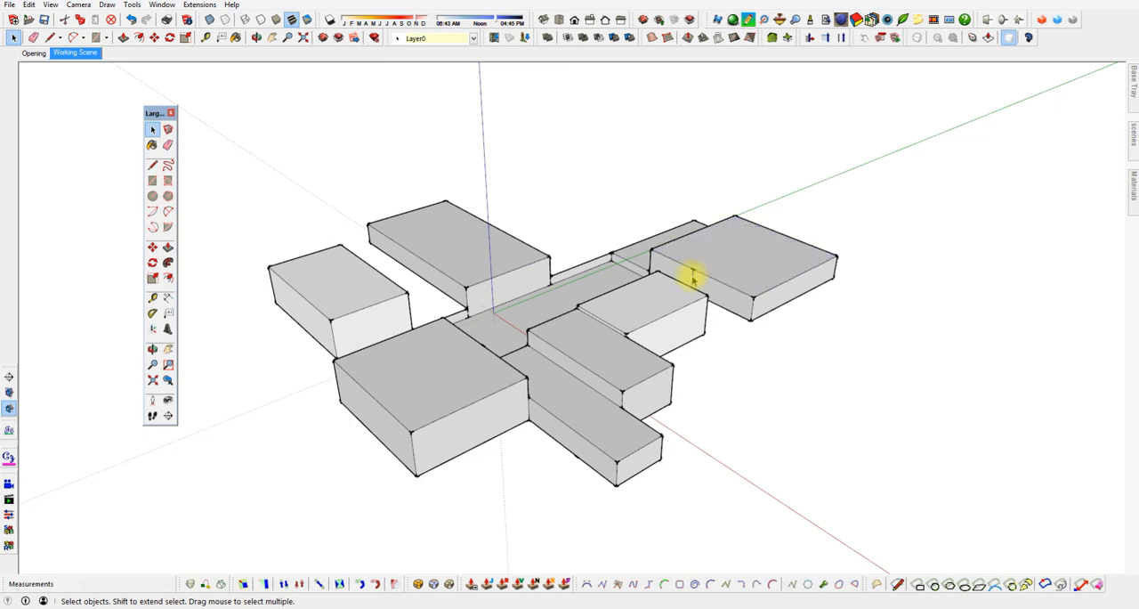
{"action": "left_click", "coordinate": [468, 258]}
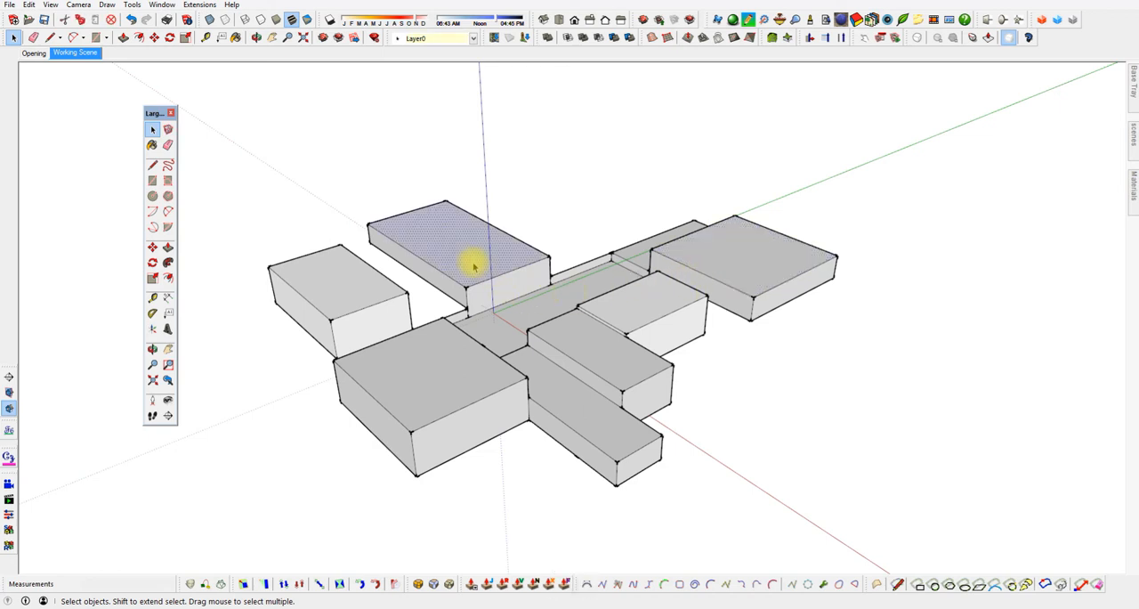
{"action": "mouse_move", "coordinate": [362, 286]}
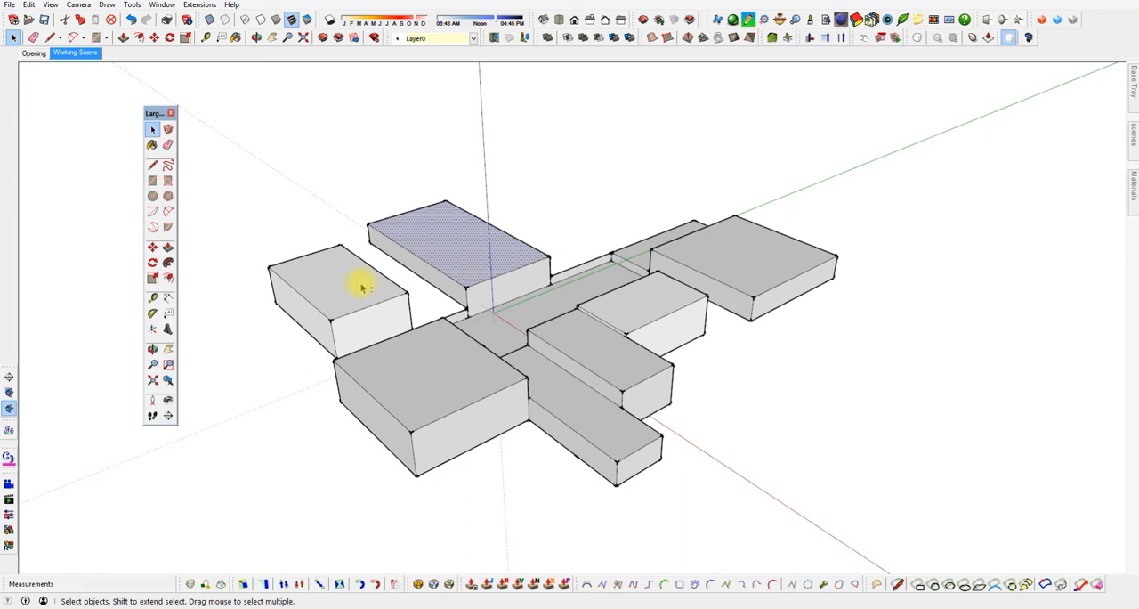
{"action": "left_click", "coordinate": [440, 439]}
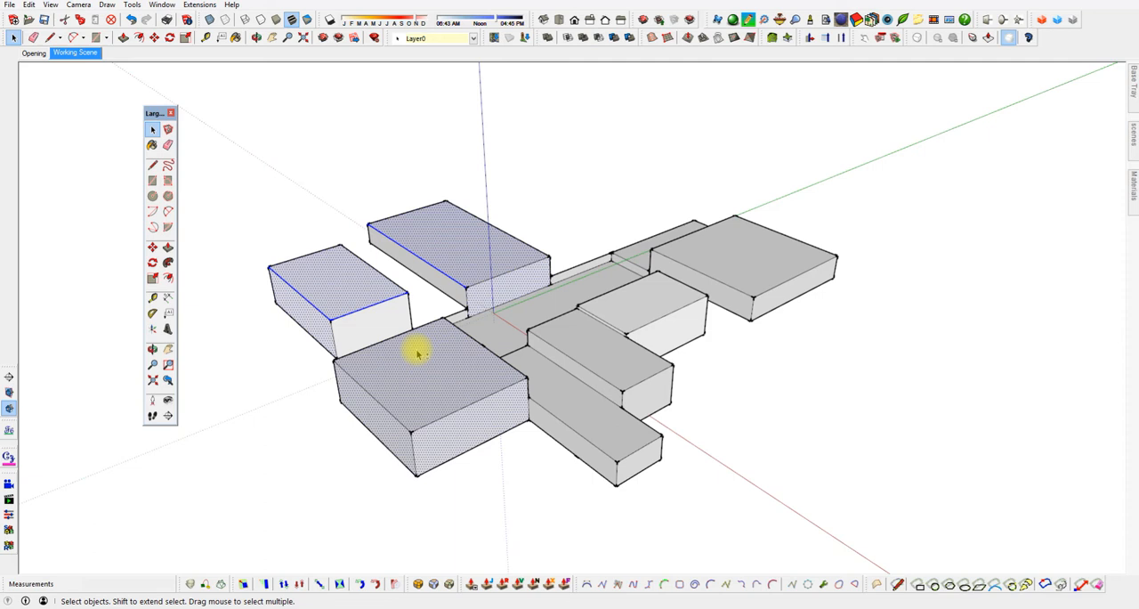
{"action": "mouse_move", "coordinate": [368, 436]}
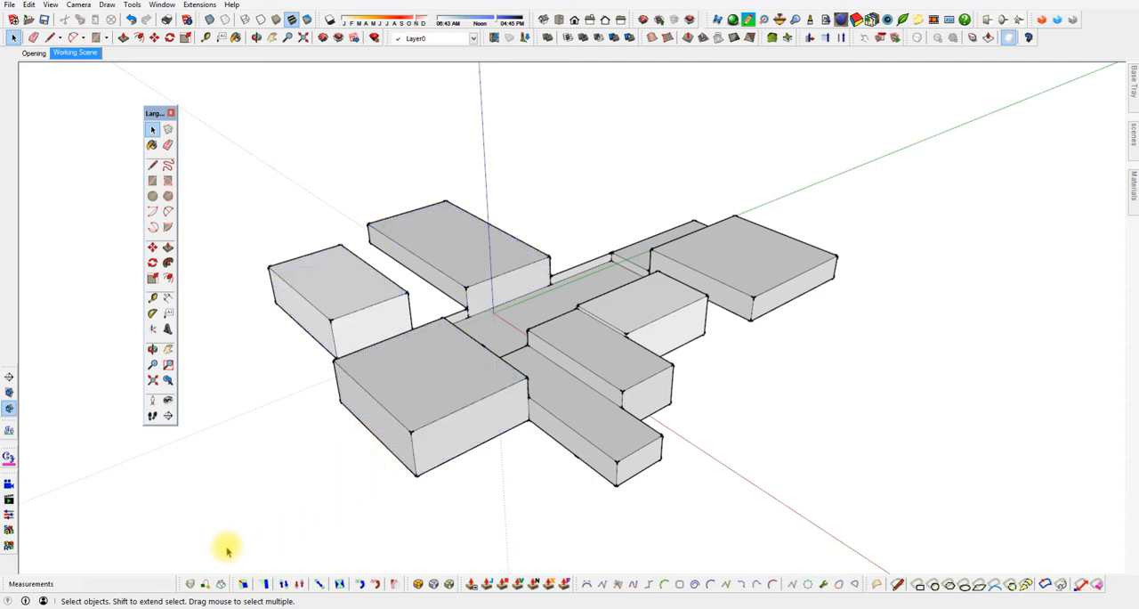
{"action": "mouse_move", "coordinate": [230, 544]}
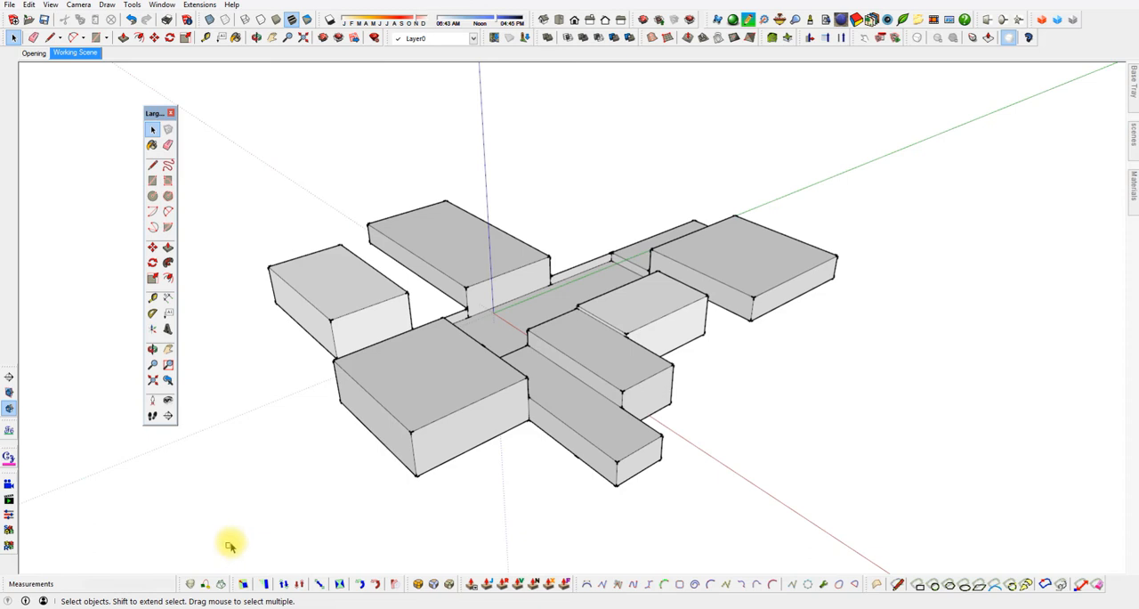
Select all the room boxes with selection windows and clicks, then delete them.
{"action": "left_click_drag", "start_coordinate": [230, 547], "coordinate": [906, 129]}
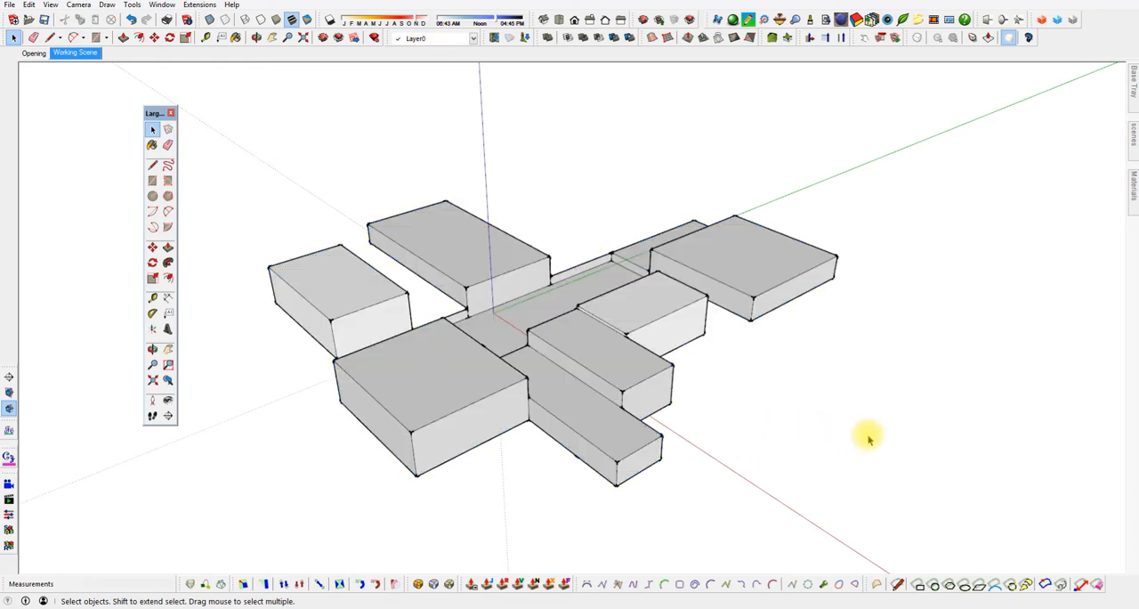
{"action": "left_click_drag", "start_coordinate": [870, 438], "coordinate": [836, 143]}
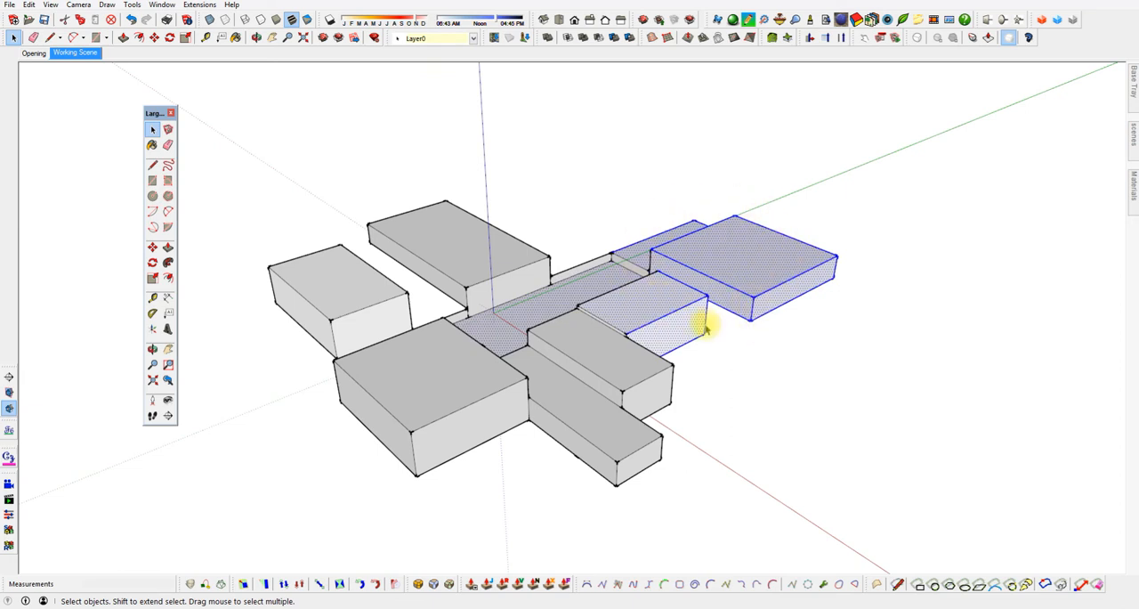
{"action": "left_click", "coordinate": [311, 531]}
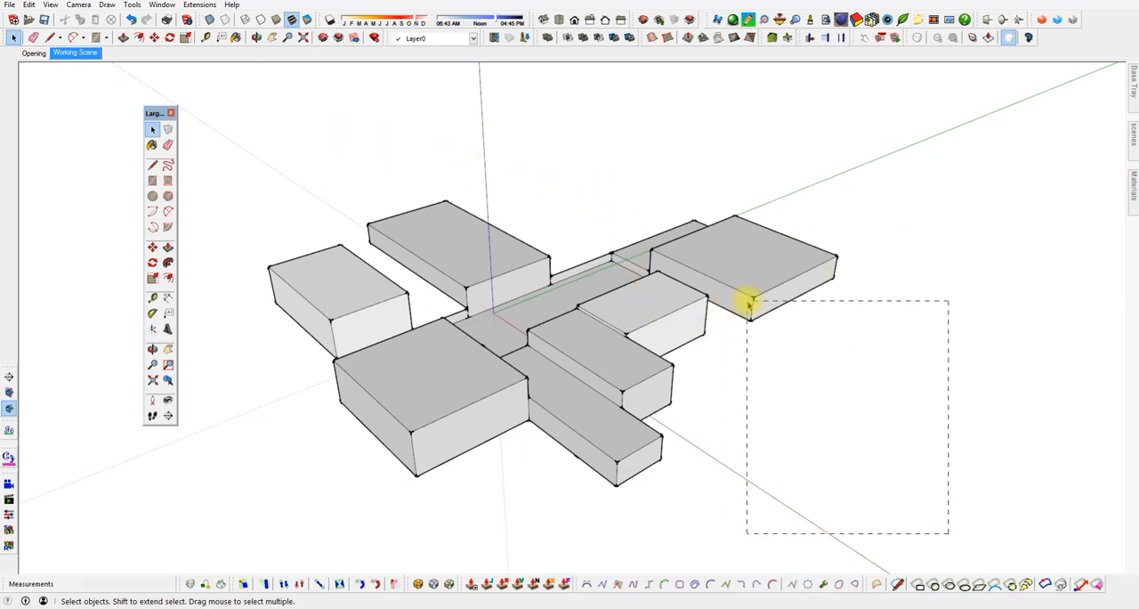
{"action": "left_click", "coordinate": [748, 276]}
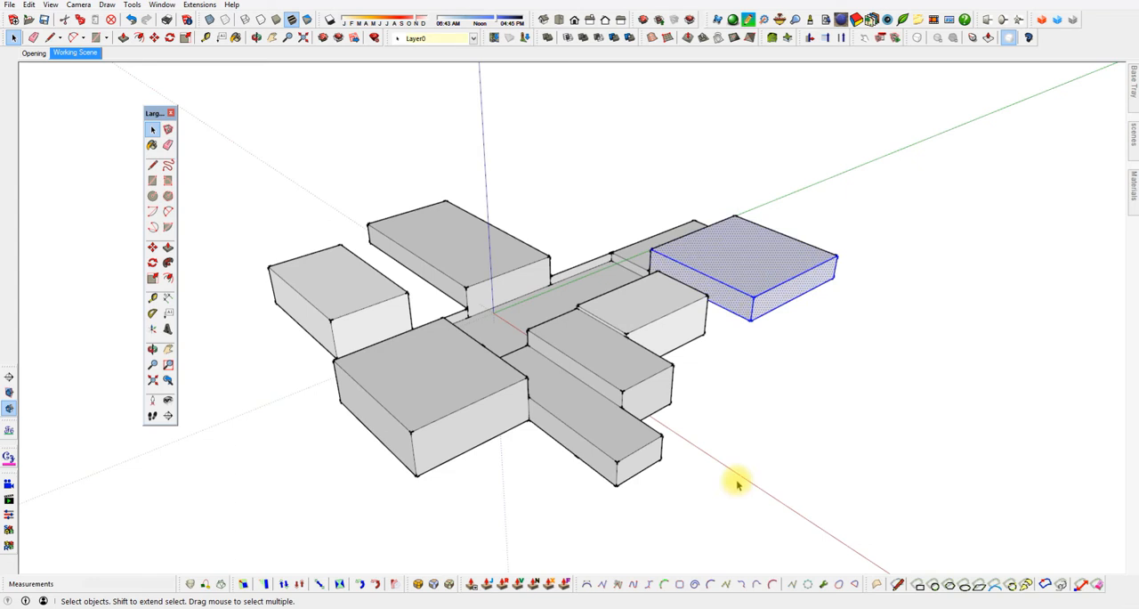
{"action": "mouse_move", "coordinate": [738, 436]}
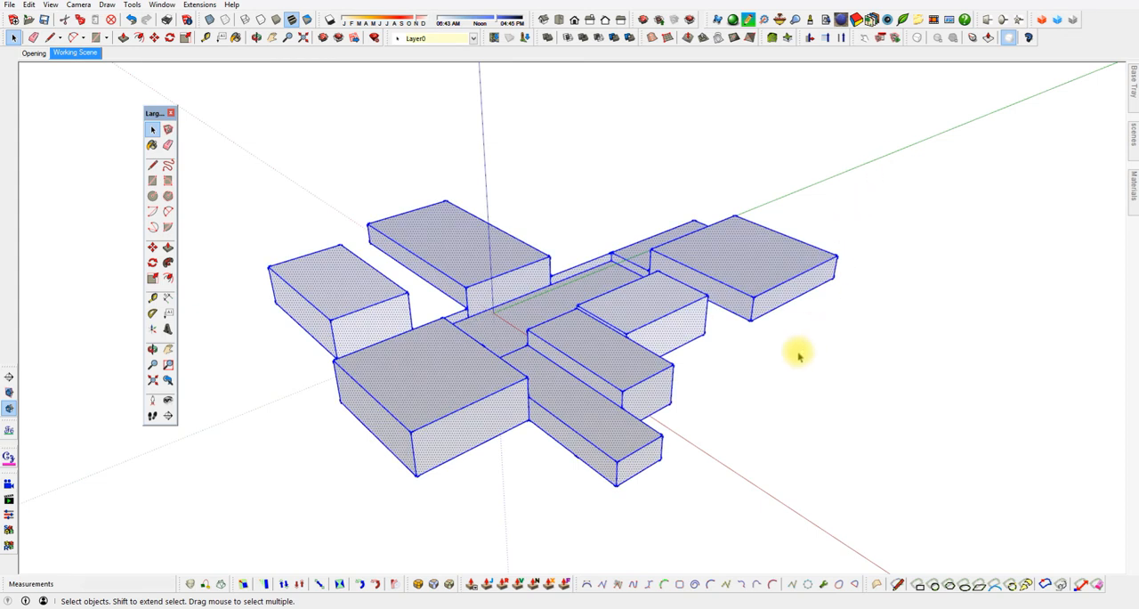
{"action": "key", "text": "Delete"}
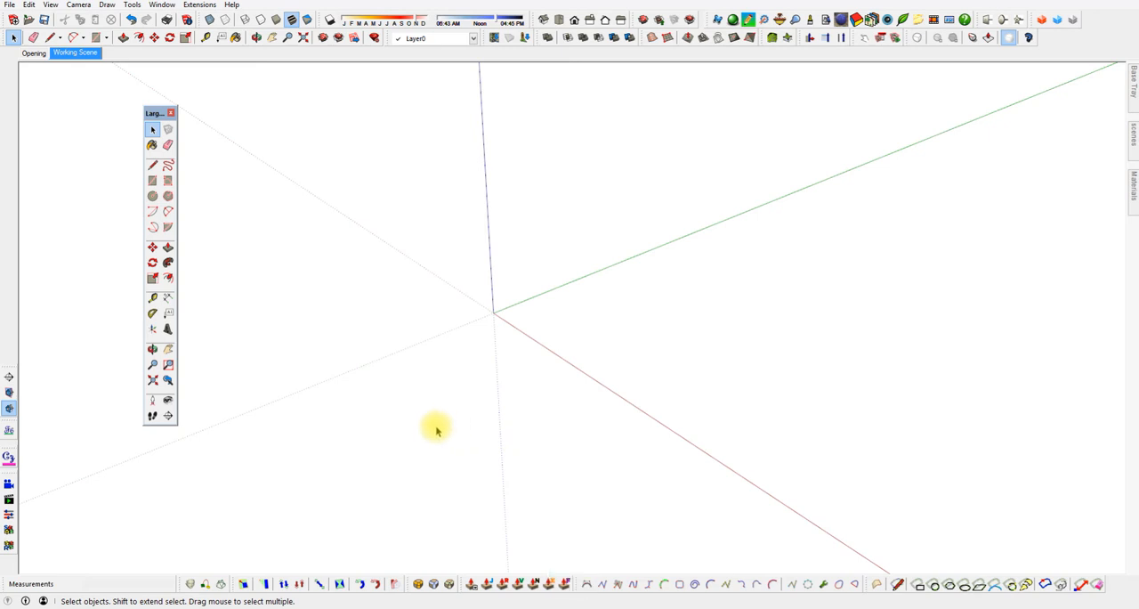
{"action": "mouse_move", "coordinate": [455, 407]}
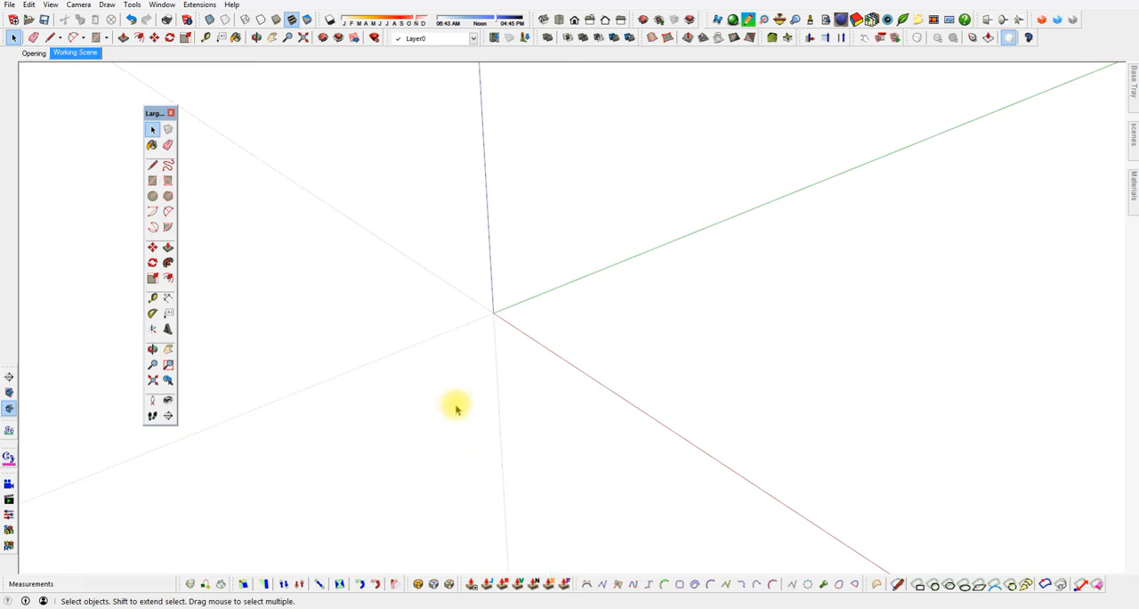
{"action": "mouse_move", "coordinate": [425, 404]}
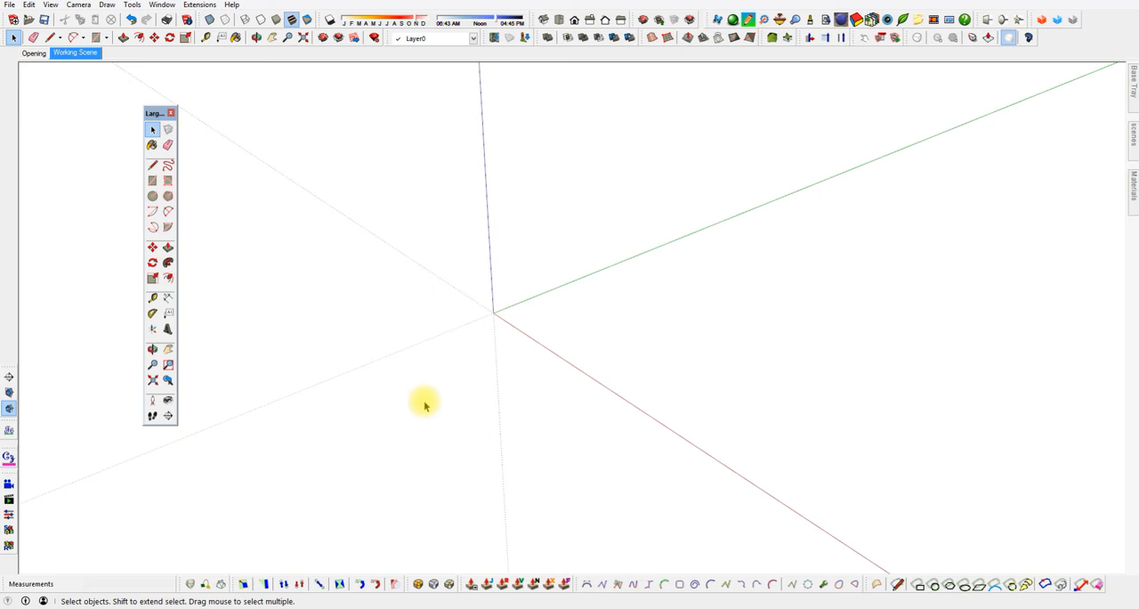
{"action": "mouse_move", "coordinate": [454, 371]}
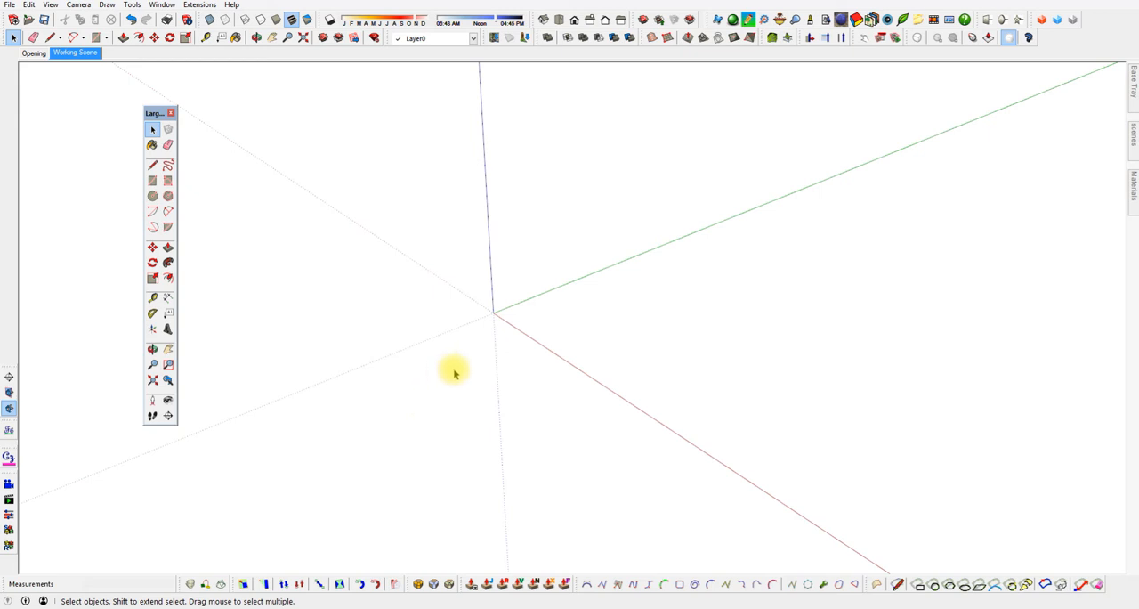
{"action": "mouse_move", "coordinate": [408, 382]}
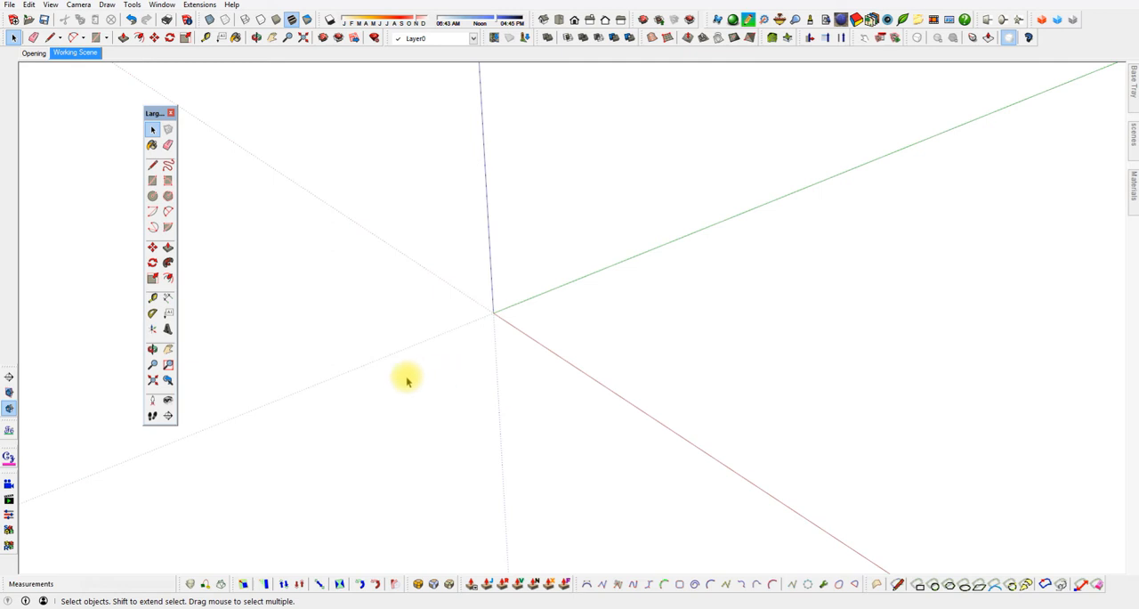
{"action": "mouse_move", "coordinate": [401, 376]}
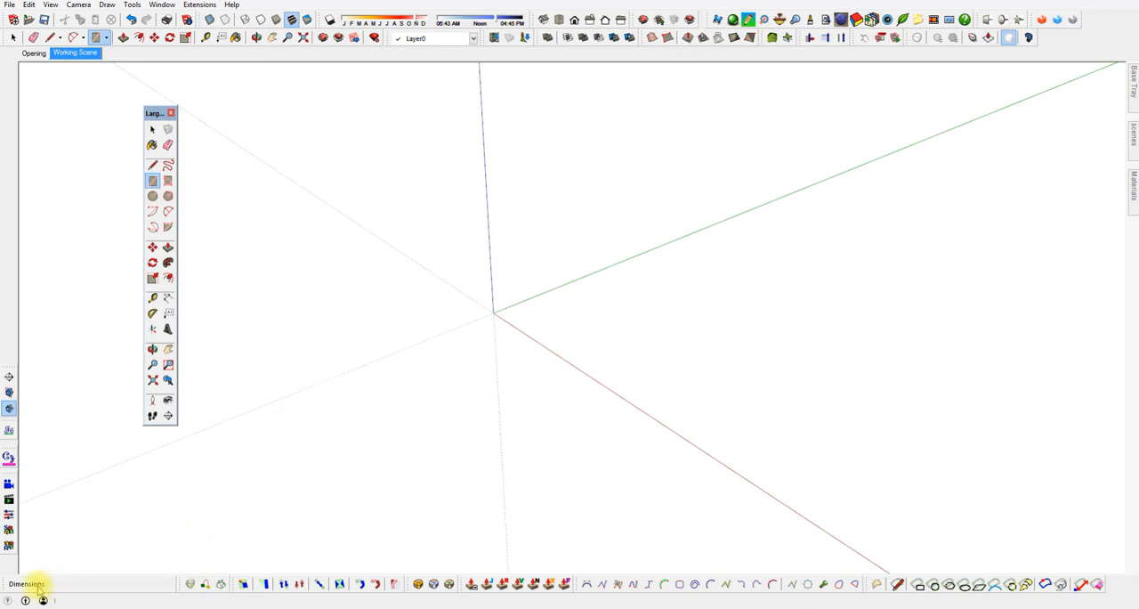
{"action": "mouse_move", "coordinate": [78, 590]}
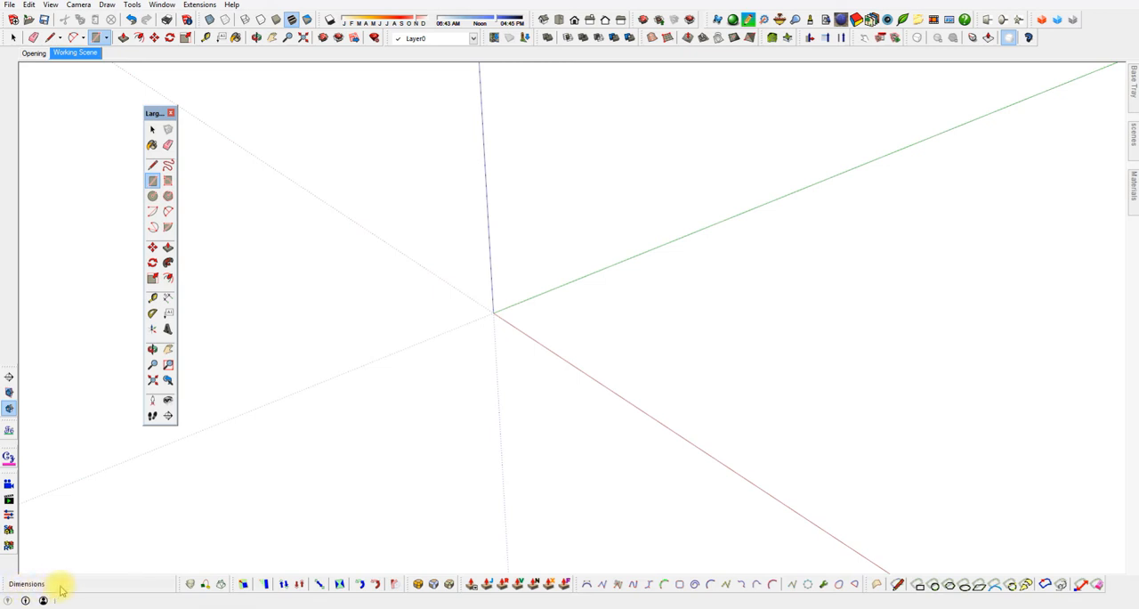
{"action": "mouse_move", "coordinate": [48, 598]}
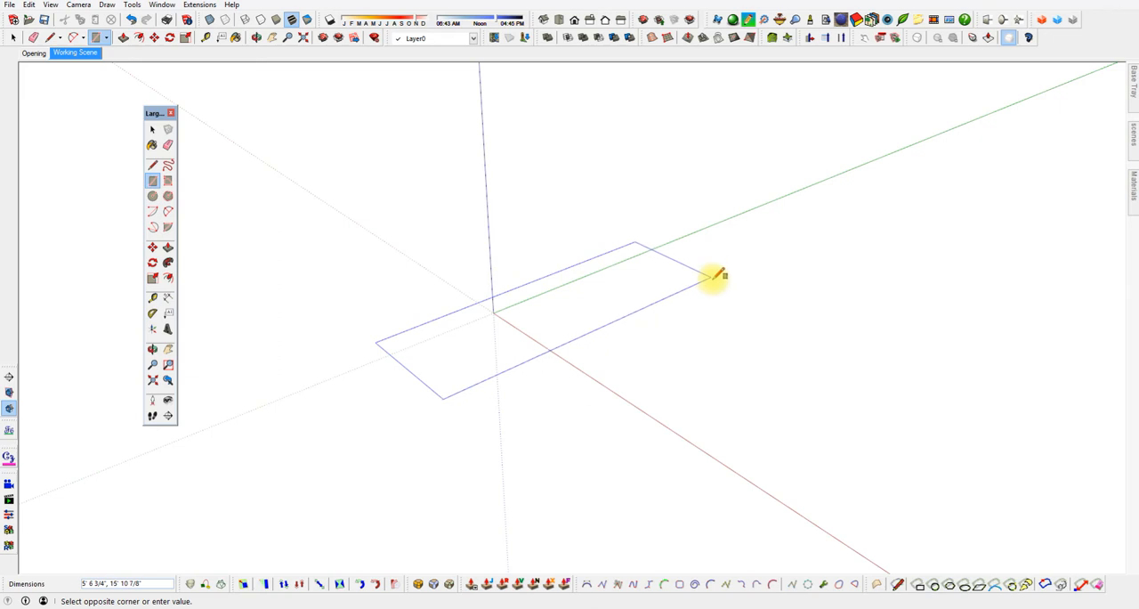
Draw the floor rectangles using typed dimensions 6, 15,5 and 5,10.
{"action": "left_click", "coordinate": [716, 276]}
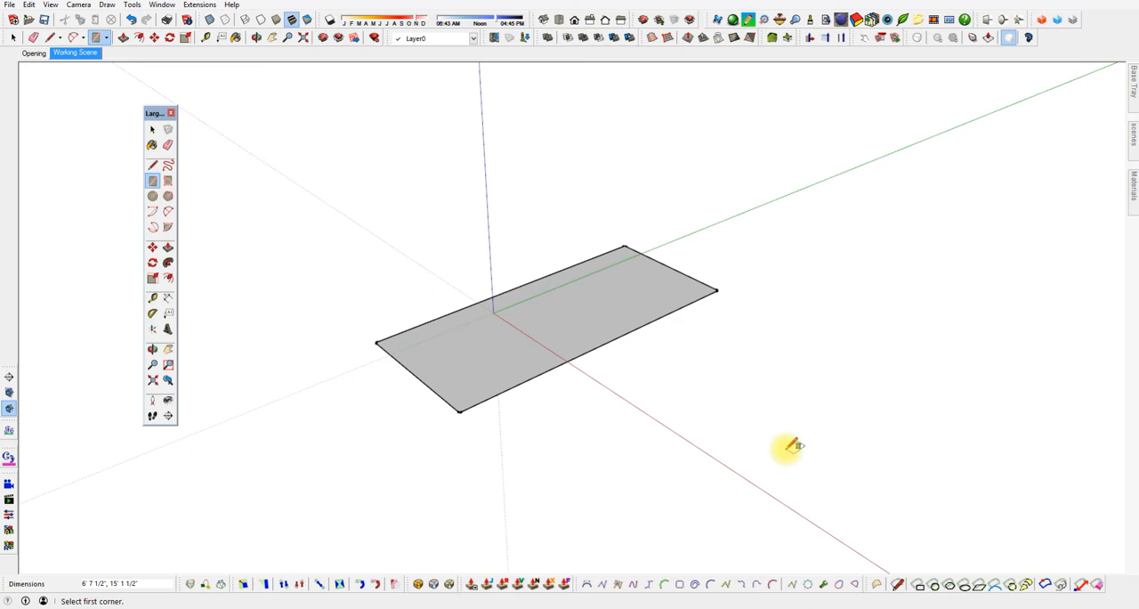
{"action": "type", "text": "6"}
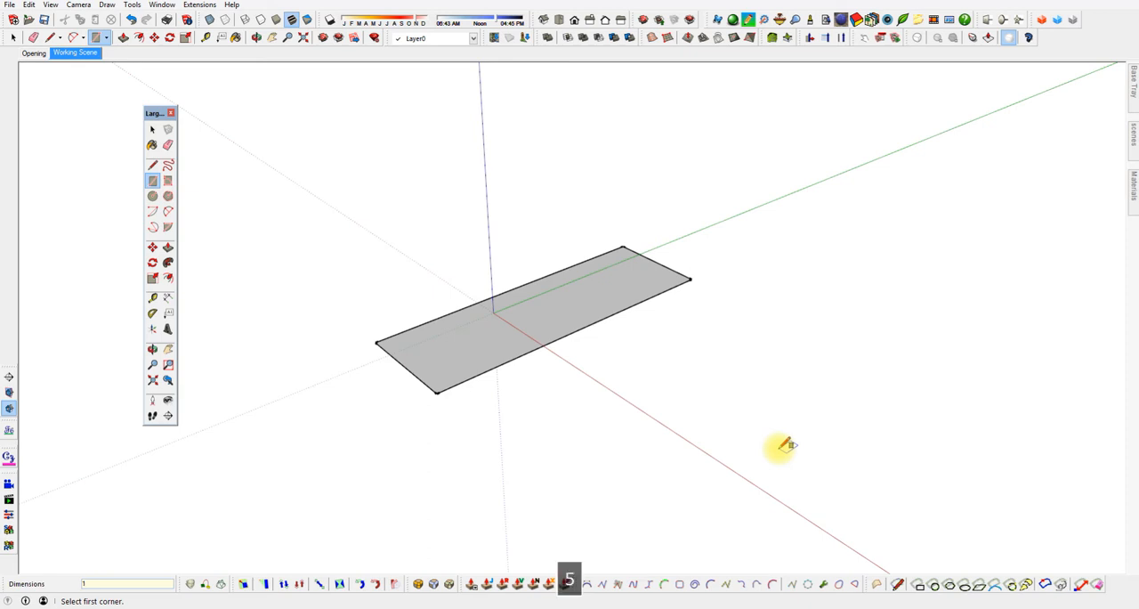
{"action": "type", "text": "15,5"}
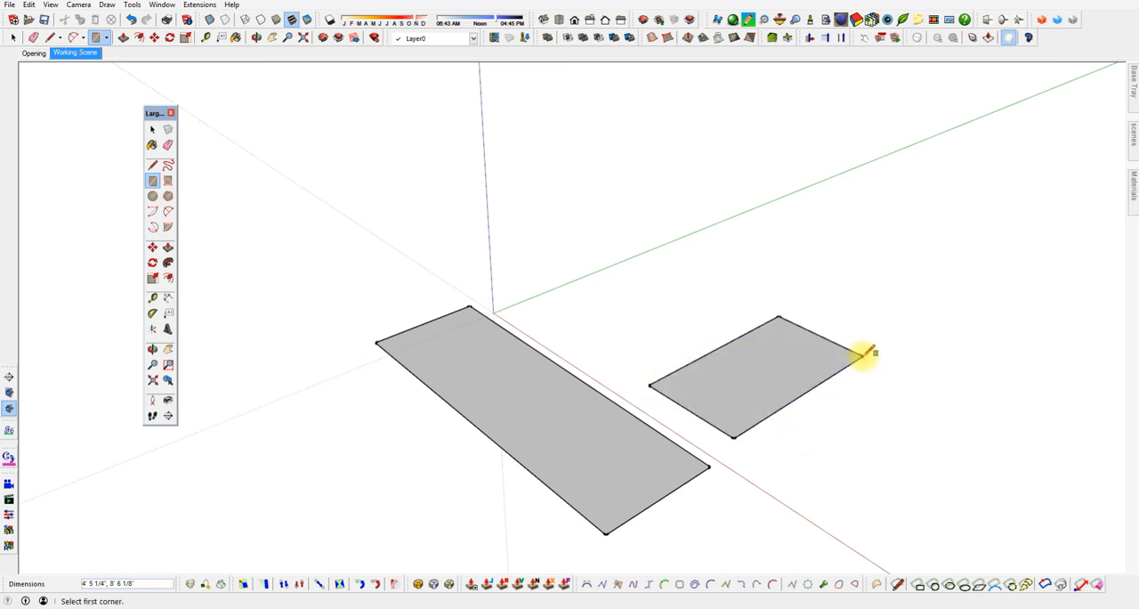
{"action": "mouse_move", "coordinate": [596, 444]}
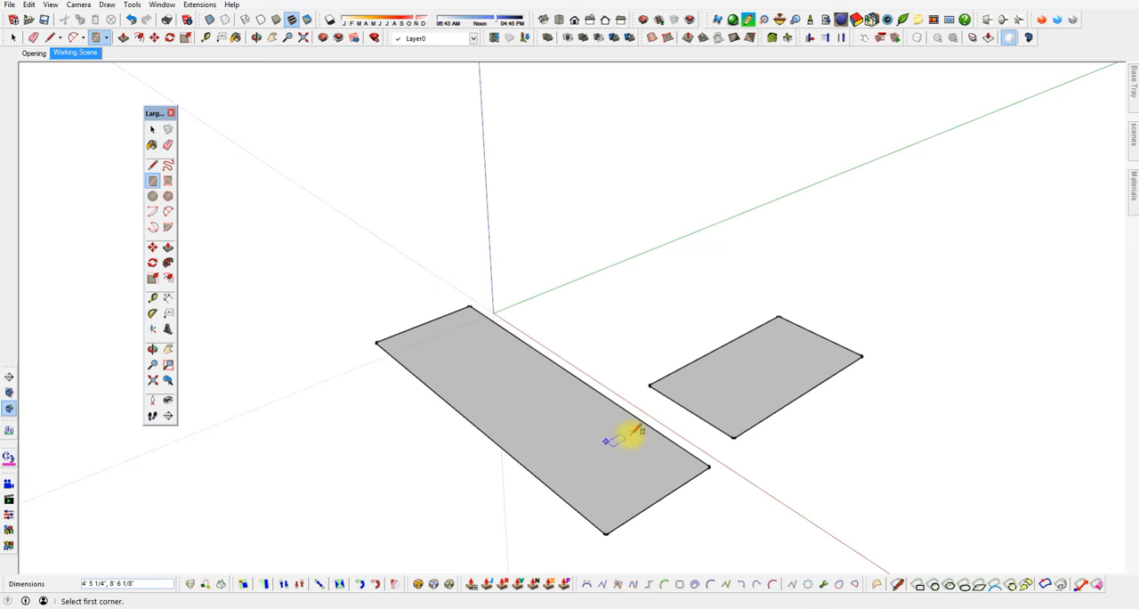
{"action": "mouse_move", "coordinate": [783, 363]}
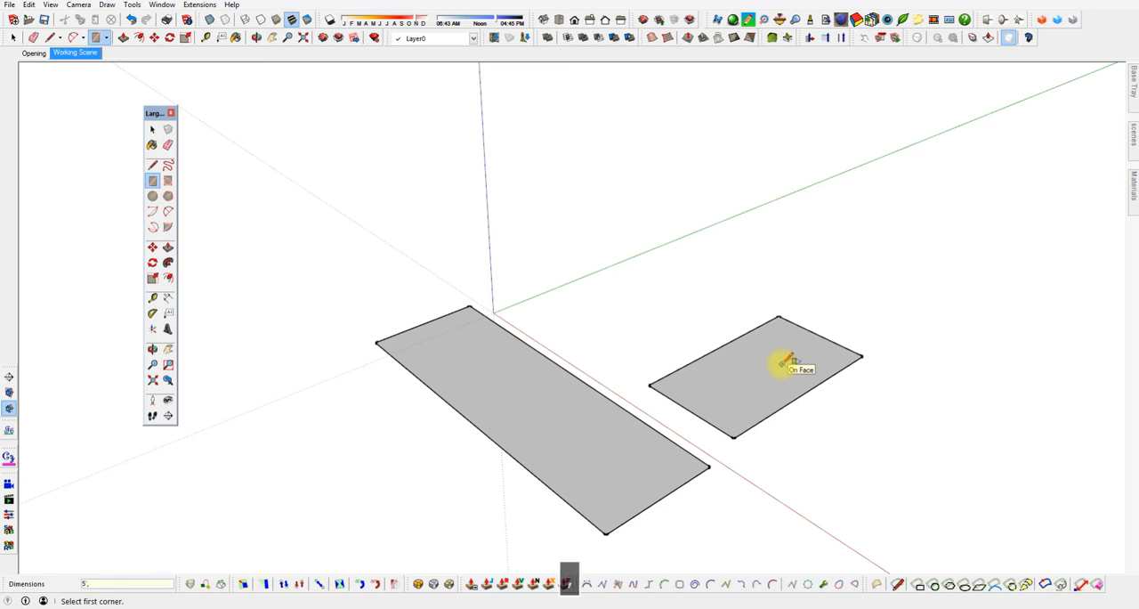
{"action": "type", "text": "5,10"}
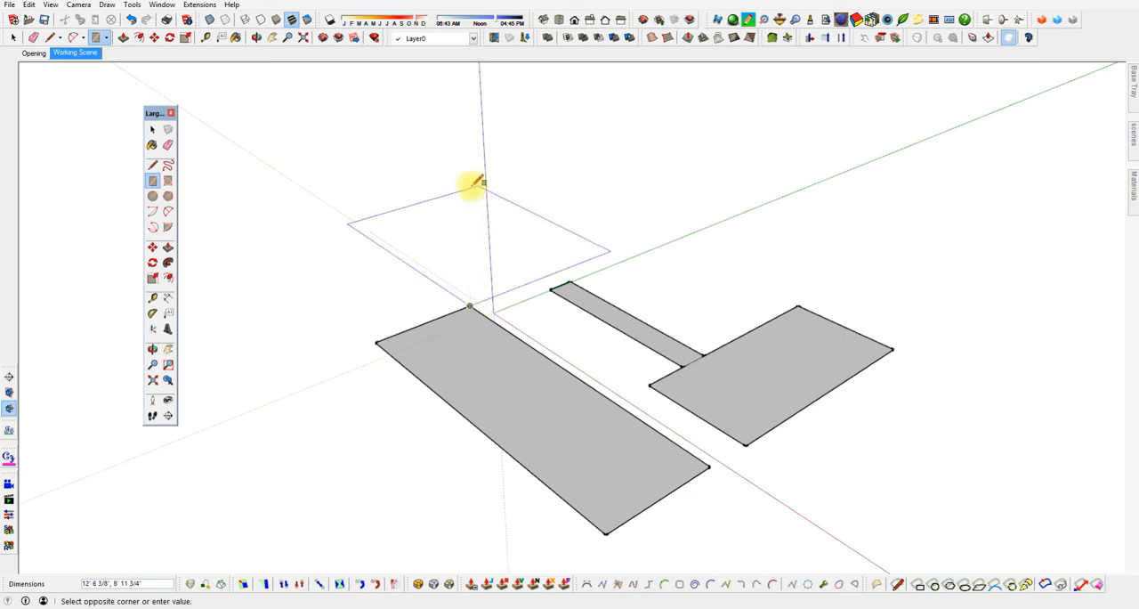
{"action": "mouse_move", "coordinate": [476, 182]}
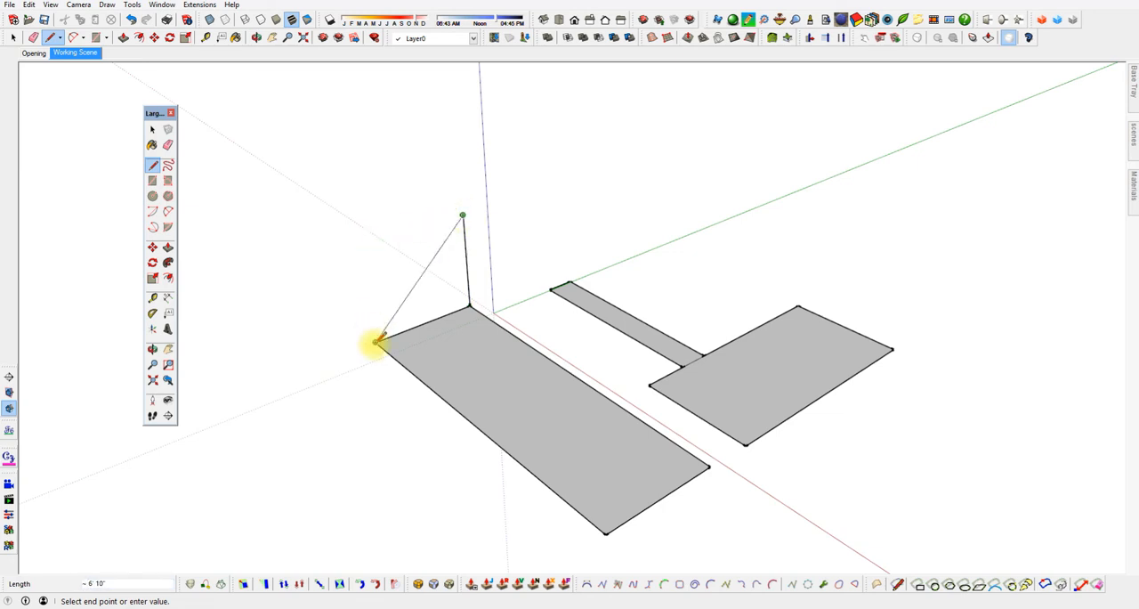
{"action": "mouse_move", "coordinate": [374, 345]}
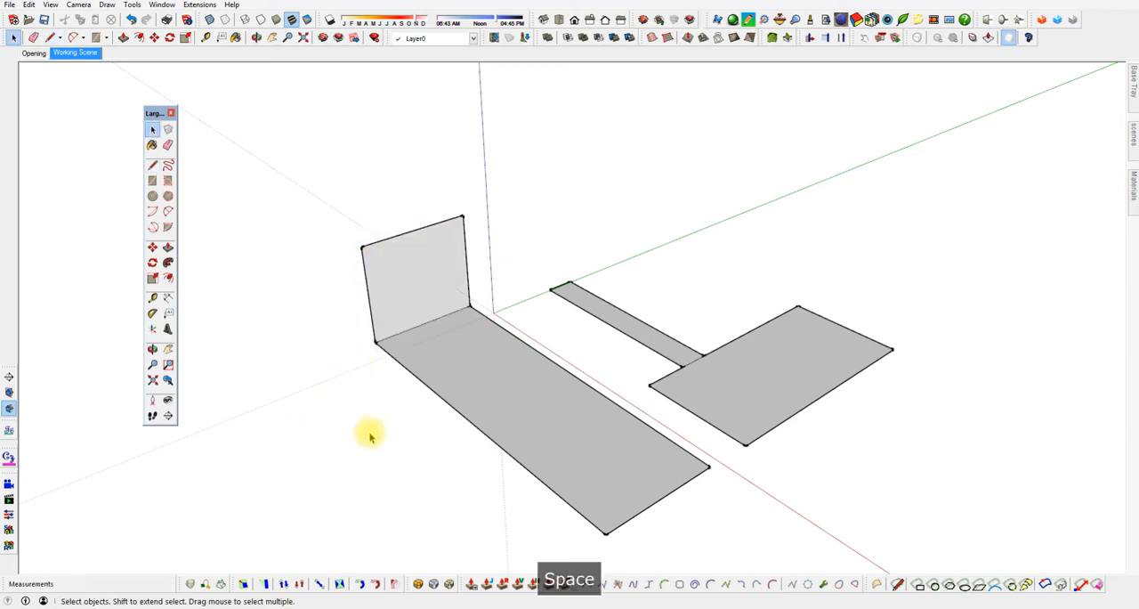
{"action": "mouse_move", "coordinate": [436, 289]}
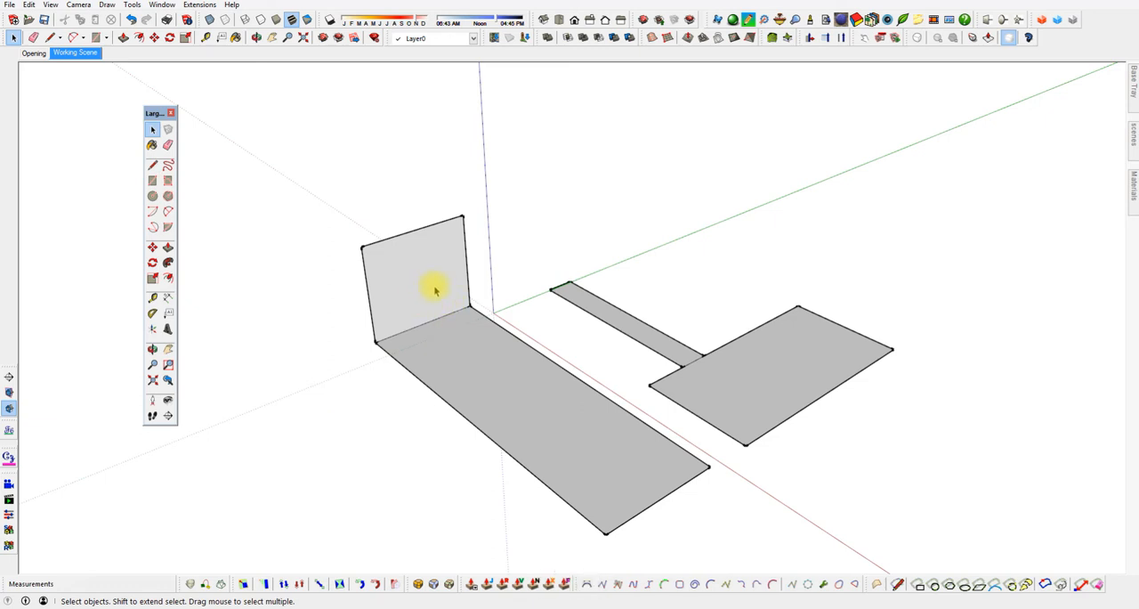
{"action": "mouse_move", "coordinate": [407, 316]}
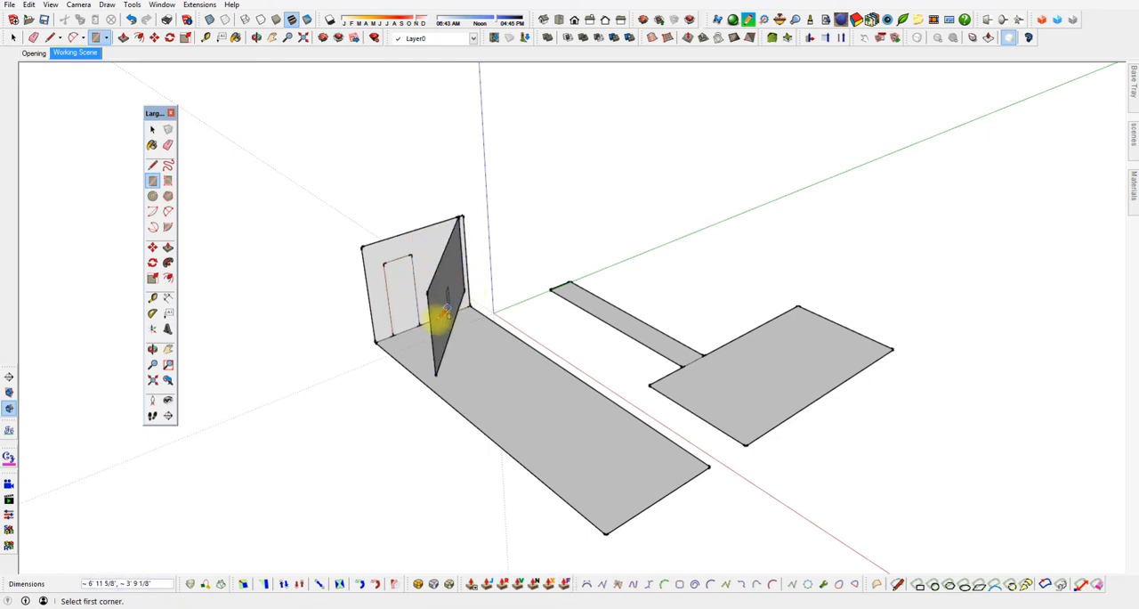
Undo the last shape and begin a small rectangle on the right floor face.
{"action": "key", "text": "ctrl+z"}
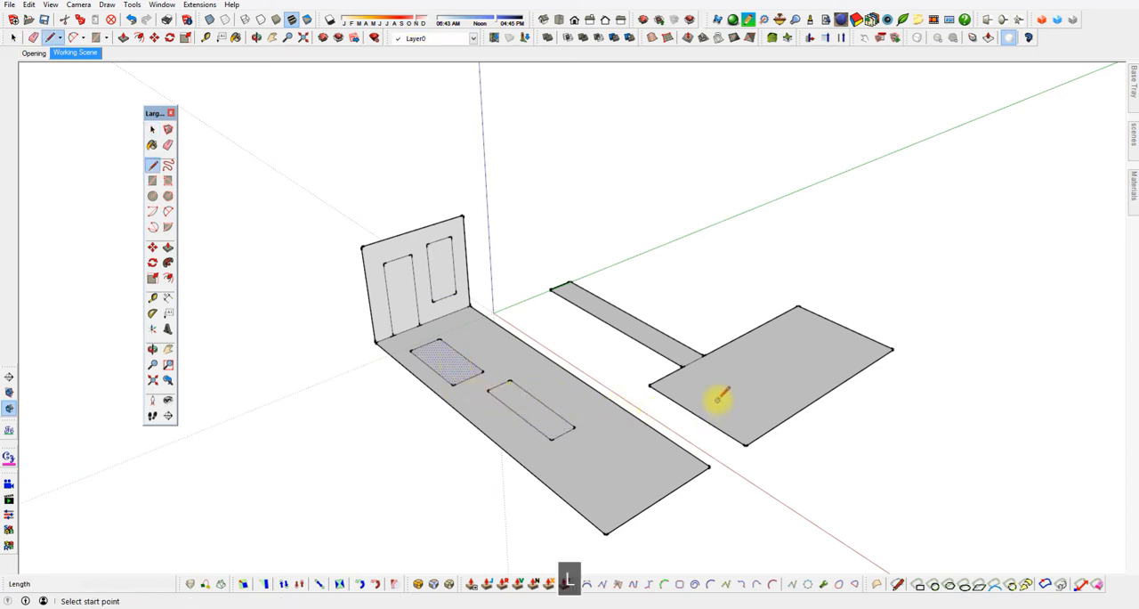
{"action": "left_click", "coordinate": [717, 400]}
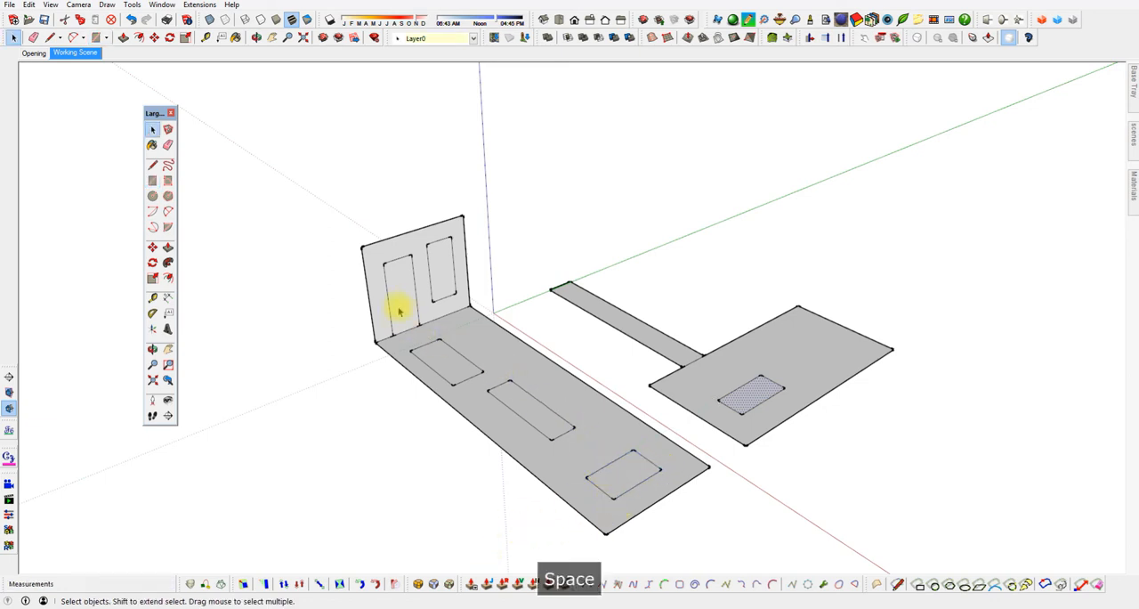
Extrude the door outline and a floor slab, undoing each extrusion afterward.
{"action": "left_click", "coordinate": [152, 247]}
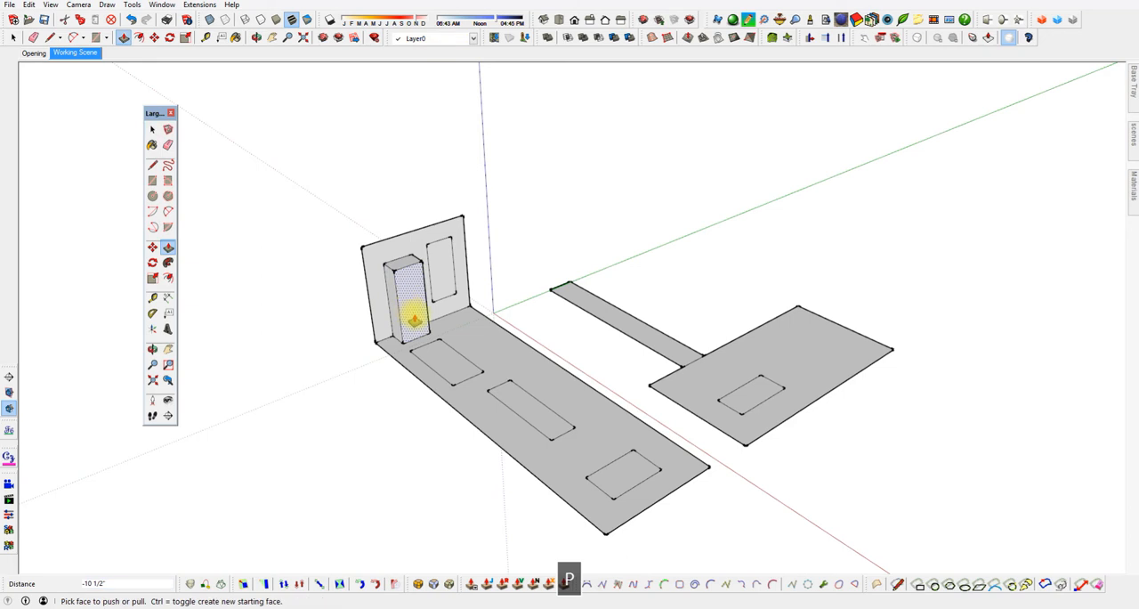
{"action": "left_click_drag", "start_coordinate": [414, 321], "coordinate": [445, 347]}
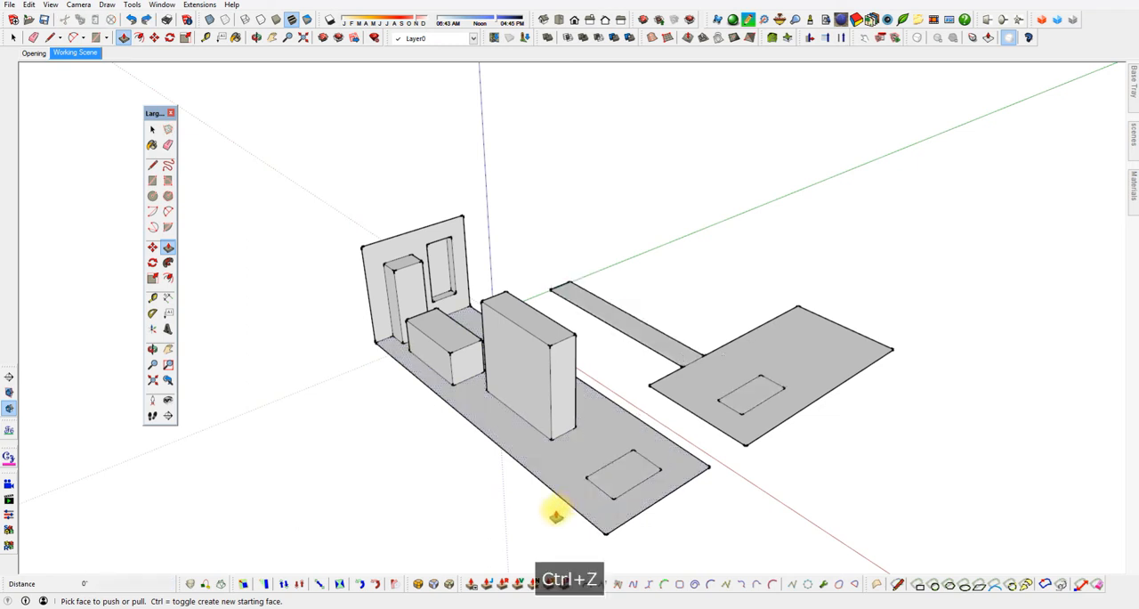
{"action": "key", "text": "ctrl+z"}
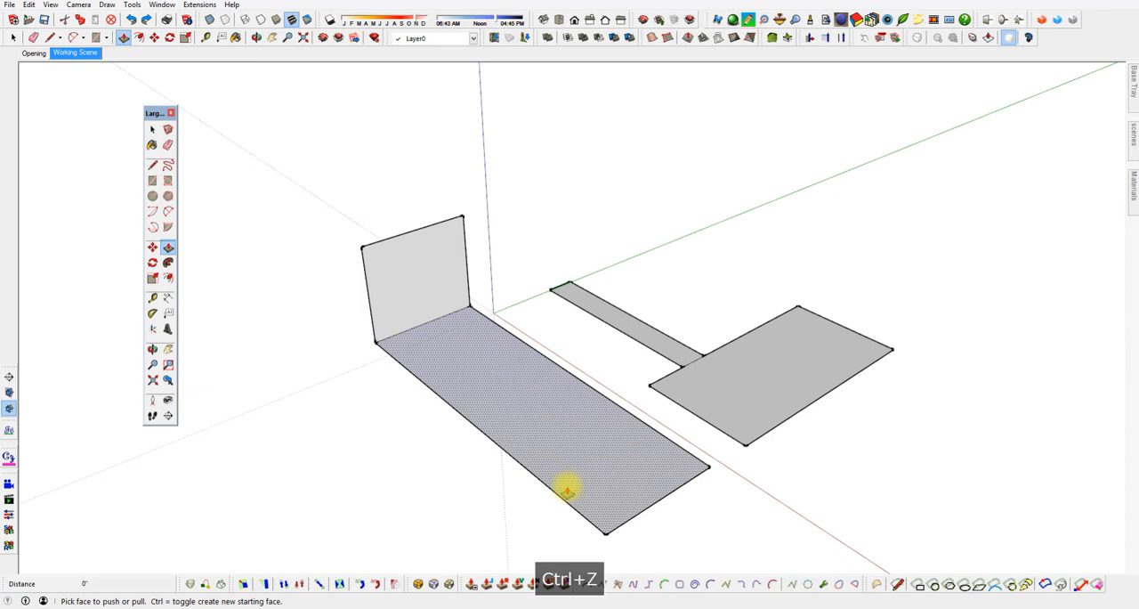
{"action": "left_click_drag", "start_coordinate": [569, 485], "coordinate": [623, 289]}
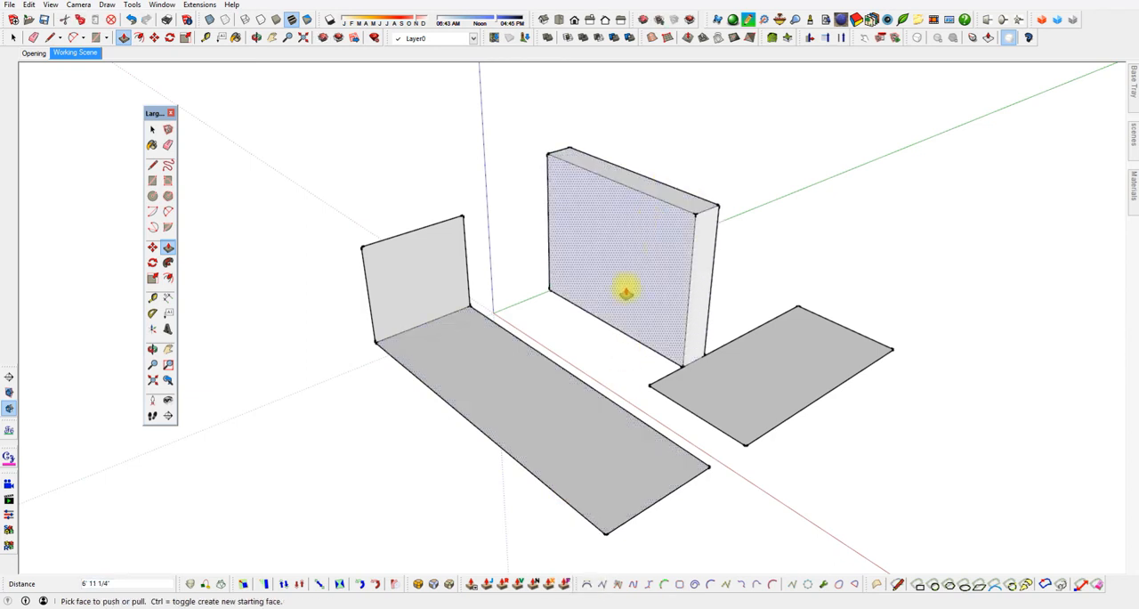
{"action": "key", "text": "ctrl+z"}
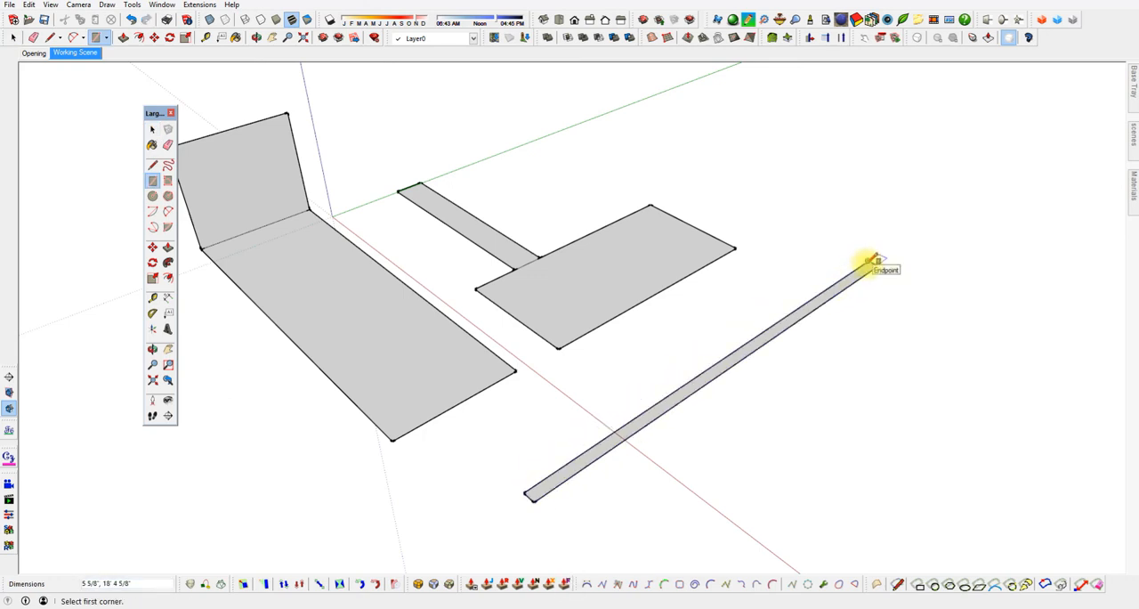
Size the narrow rectangle right of the floor plans at 3.5 by 12.
{"action": "type", "text": "3.5,"}
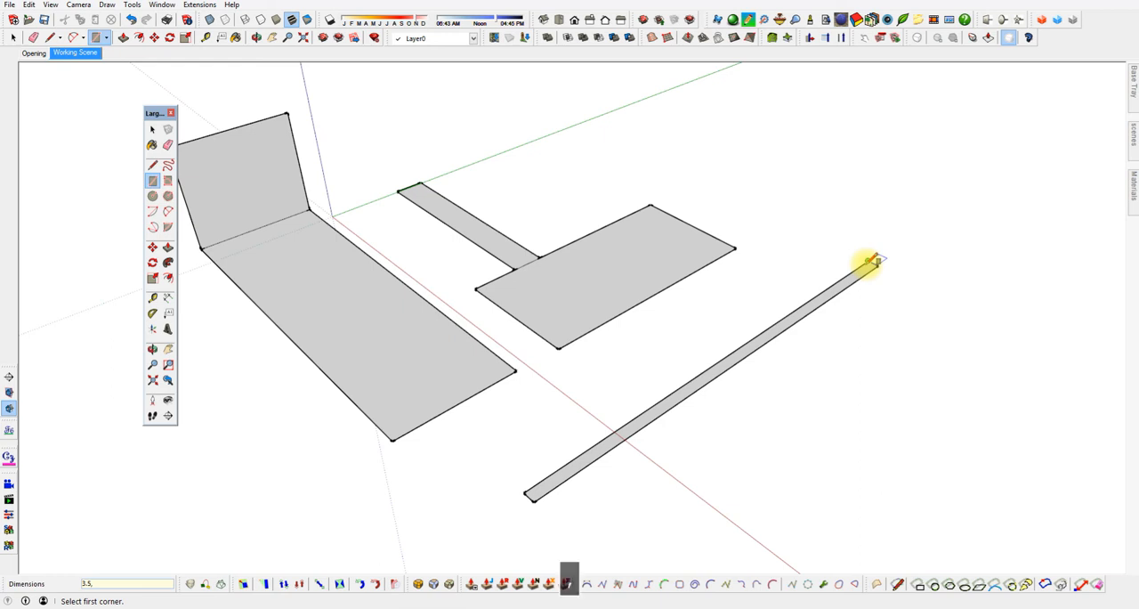
{"action": "type", "text": "12"}
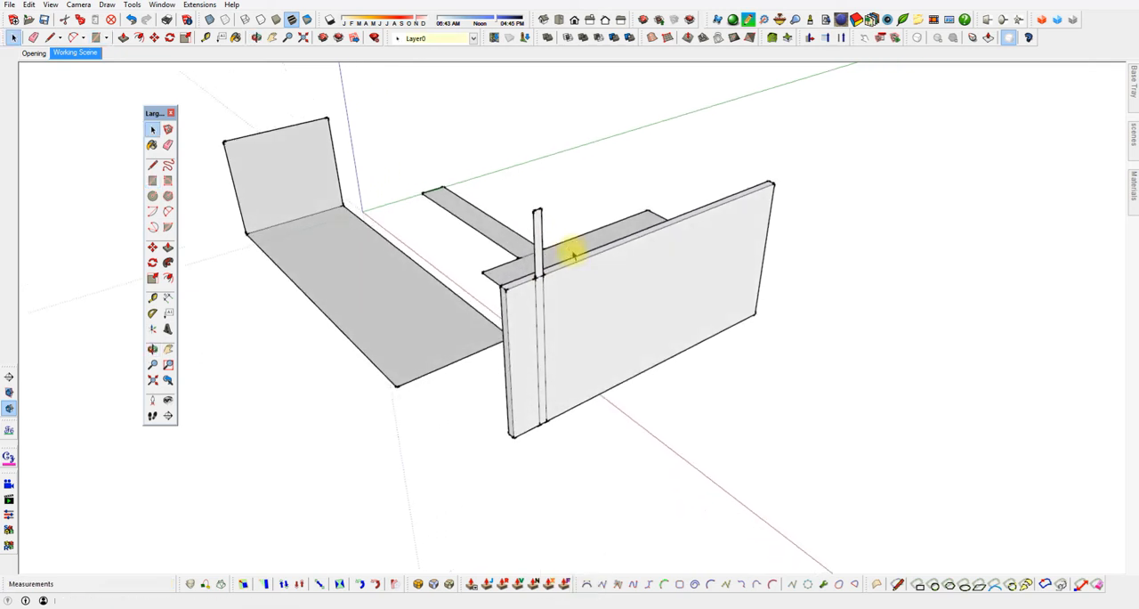
Orbit to view the long wall face-on and begin a narrow vertical partition strip.
{"action": "left_click", "coordinate": [168, 145]}
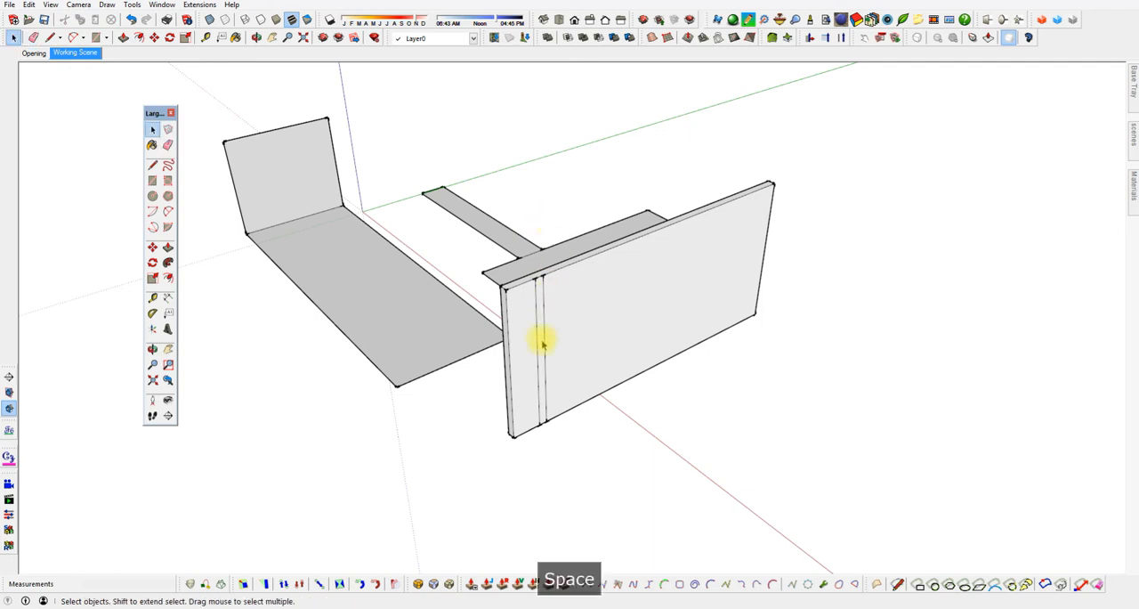
{"action": "left_click_drag", "start_coordinate": [543, 343], "coordinate": [627, 405]}
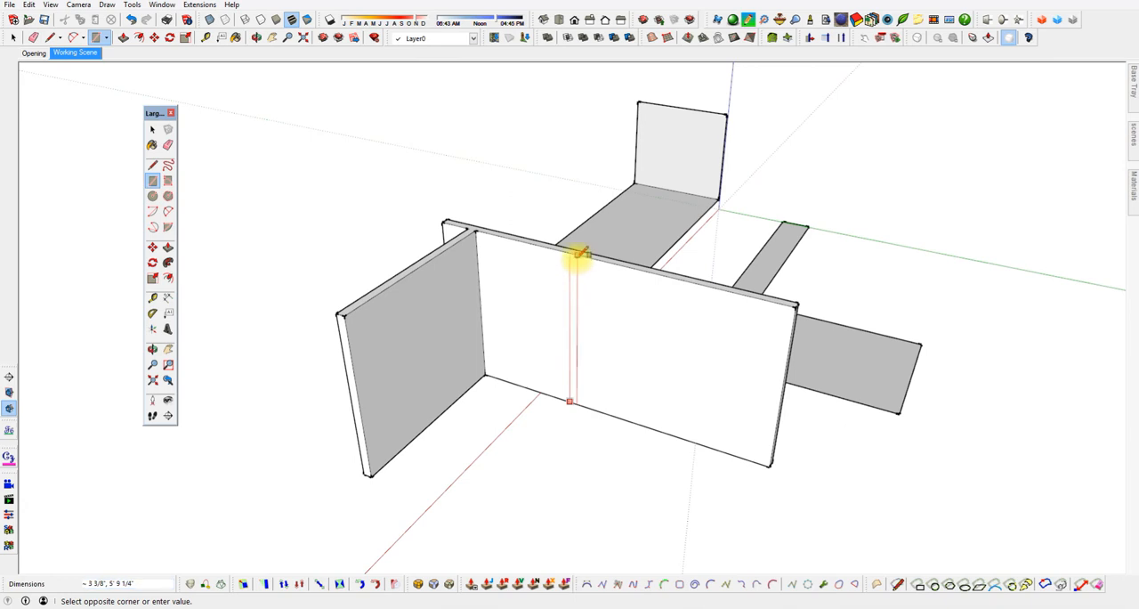
{"action": "mouse_move", "coordinate": [583, 254]}
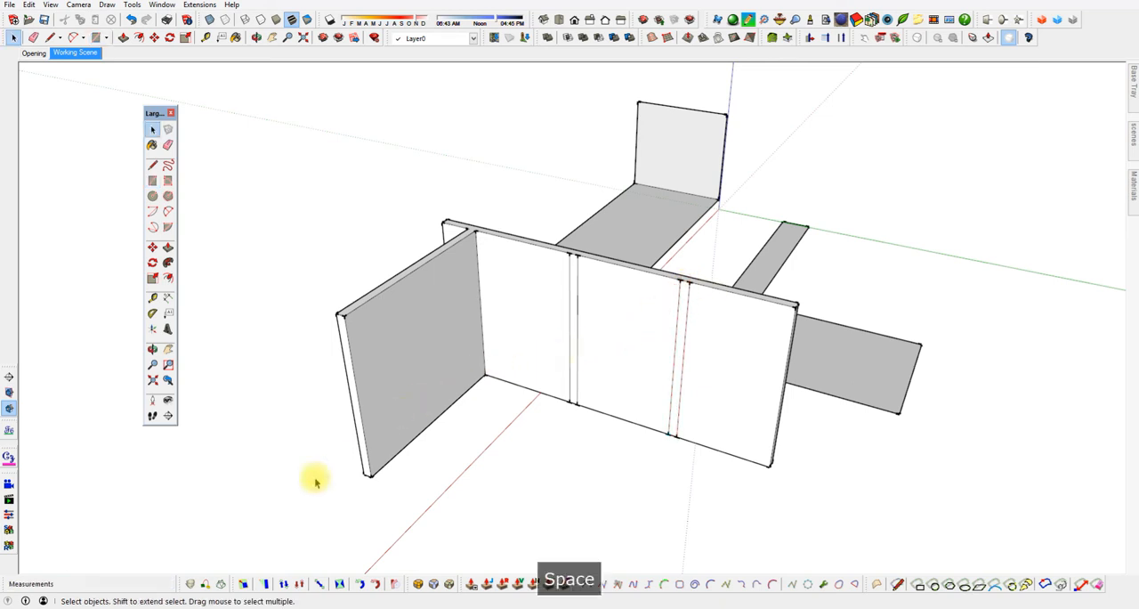
{"action": "mouse_move", "coordinate": [681, 387]}
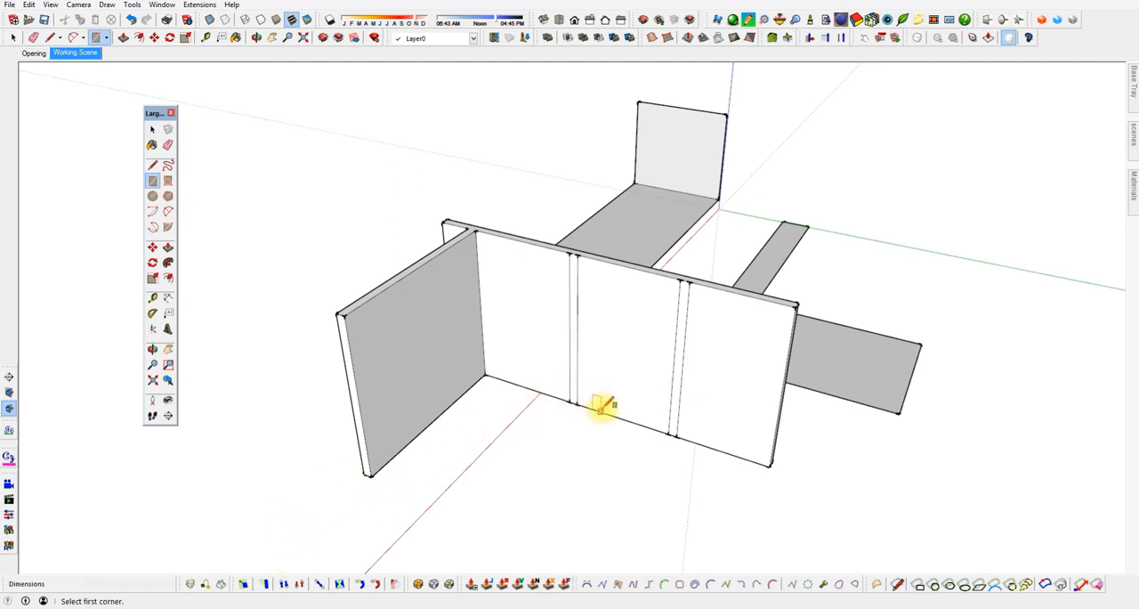
Draw the third partition strip at 3.5, then select and delete the whole model.
{"action": "left_click", "coordinate": [600, 411]}
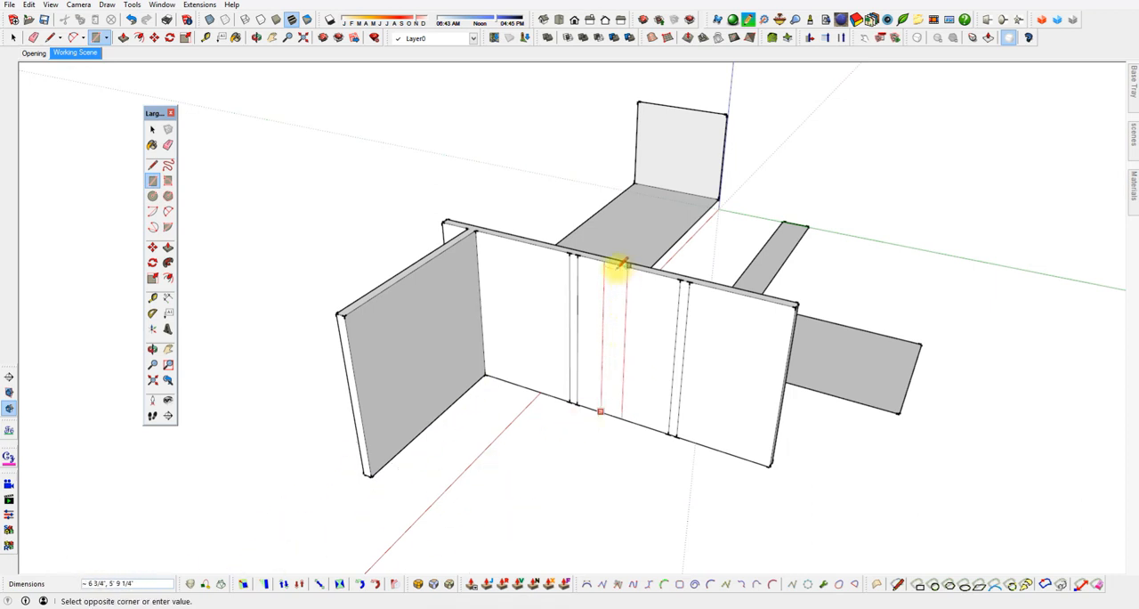
{"action": "mouse_move", "coordinate": [618, 265]}
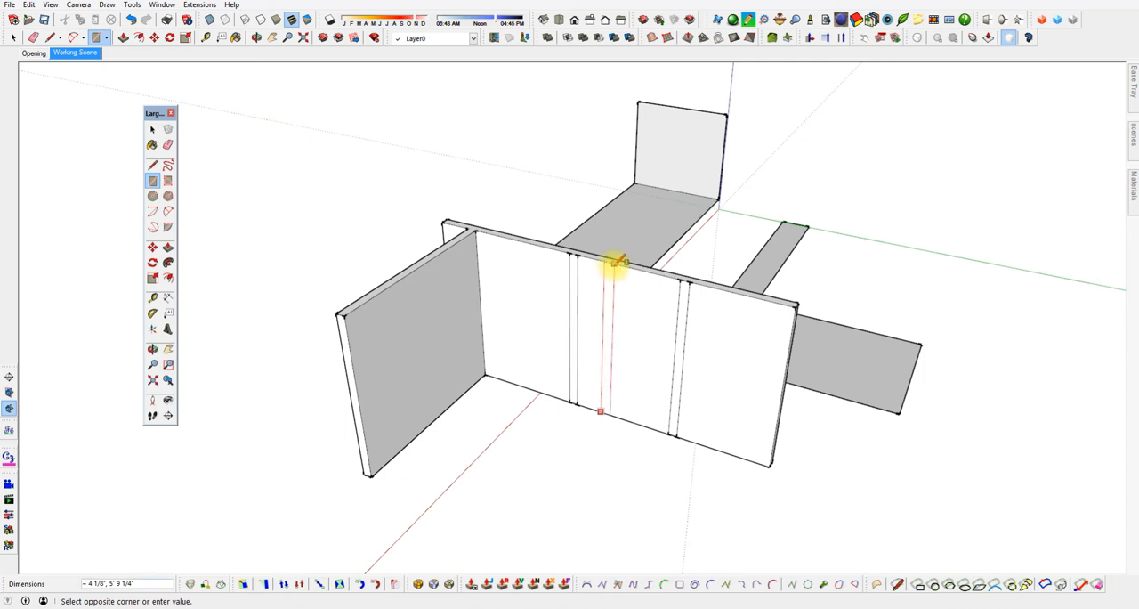
{"action": "mouse_move", "coordinate": [619, 264]}
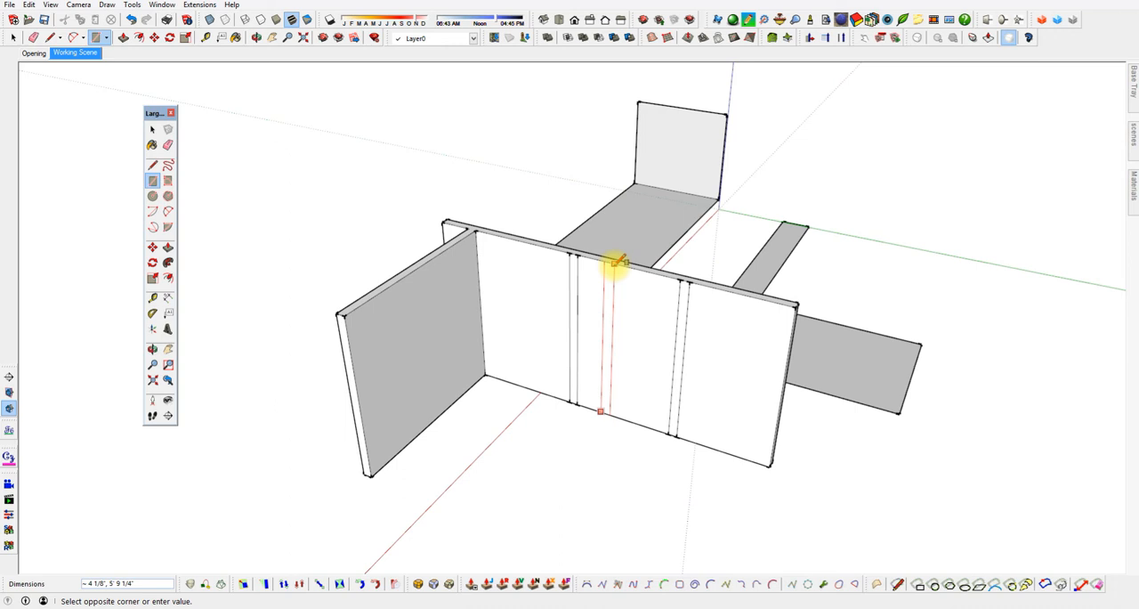
{"action": "type", "text": "3.5"}
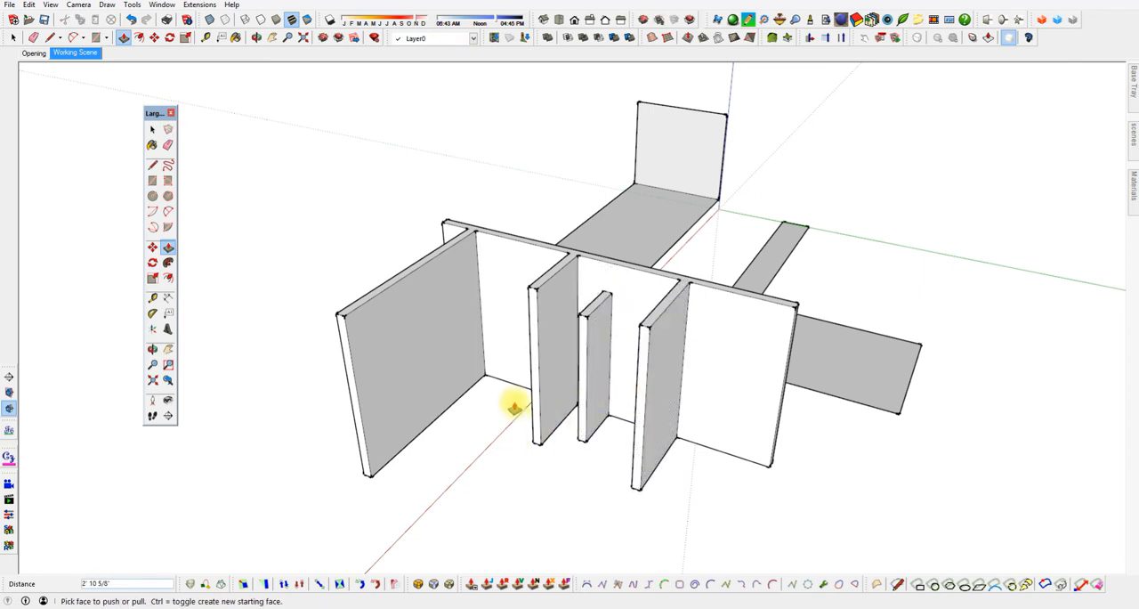
{"action": "key", "text": "space"}
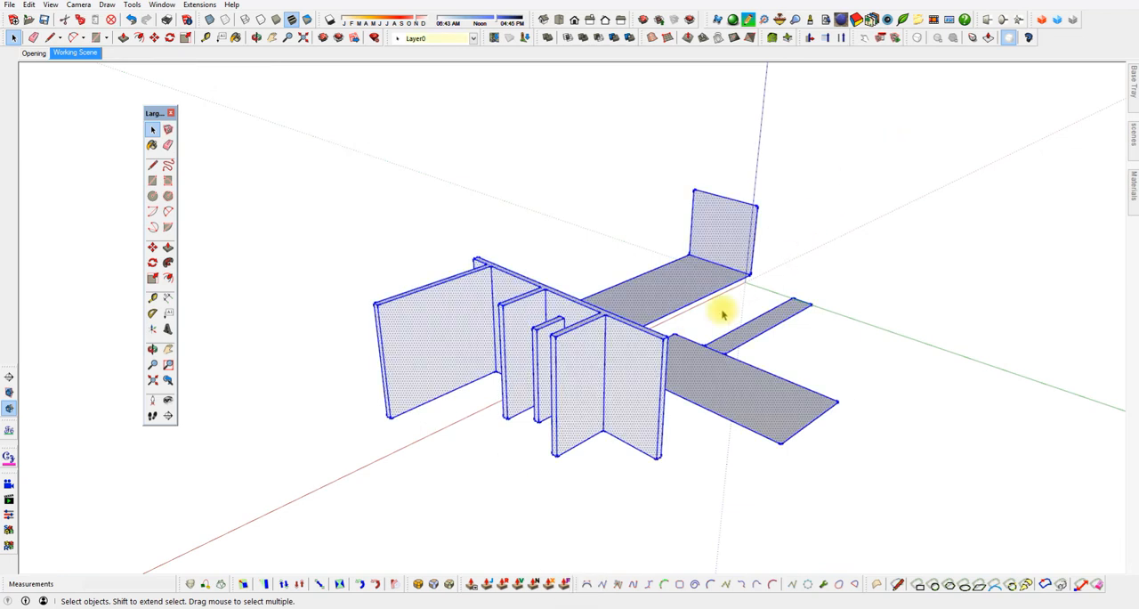
{"action": "key", "text": "Delete"}
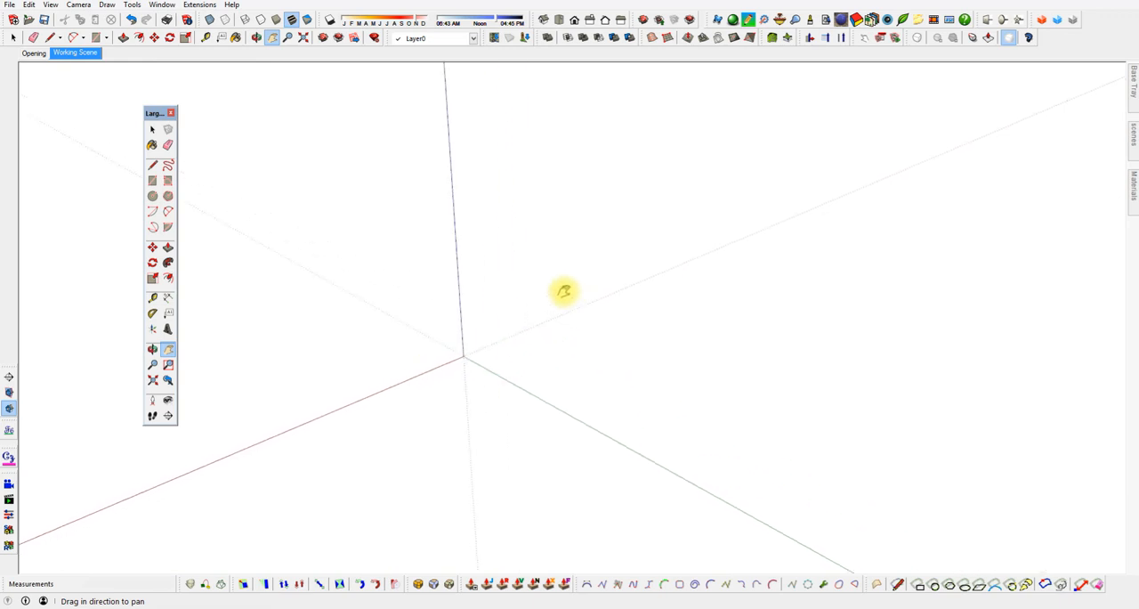
Center the origin and draw a second rectangle crossing the first, forming a T-shaped plan.
{"action": "left_click_drag", "start_coordinate": [563, 291], "coordinate": [410, 345]}
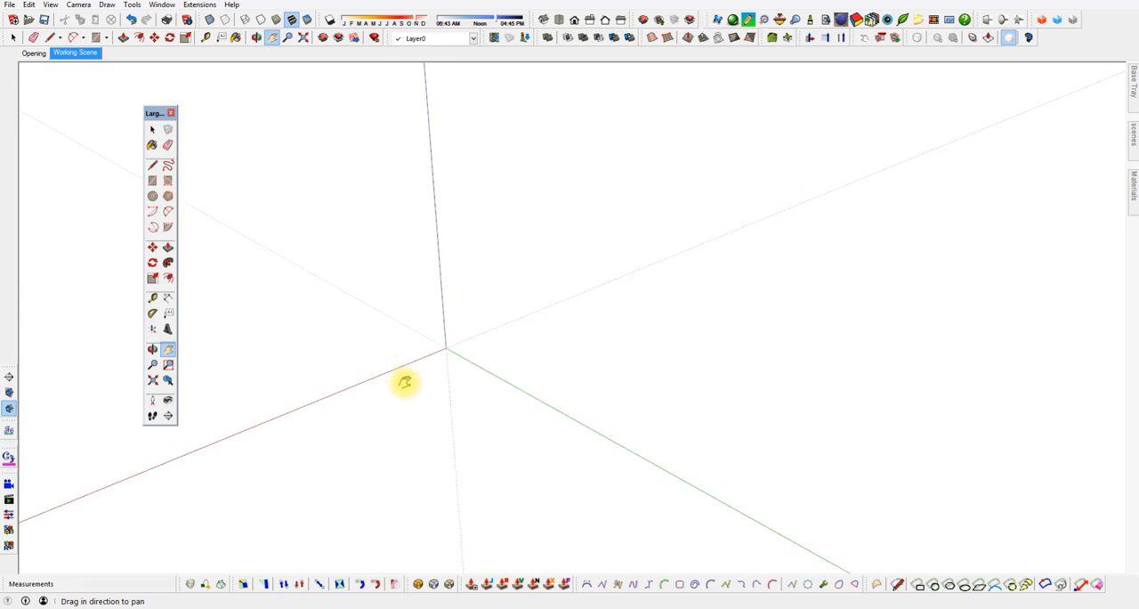
{"action": "left_click_drag", "start_coordinate": [405, 382], "coordinate": [467, 372]}
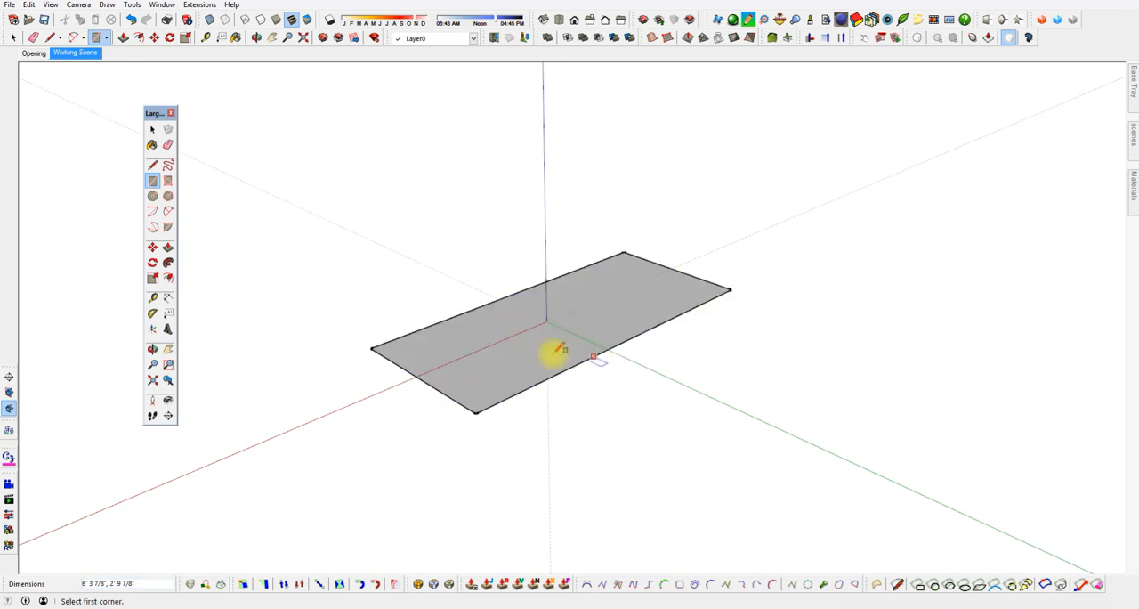
{"action": "left_click_drag", "start_coordinate": [559, 348], "coordinate": [801, 411]}
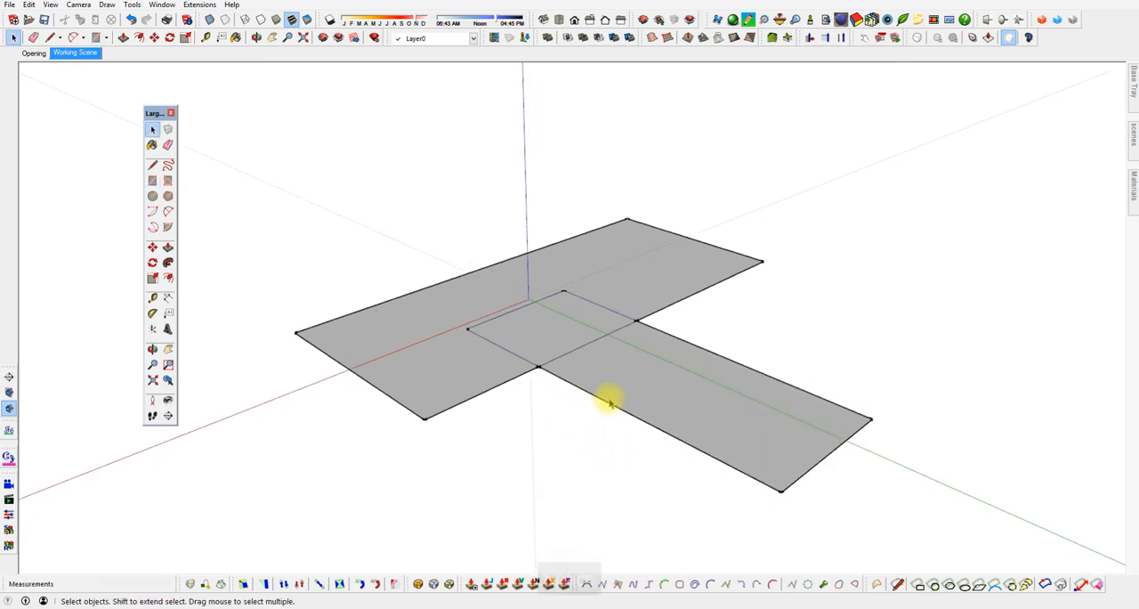
{"action": "left_click_drag", "start_coordinate": [610, 401], "coordinate": [858, 520]}
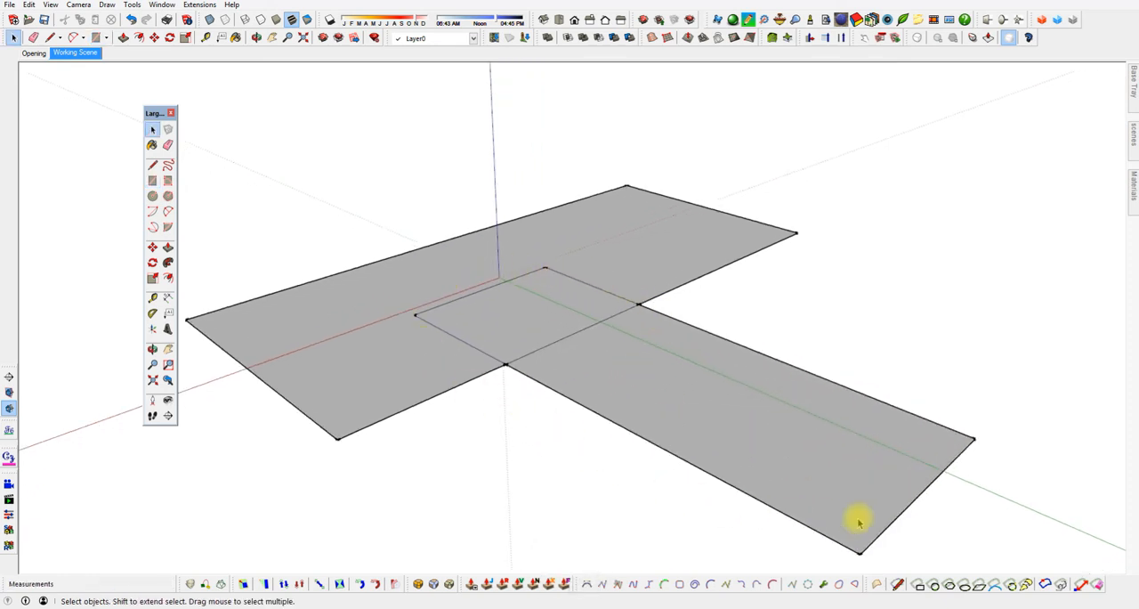
{"action": "mouse_move", "coordinate": [641, 315]}
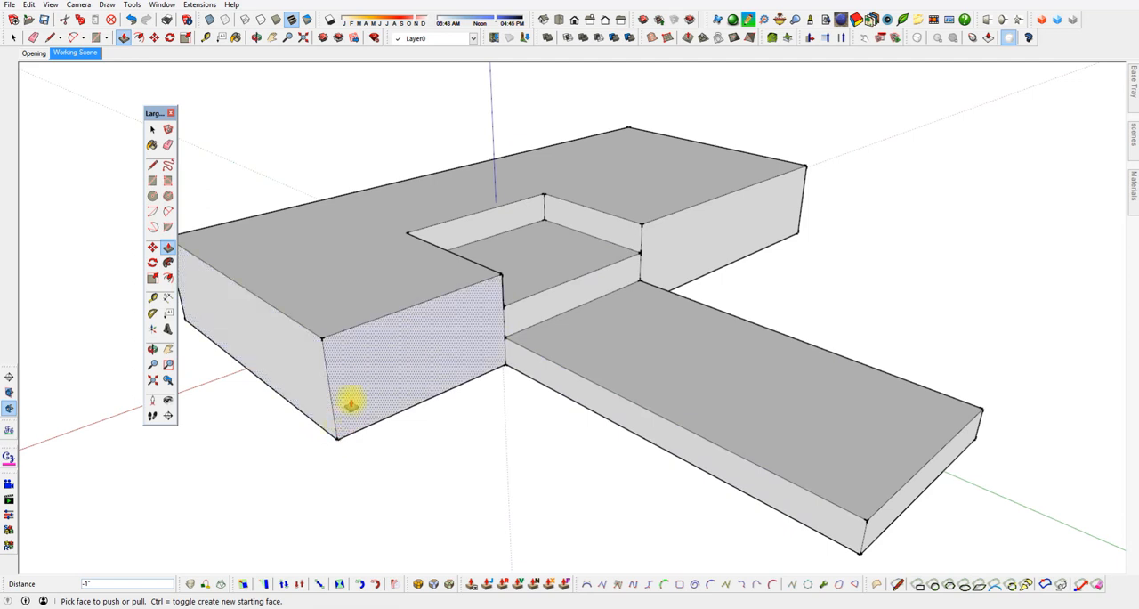
Draw the tall door outline on the left wing's end wall.
{"action": "left_click", "coordinate": [151, 180]}
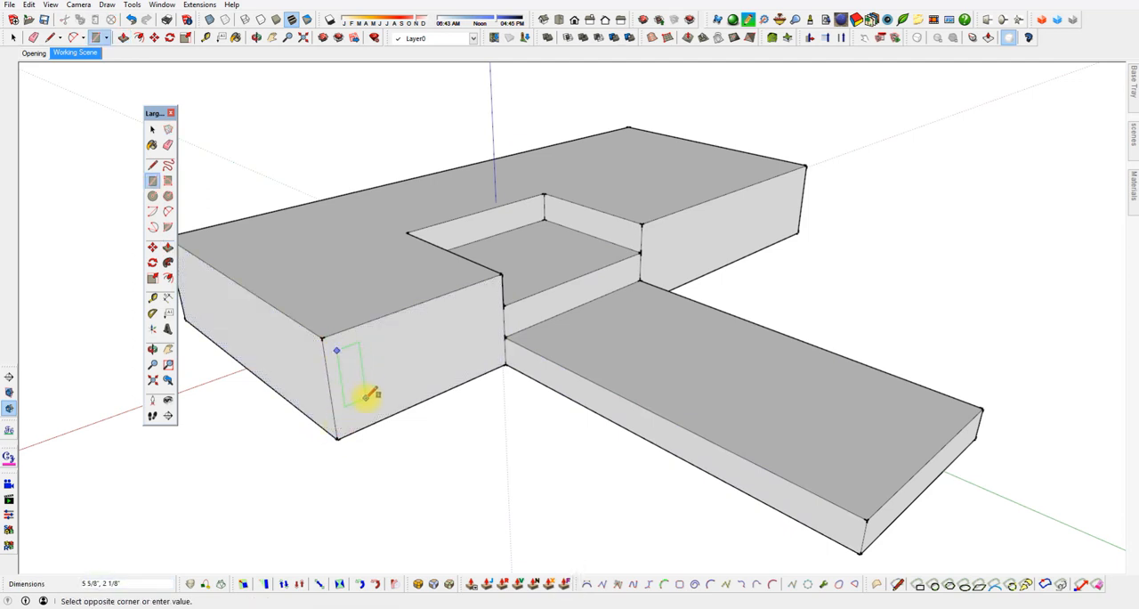
{"action": "left_click", "coordinate": [377, 387]}
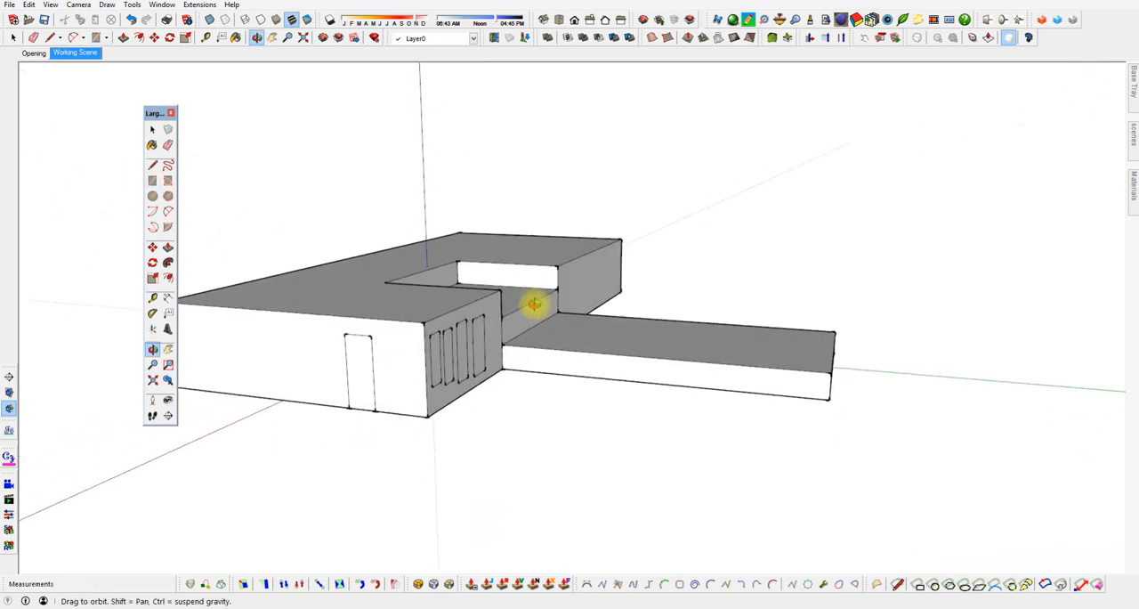
Draw a window outline sized 6 on the right wing's front wall.
{"action": "left_click_drag", "start_coordinate": [534, 304], "coordinate": [651, 295]}
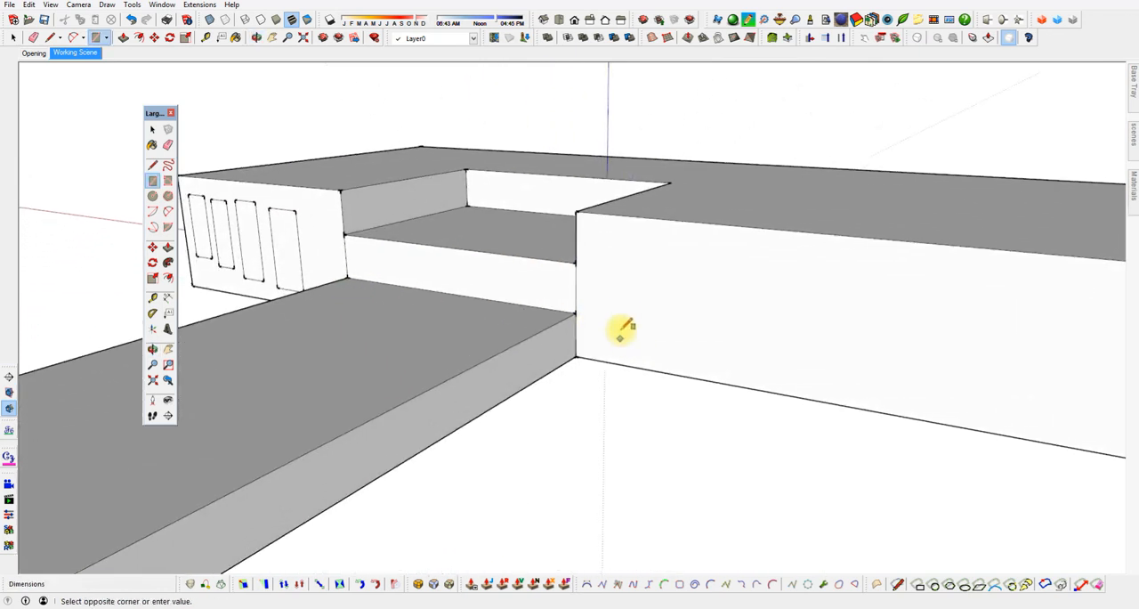
{"action": "left_click_drag", "start_coordinate": [620, 338], "coordinate": [681, 269]}
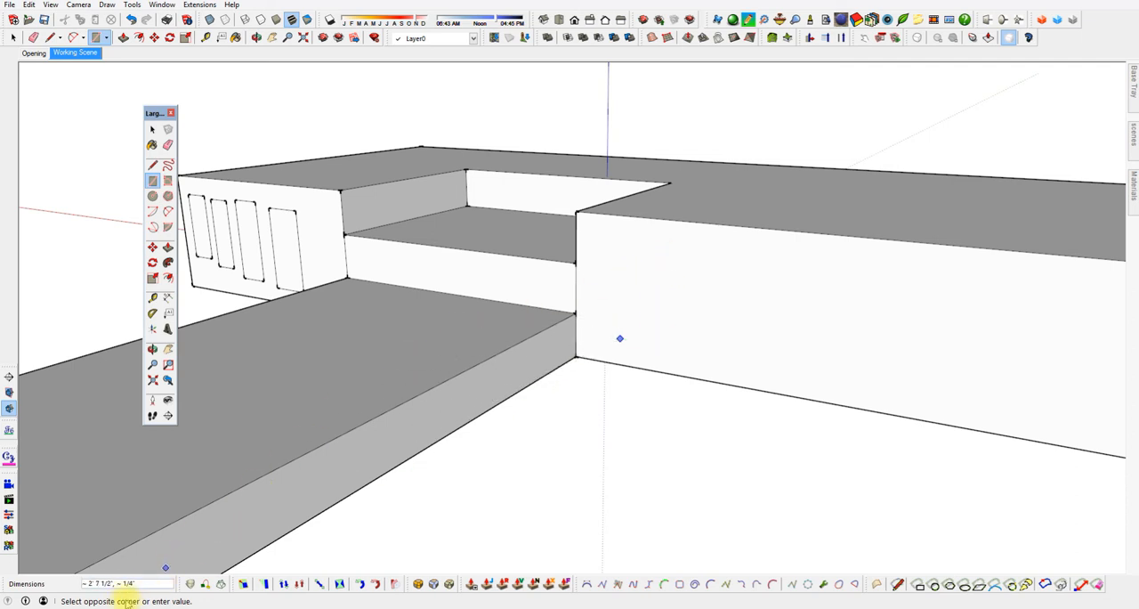
{"action": "left_click_drag", "start_coordinate": [620, 338], "coordinate": [654, 255]}
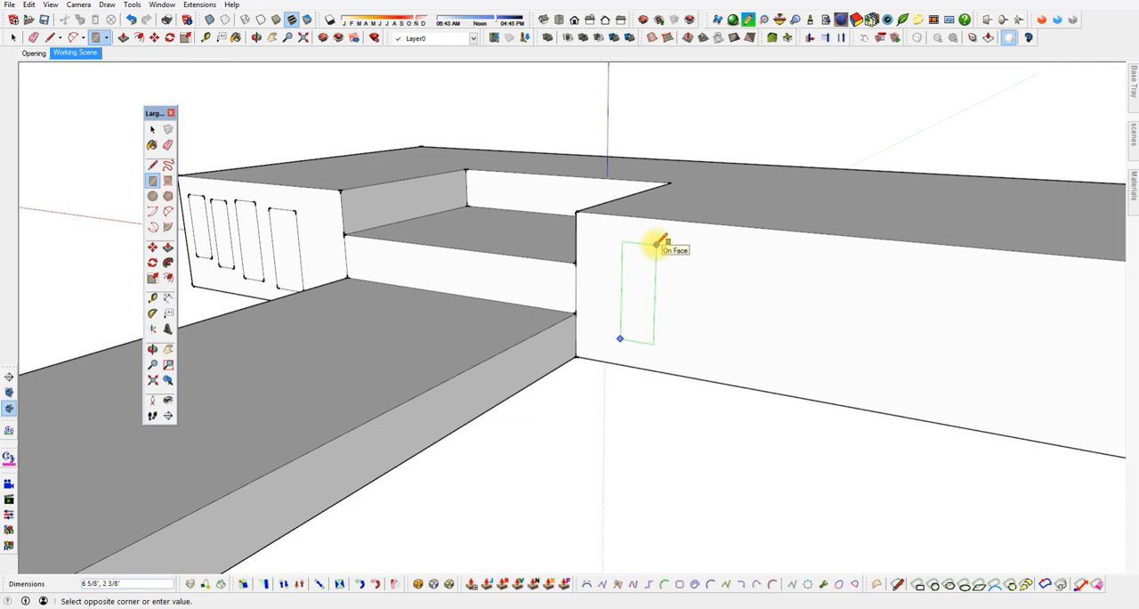
{"action": "mouse_move", "coordinate": [663, 243]}
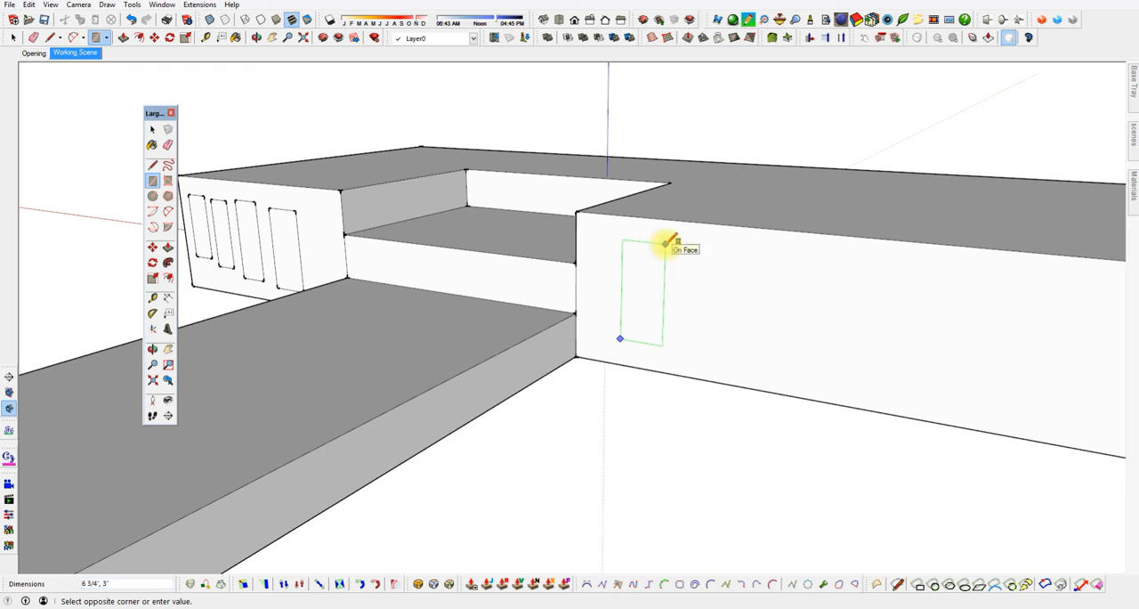
{"action": "type", "text": "6"}
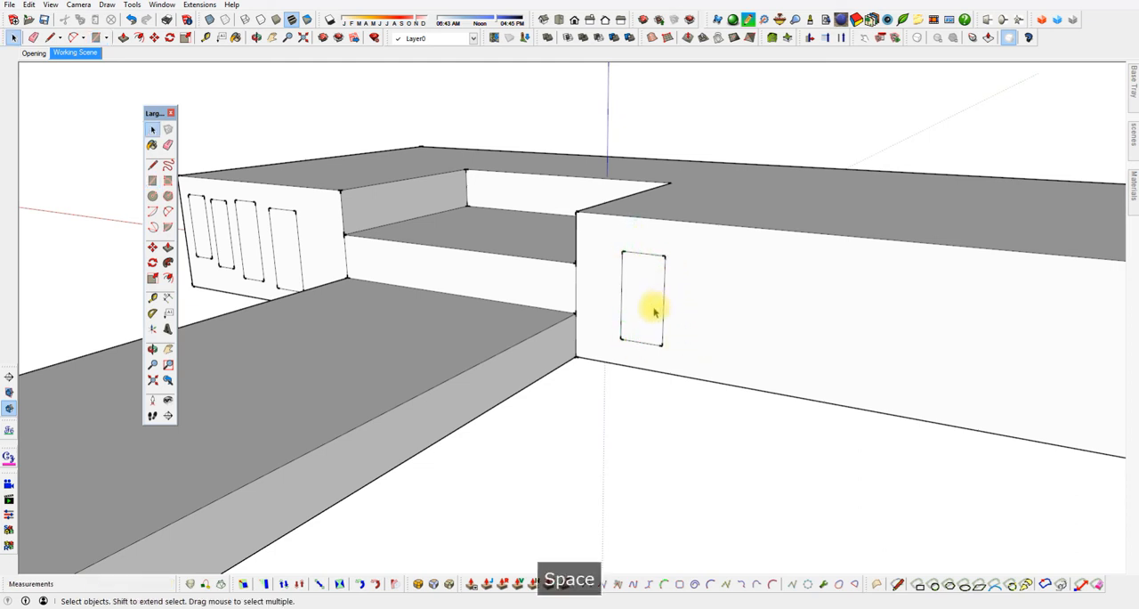
Copy the window outline along the wall to add more windows.
{"action": "left_click", "coordinate": [641, 298]}
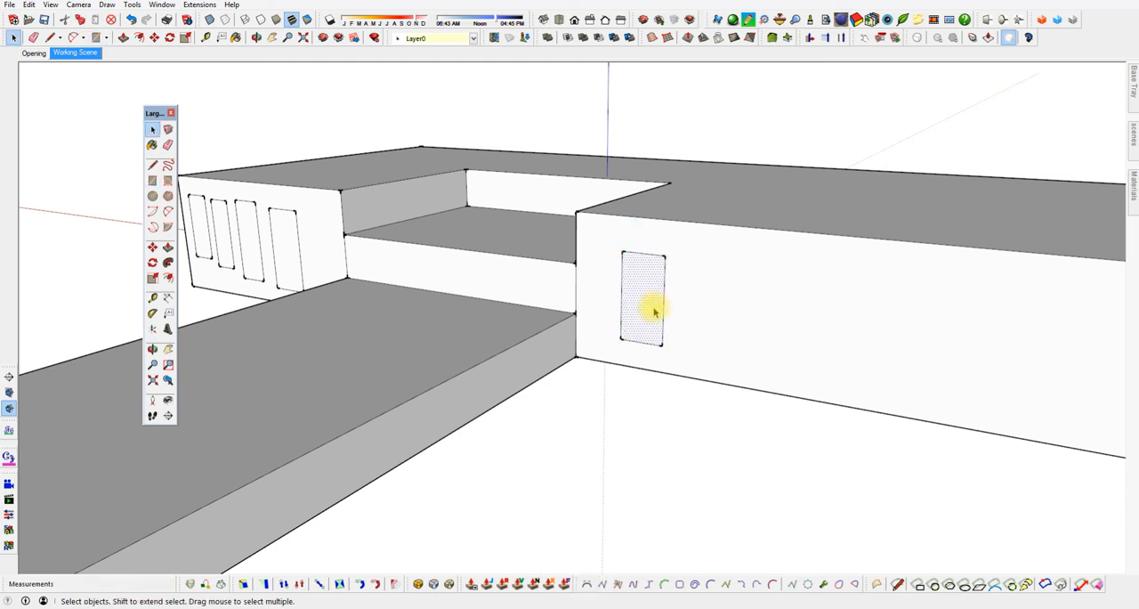
{"action": "left_click", "coordinate": [152, 247]}
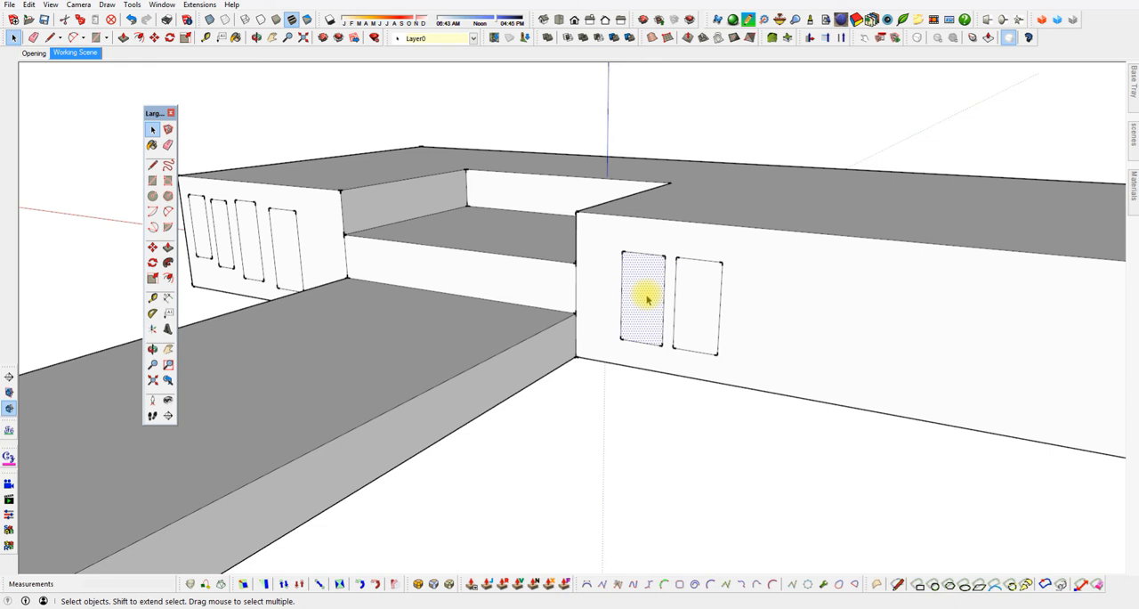
{"action": "left_click", "coordinate": [152, 246]}
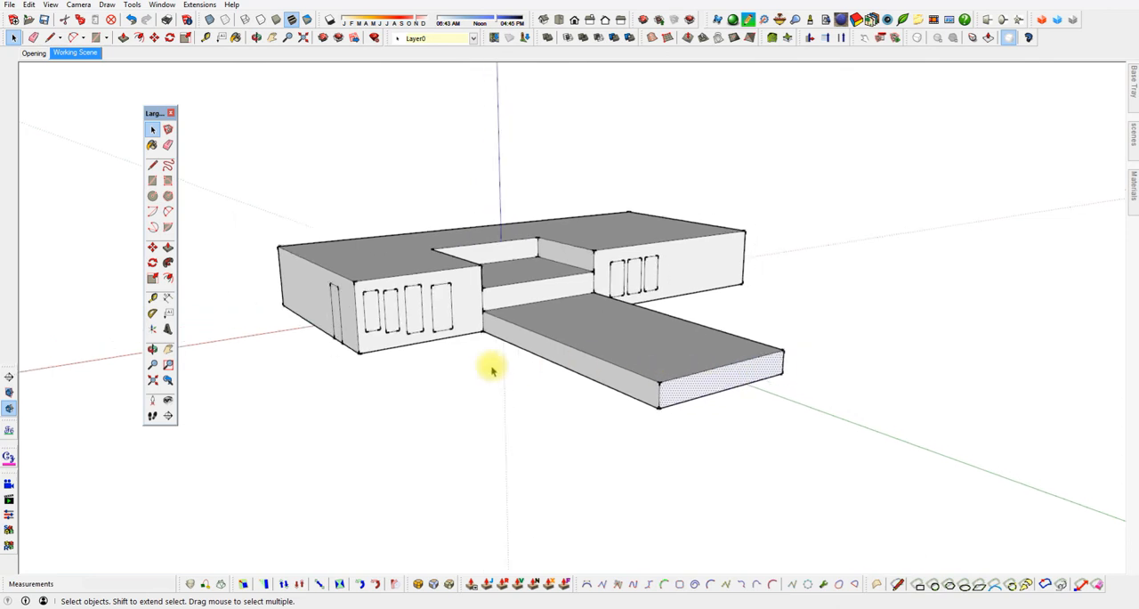
{"action": "mouse_move", "coordinate": [438, 387]}
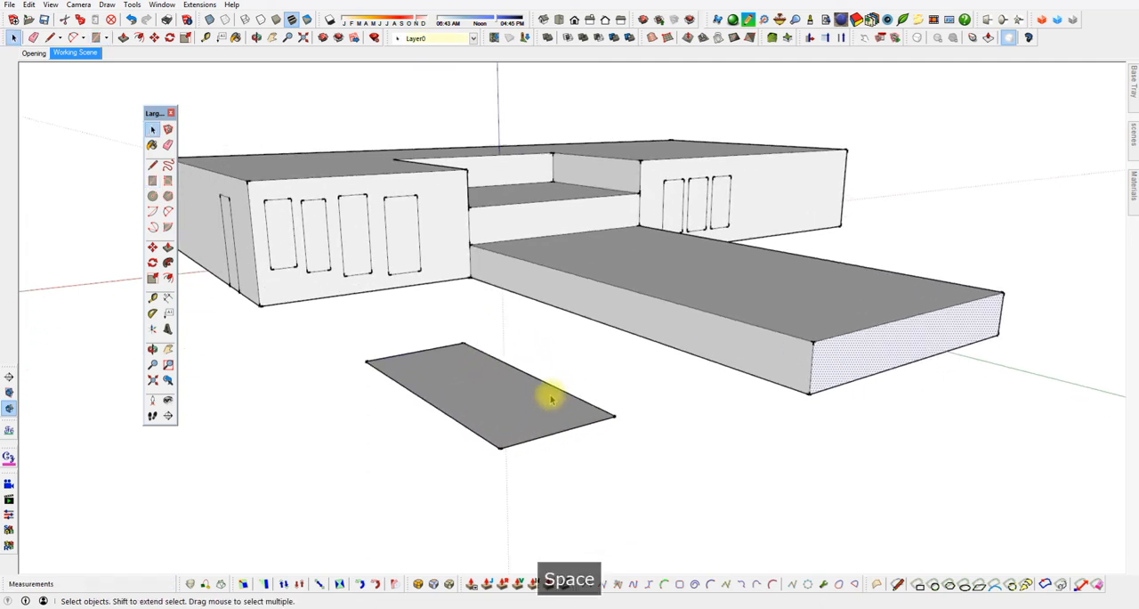
{"action": "mouse_move", "coordinate": [552, 442]}
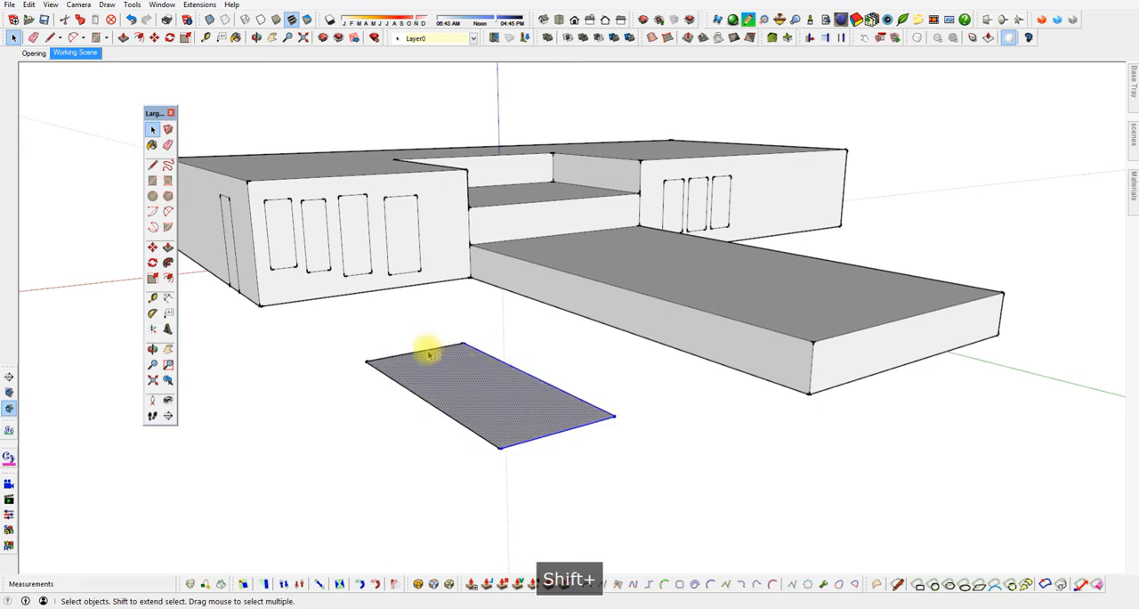
{"action": "mouse_move", "coordinate": [616, 491]}
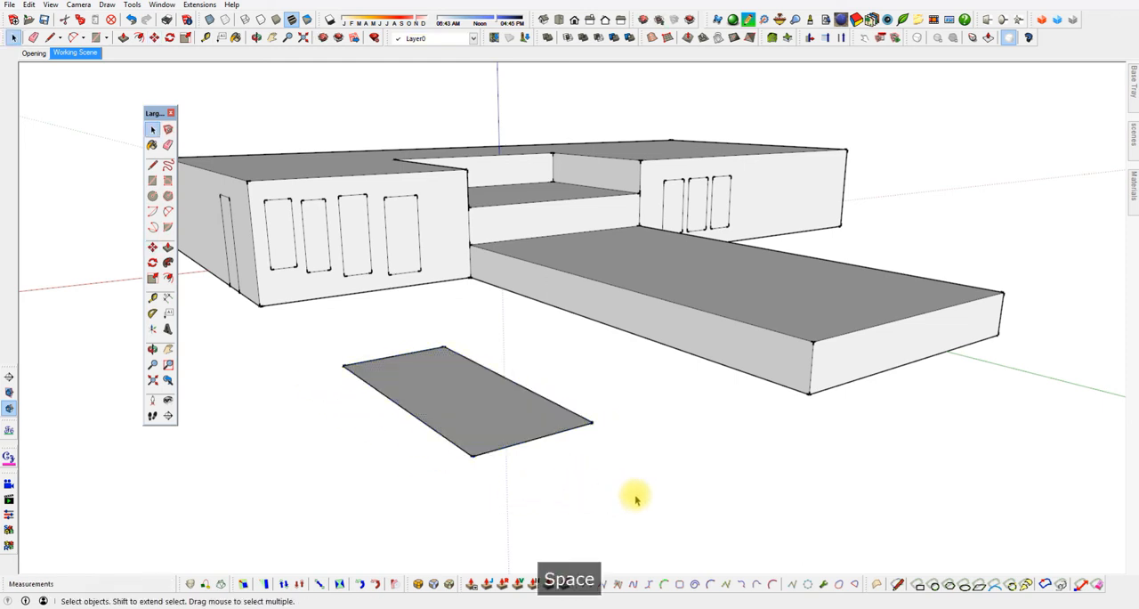
Deselect the ground rectangle after moving it into place.
{"action": "left_click", "coordinate": [478, 431]}
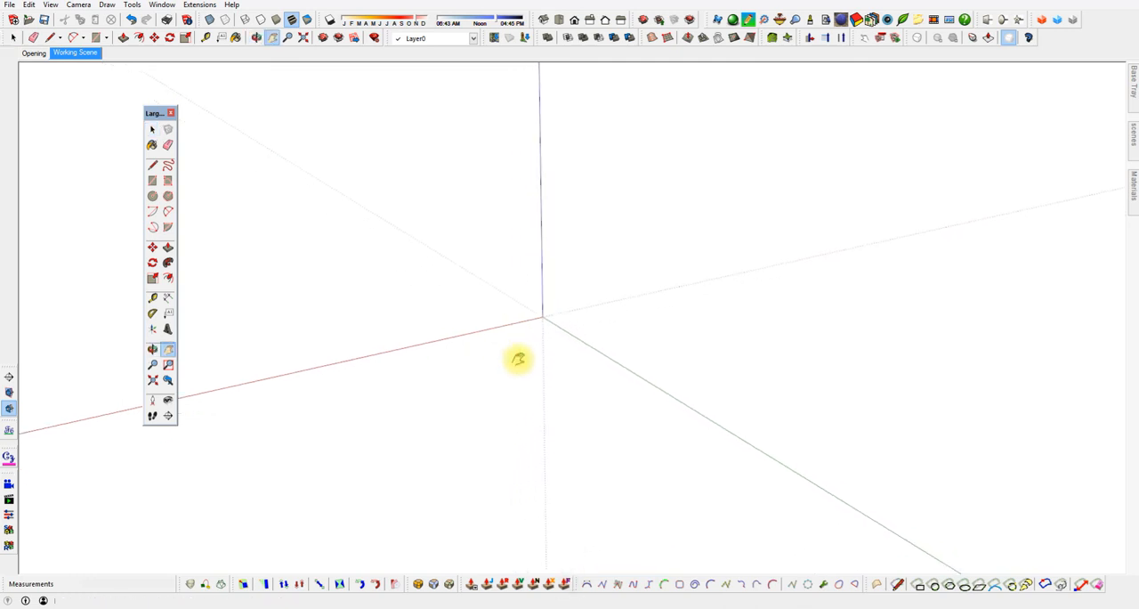
{"action": "mouse_move", "coordinate": [418, 330]}
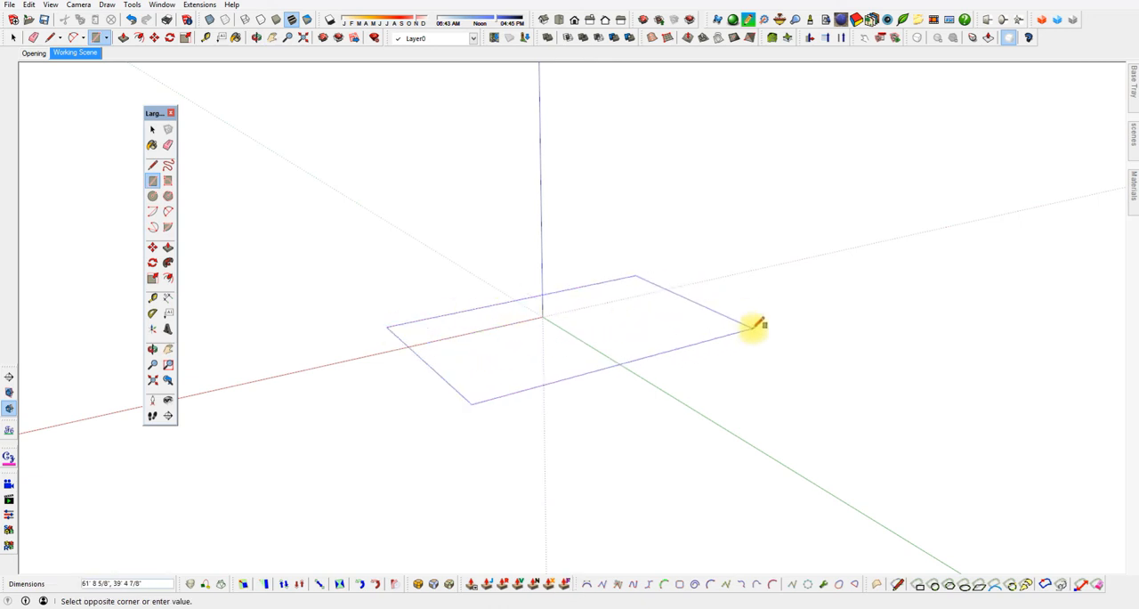
Finish the large rectangle around the origin with ,2, draw another, and select the middle one.
{"action": "left_click", "coordinate": [753, 327]}
{"action": "type", "text": "12'"}
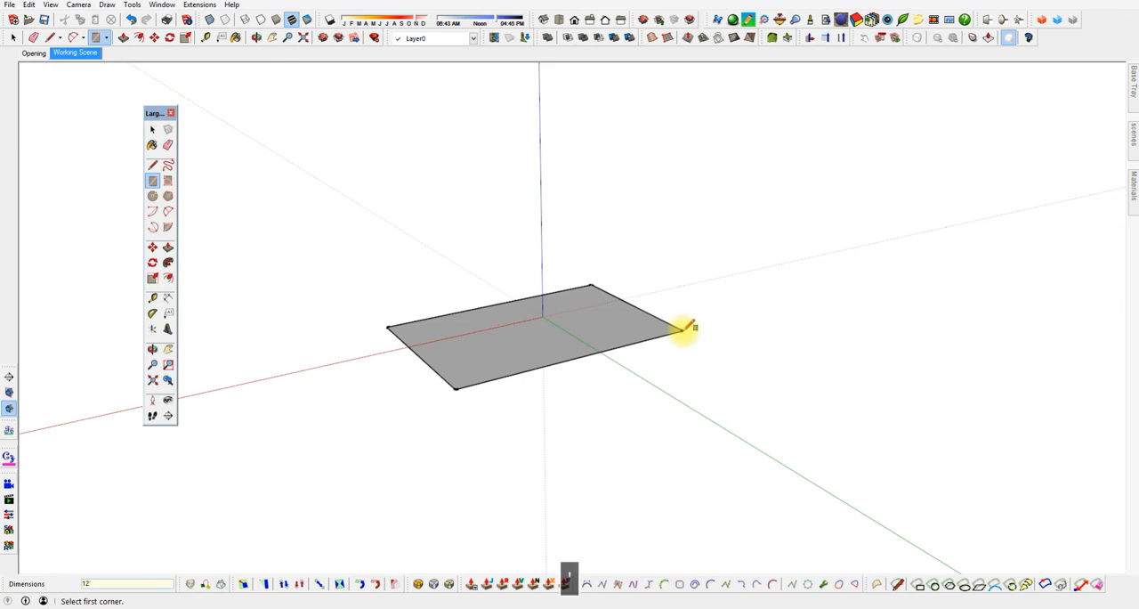
{"action": "type", "text": ",2"}
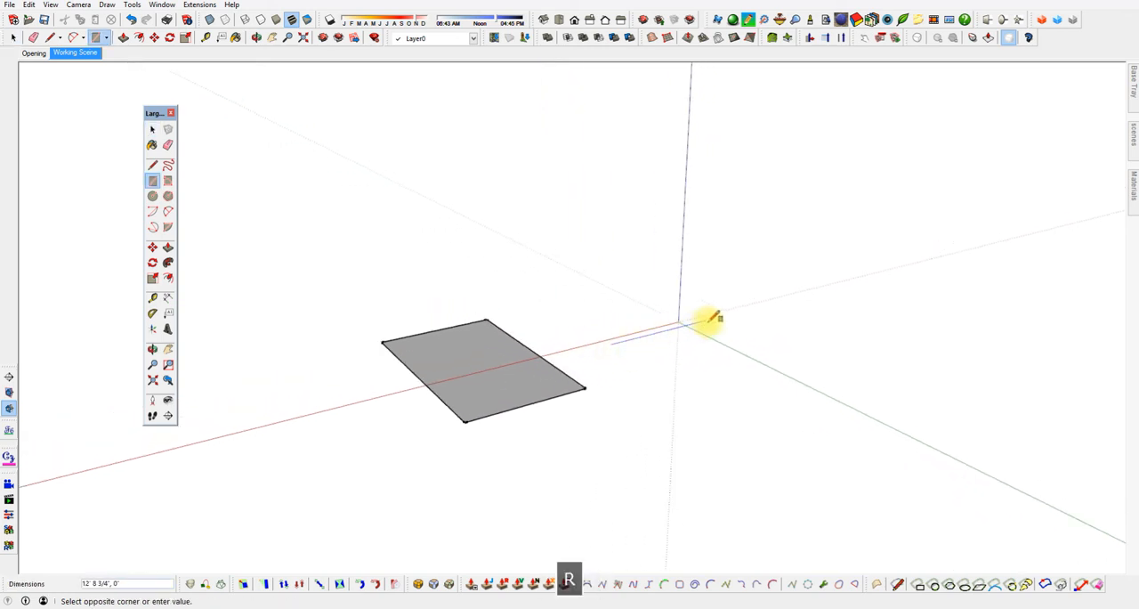
{"action": "left_click_drag", "start_coordinate": [685, 324], "coordinate": [828, 352]}
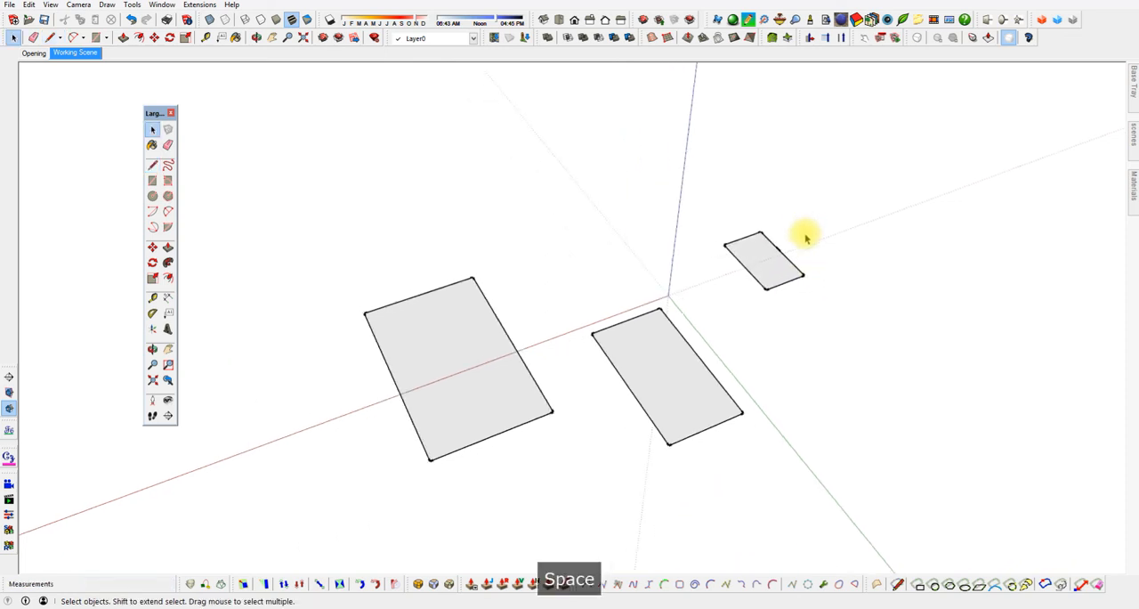
{"action": "left_click", "coordinate": [667, 369]}
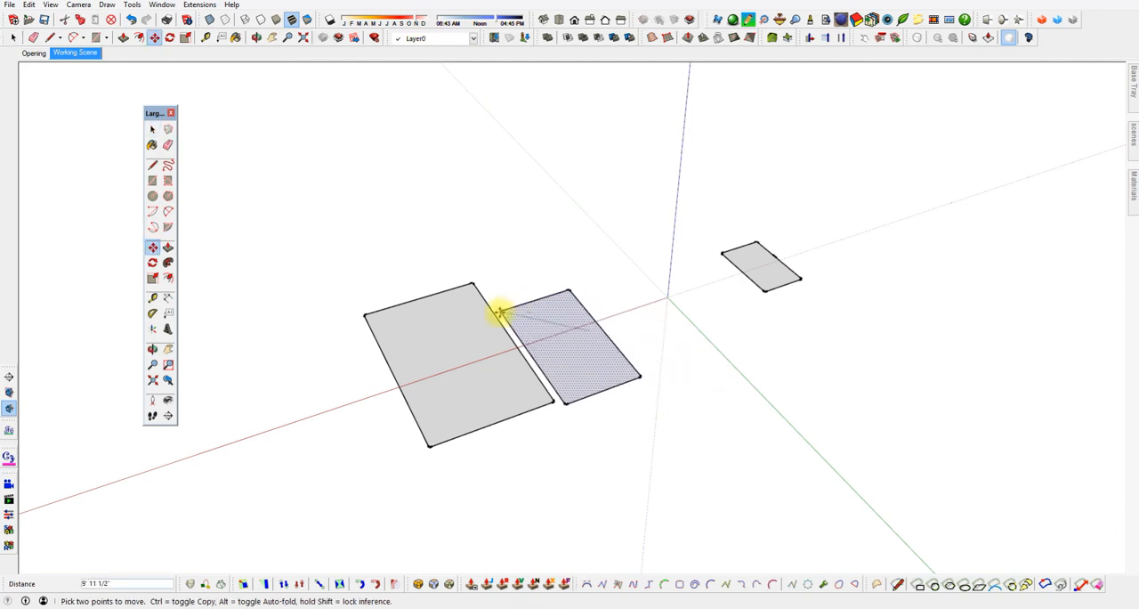
{"action": "left_click_drag", "start_coordinate": [502, 316], "coordinate": [718, 301]}
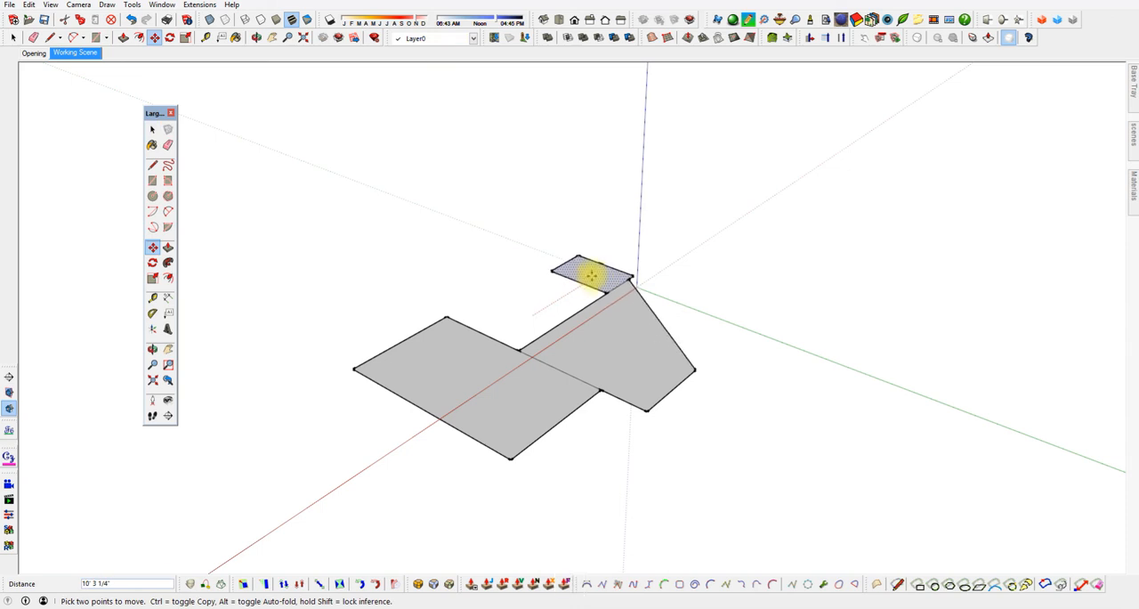
{"action": "left_click_drag", "start_coordinate": [591, 274], "coordinate": [516, 327]}
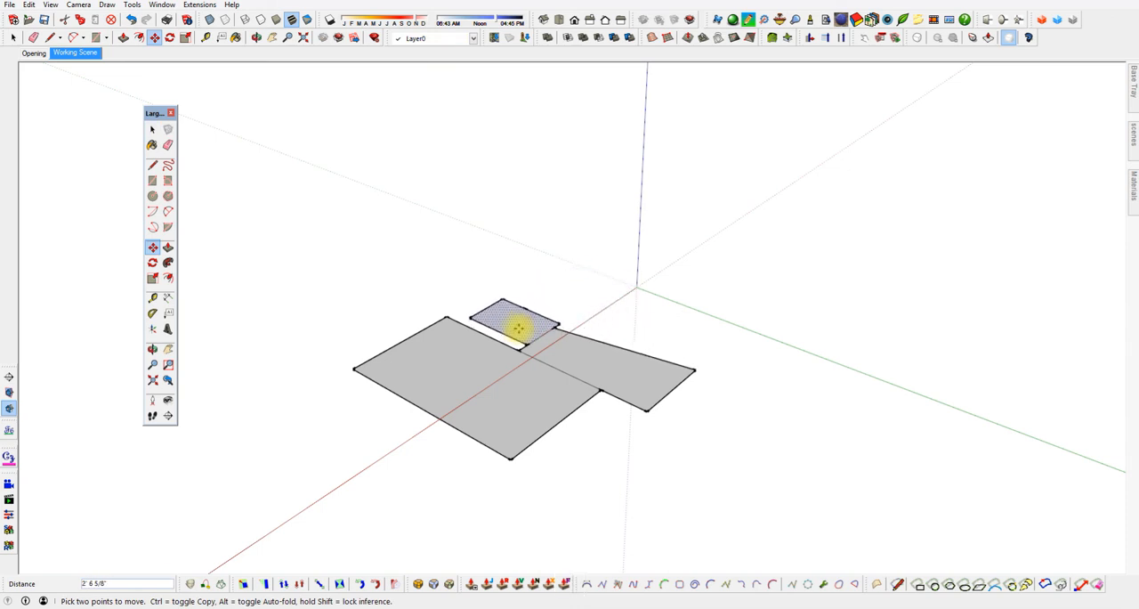
{"action": "left_click_drag", "start_coordinate": [516, 325], "coordinate": [539, 307]}
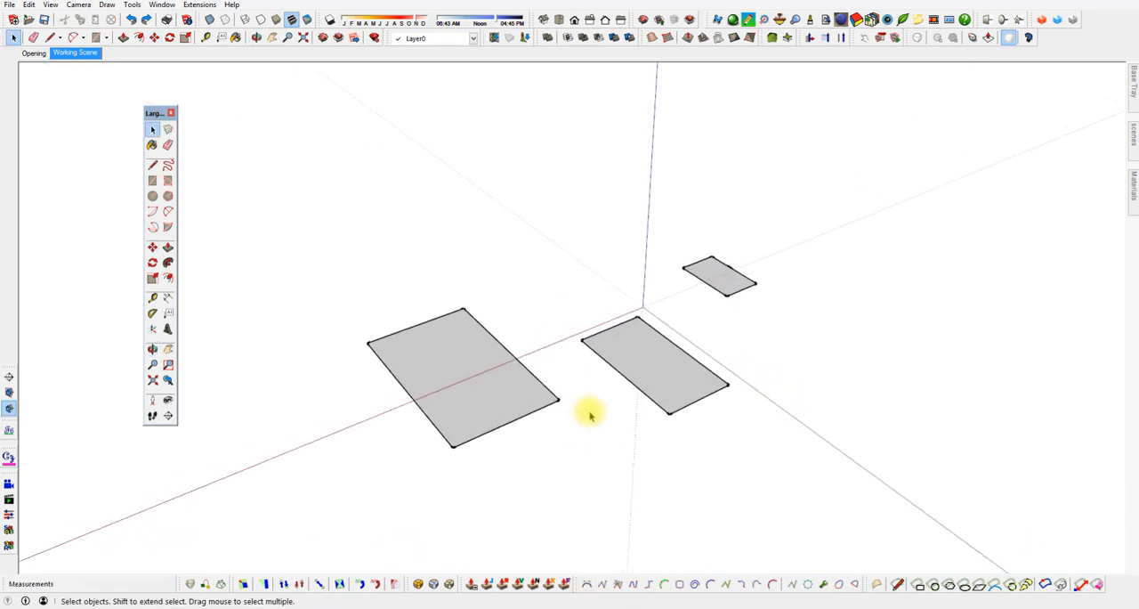
{"action": "mouse_move", "coordinate": [563, 430]}
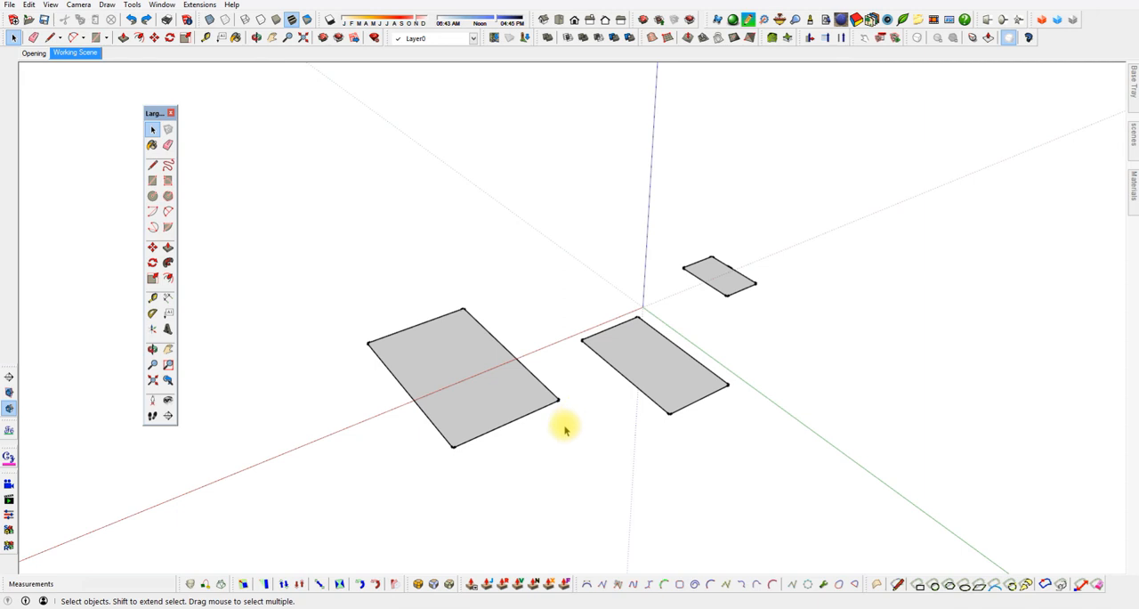
{"action": "mouse_move", "coordinate": [534, 468]}
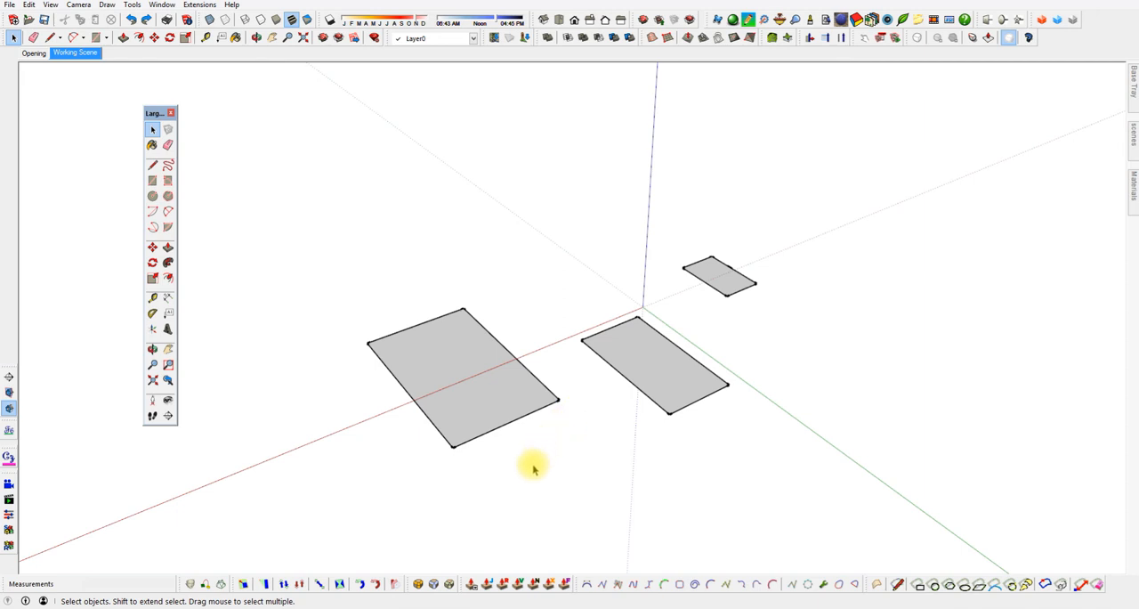
{"action": "mouse_move", "coordinate": [623, 372]}
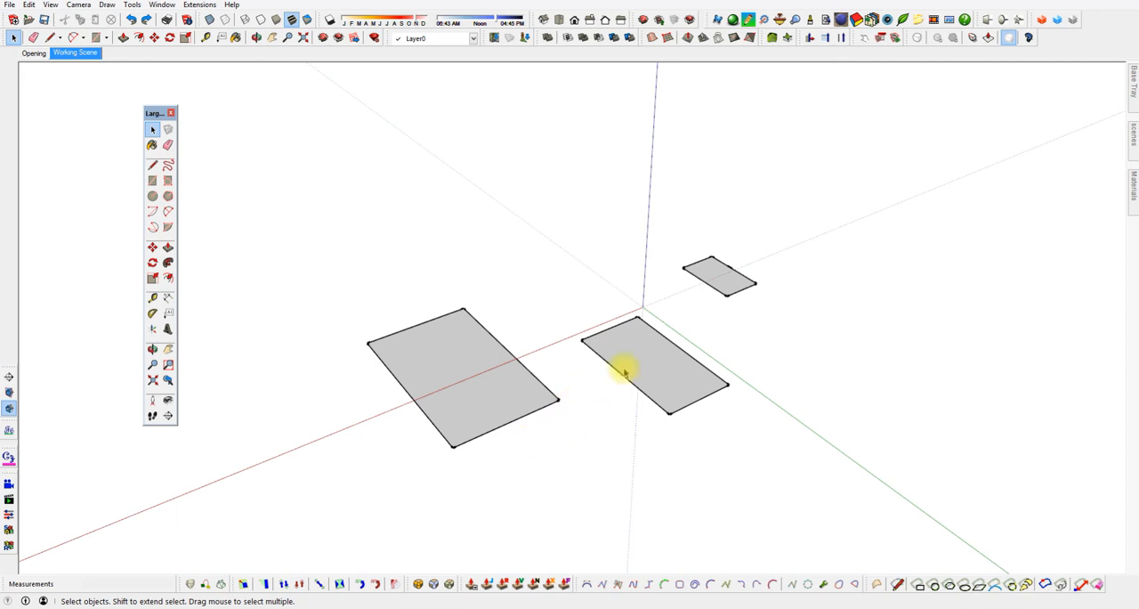
{"action": "left_click", "coordinate": [632, 365]}
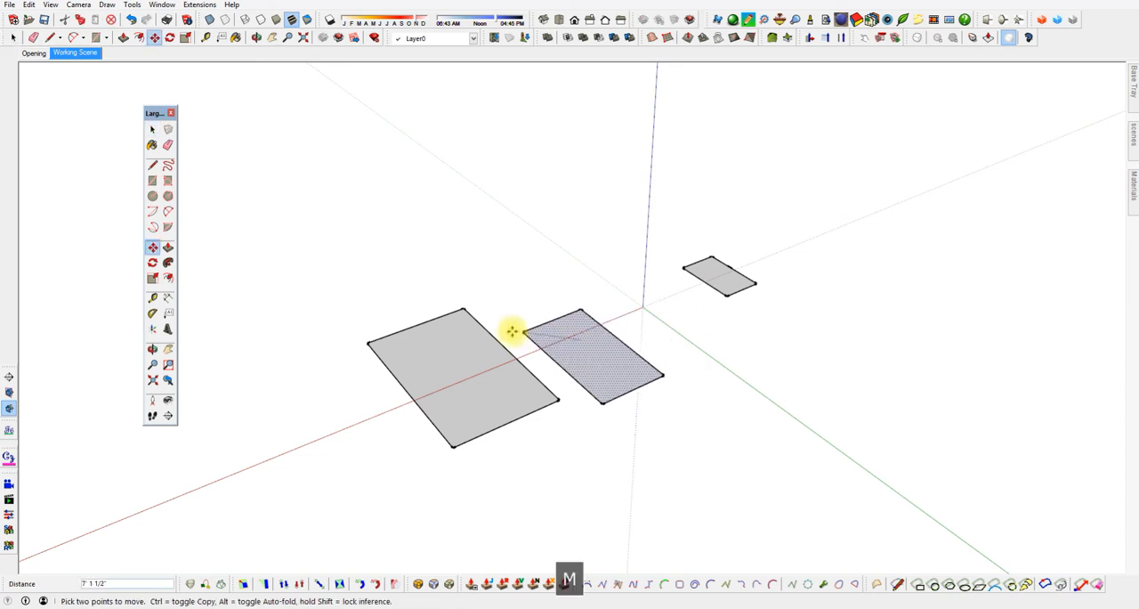
{"action": "left_click_drag", "start_coordinate": [587, 356], "coordinate": [569, 364]}
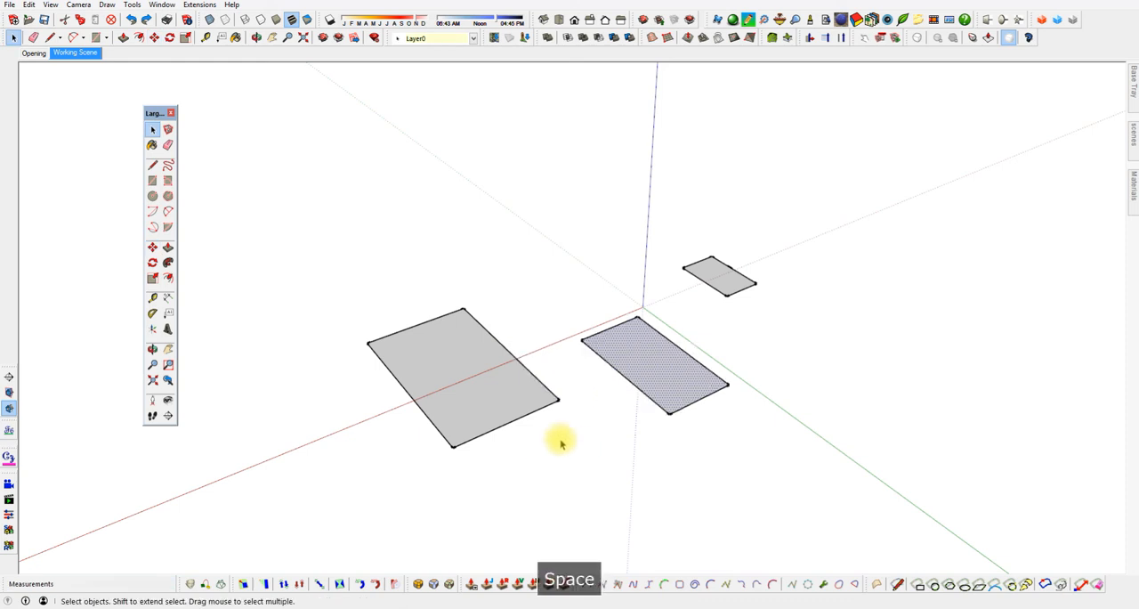
{"action": "mouse_move", "coordinate": [641, 360]}
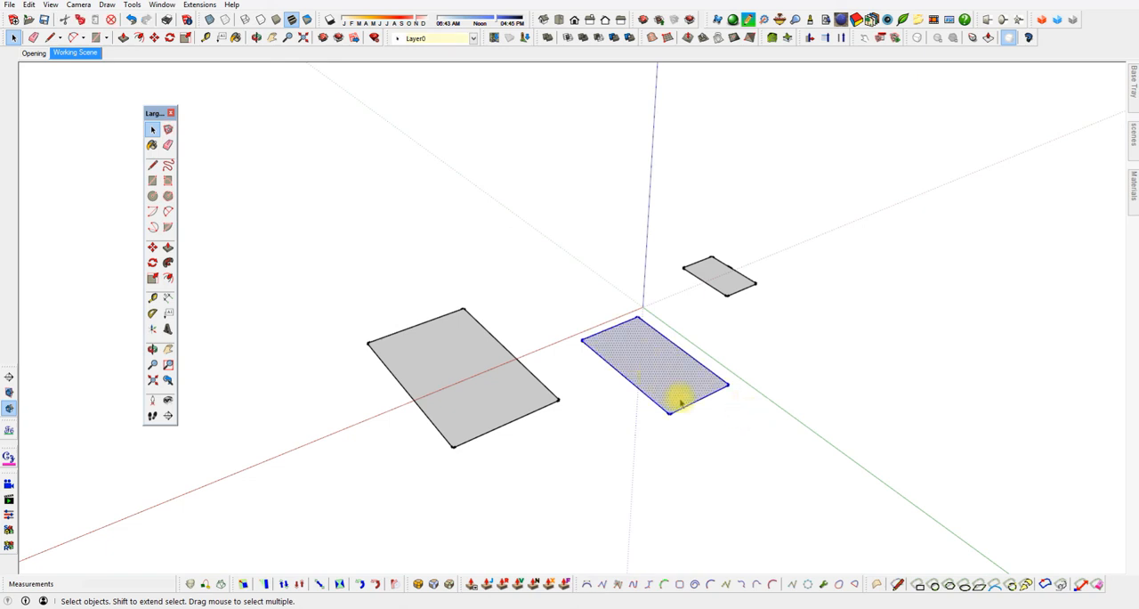
{"action": "mouse_move", "coordinate": [603, 450]}
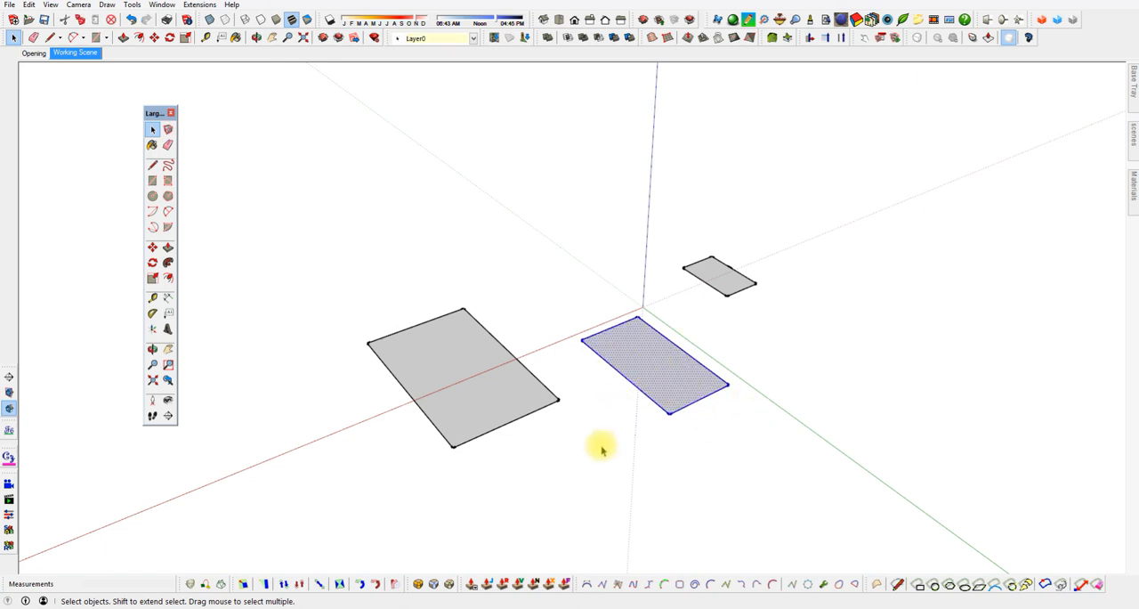
{"action": "left_click", "coordinate": [454, 374]}
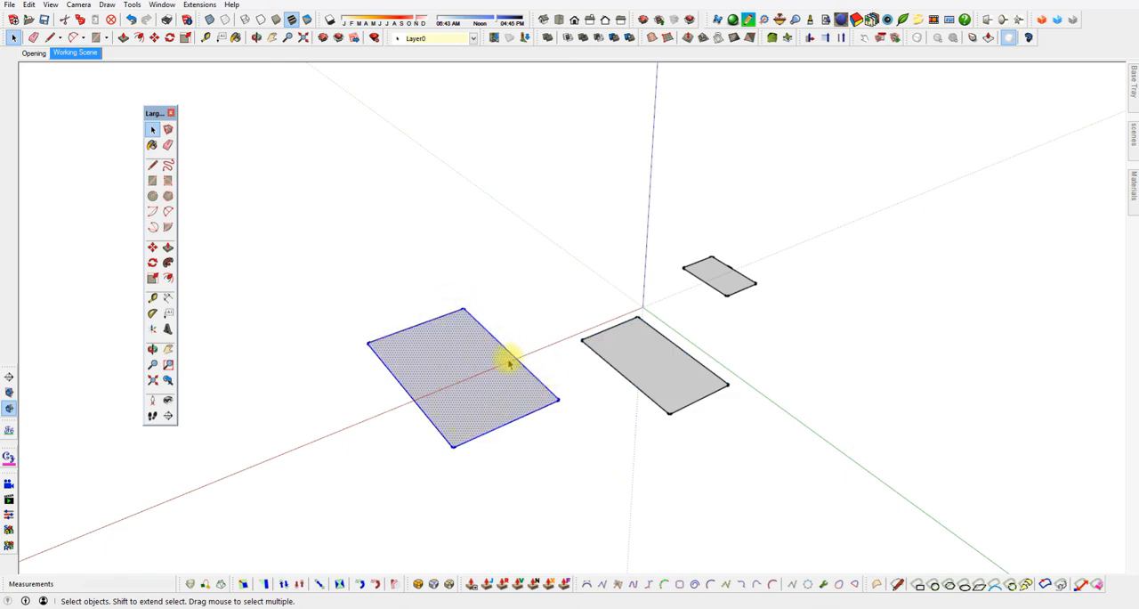
{"action": "left_click", "coordinate": [627, 365]}
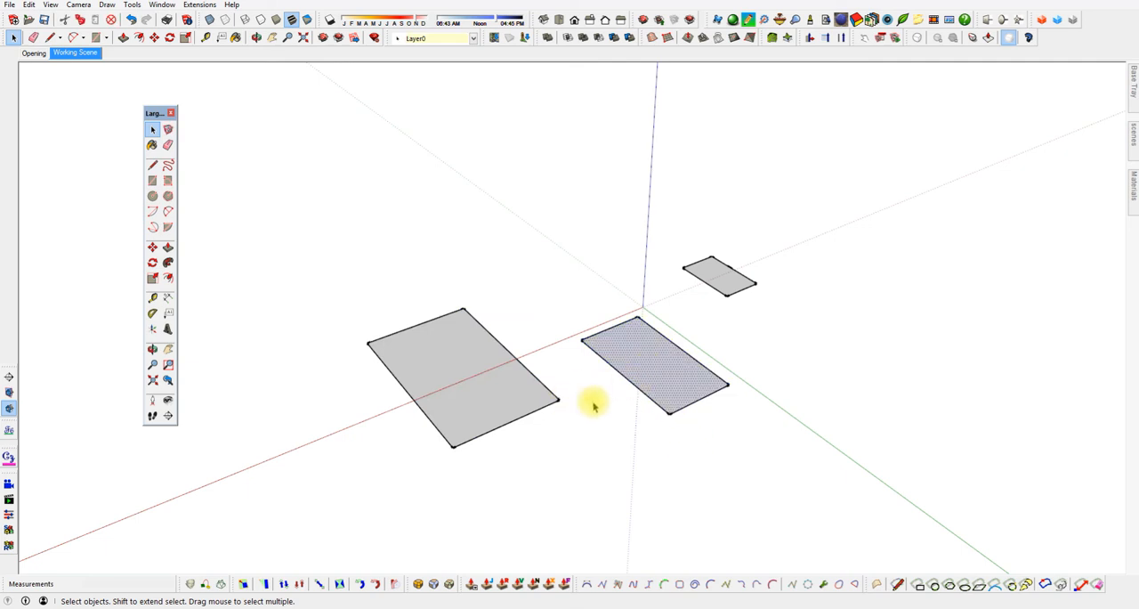
{"action": "mouse_move", "coordinate": [646, 369]}
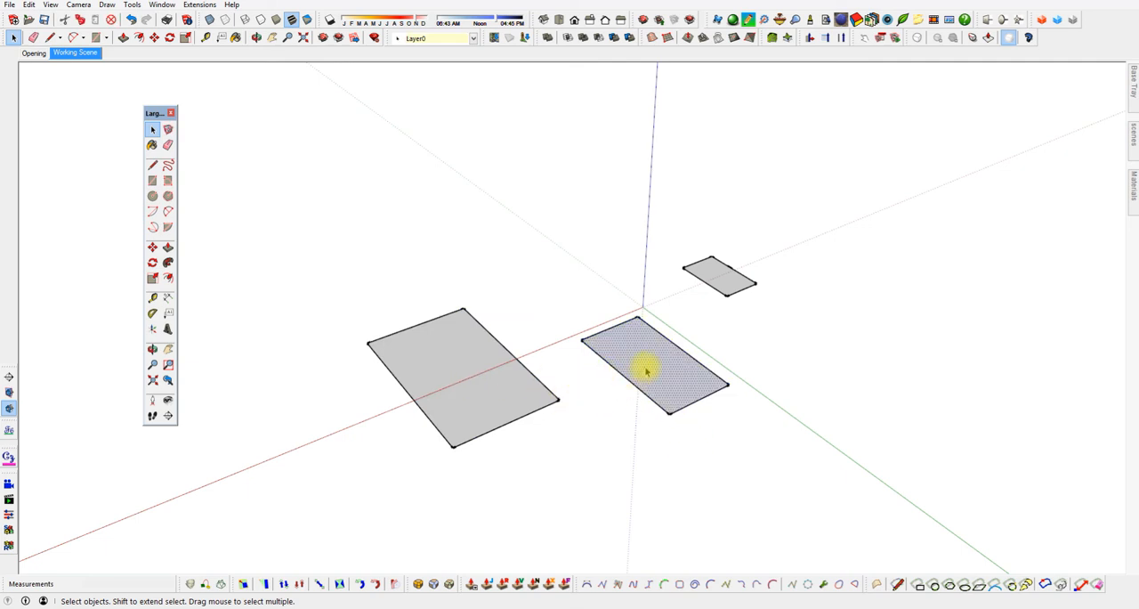
Group the middle and large rectangles, then move the small one beside the middle.
{"action": "left_click", "coordinate": [645, 370]}
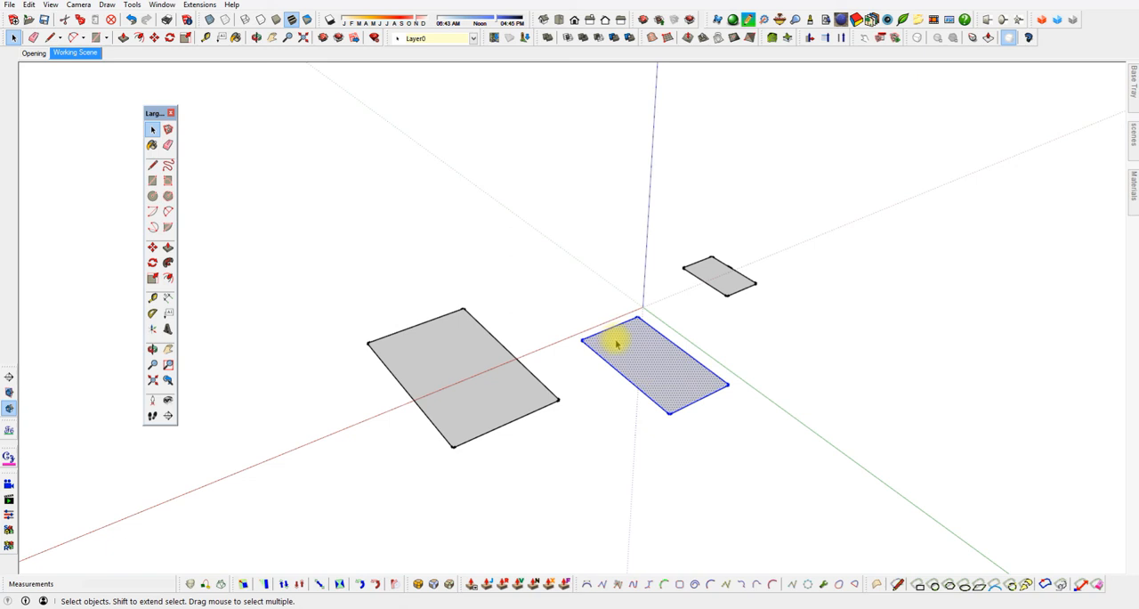
{"action": "mouse_move", "coordinate": [647, 370]}
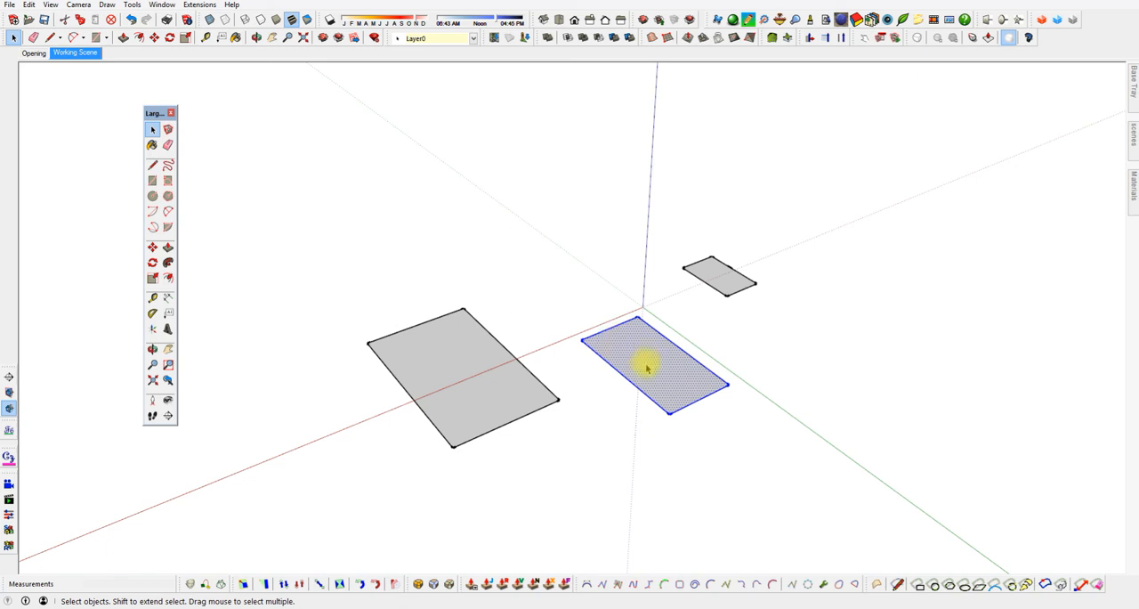
{"action": "right_click", "coordinate": [654, 365]}
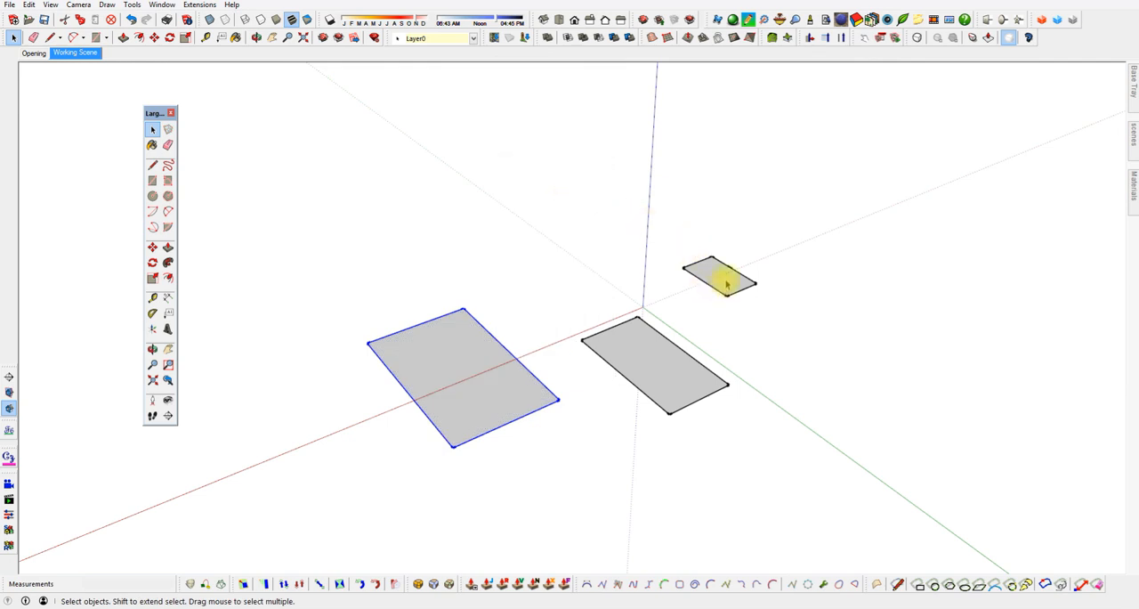
{"action": "right_click", "coordinate": [707, 276]}
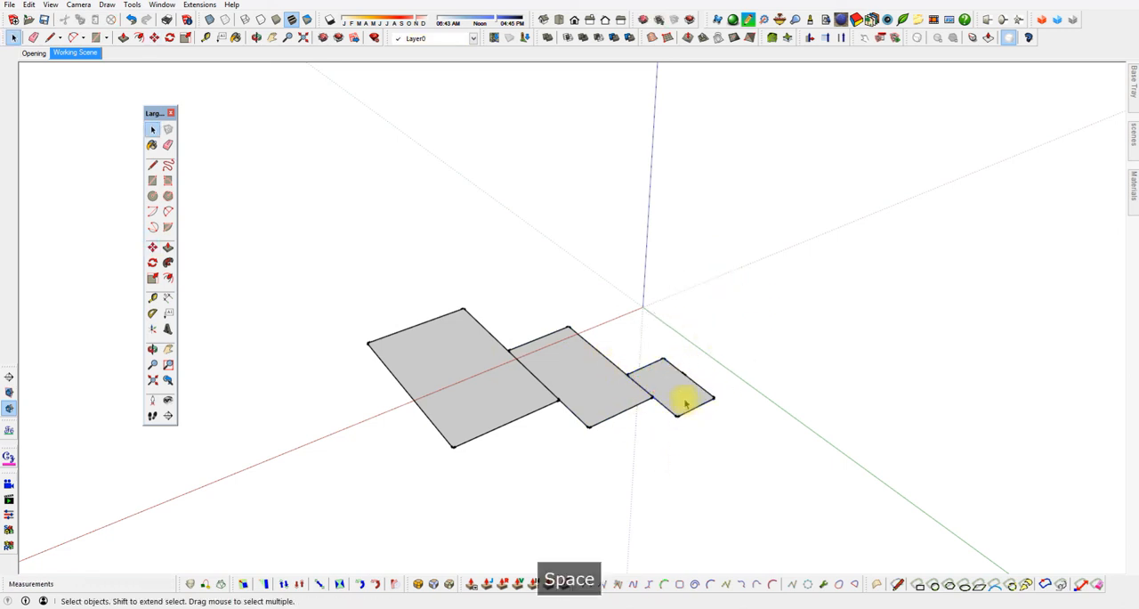
{"action": "left_click_drag", "start_coordinate": [677, 400], "coordinate": [730, 365]}
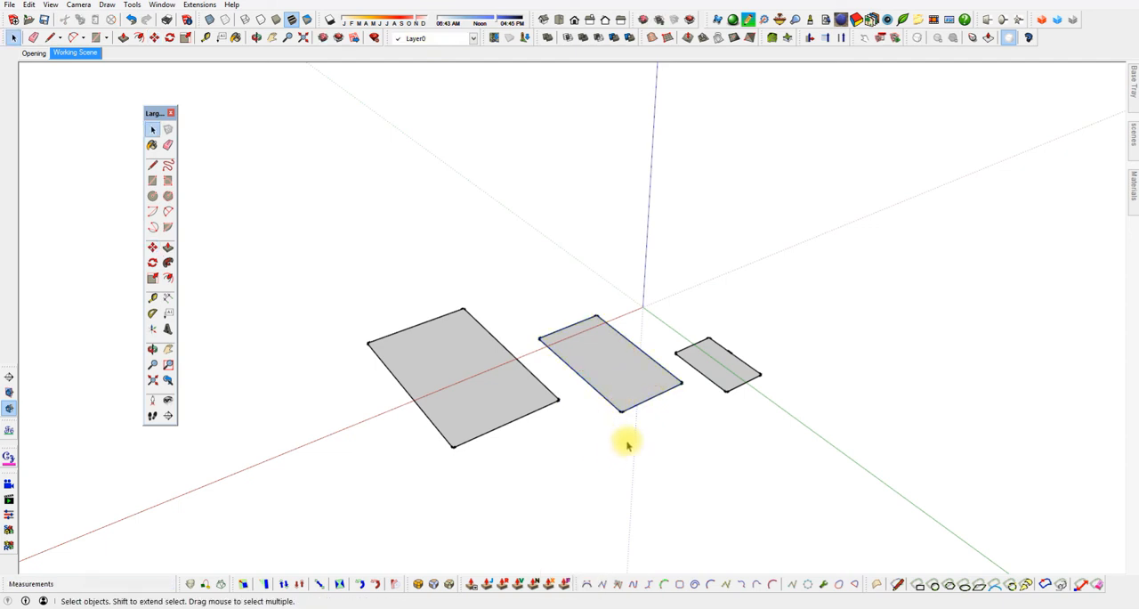
{"action": "mouse_move", "coordinate": [679, 408]}
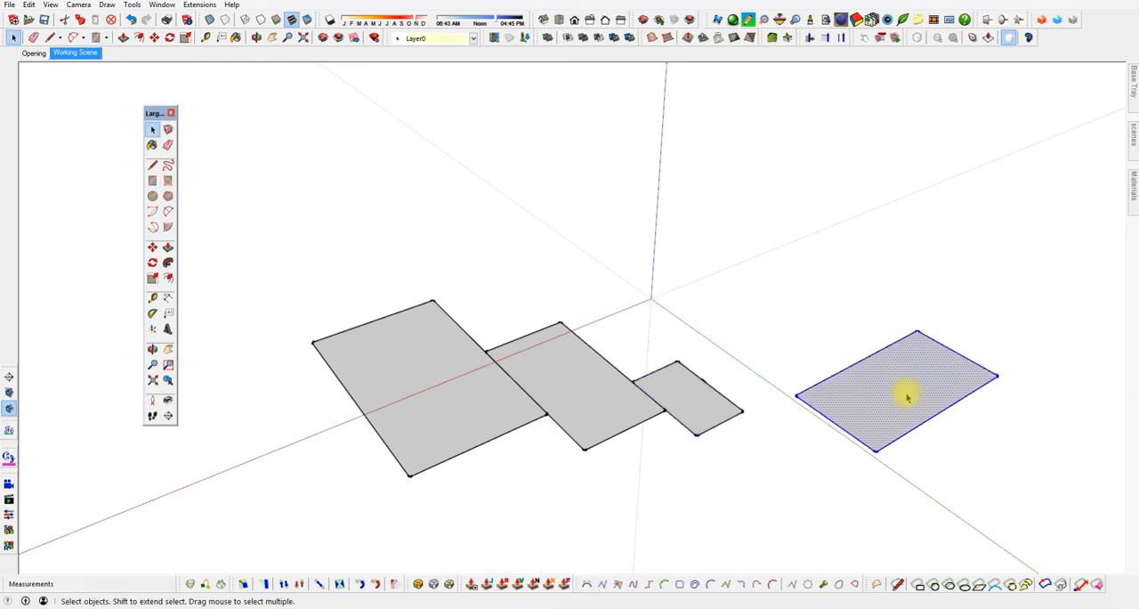
Group the new rectangle and move it over the large rectangle.
{"action": "right_click", "coordinate": [907, 396]}
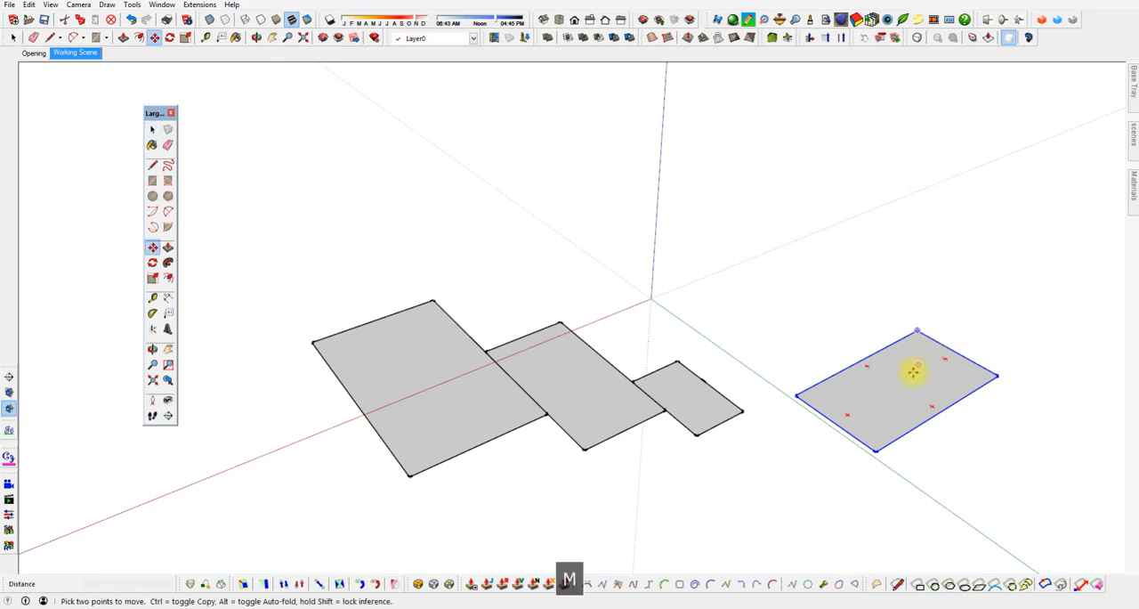
{"action": "left_click_drag", "start_coordinate": [915, 372], "coordinate": [841, 340]}
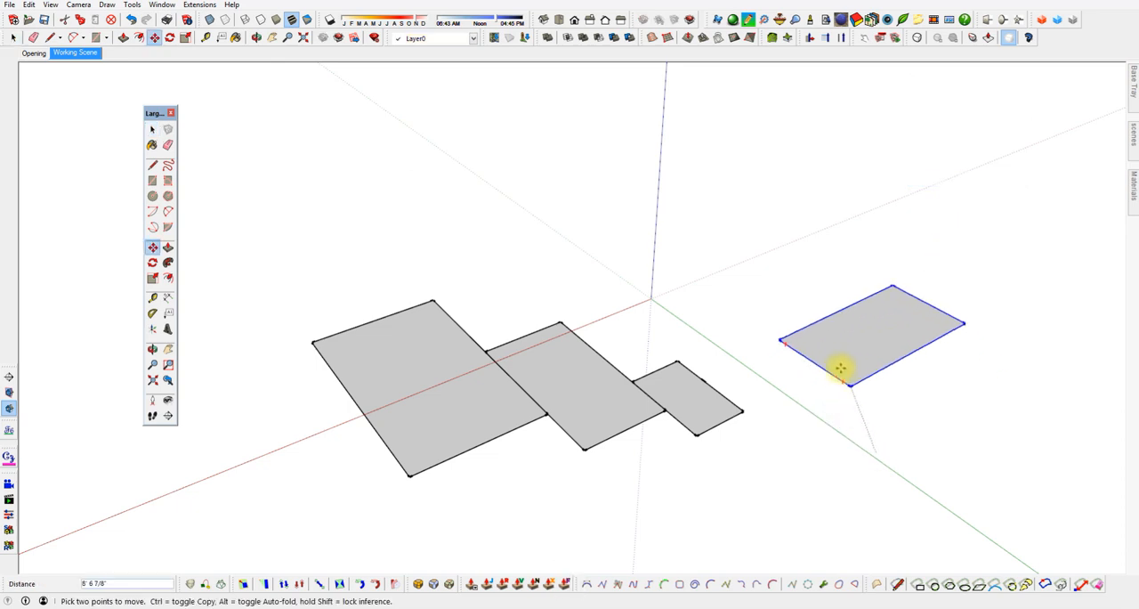
{"action": "left_click_drag", "start_coordinate": [841, 368], "coordinate": [579, 325]}
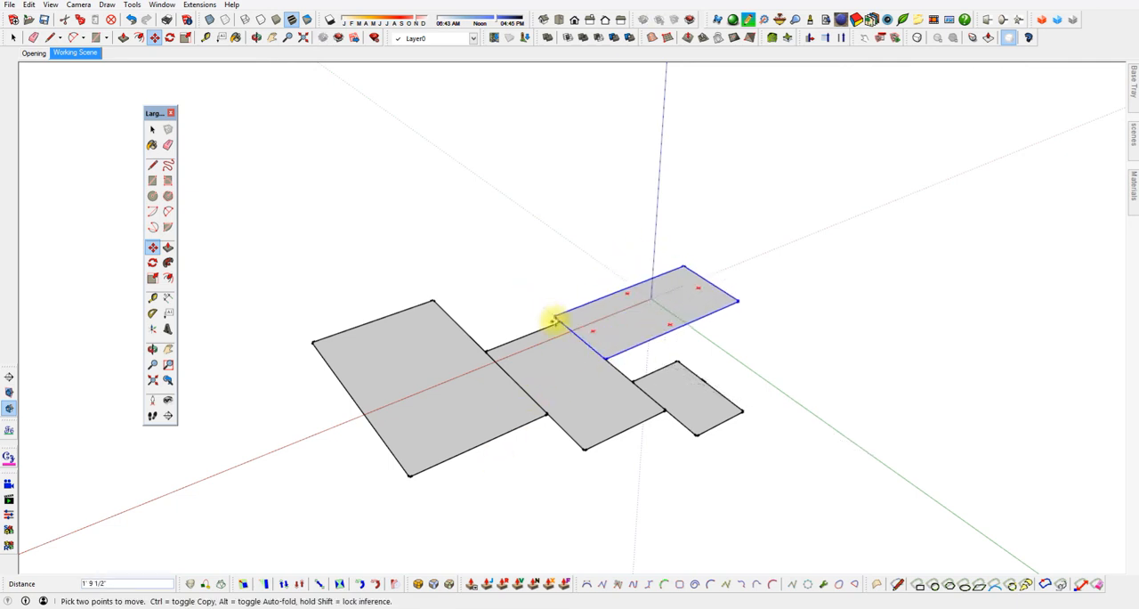
{"action": "left_click_drag", "start_coordinate": [552, 321], "coordinate": [681, 285]}
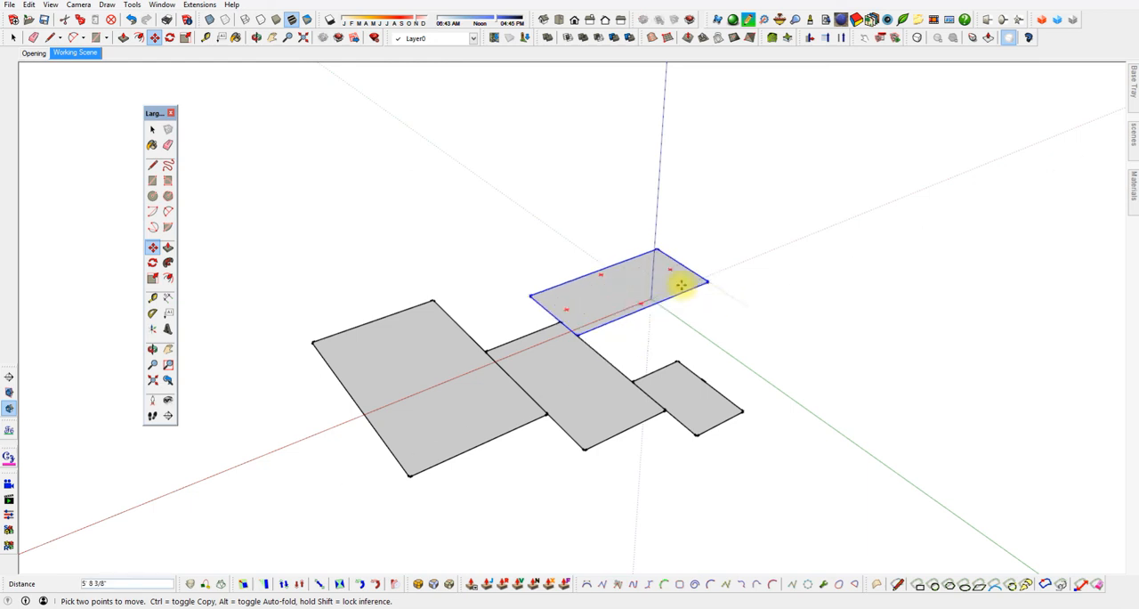
{"action": "left_click_drag", "start_coordinate": [681, 285], "coordinate": [352, 405]}
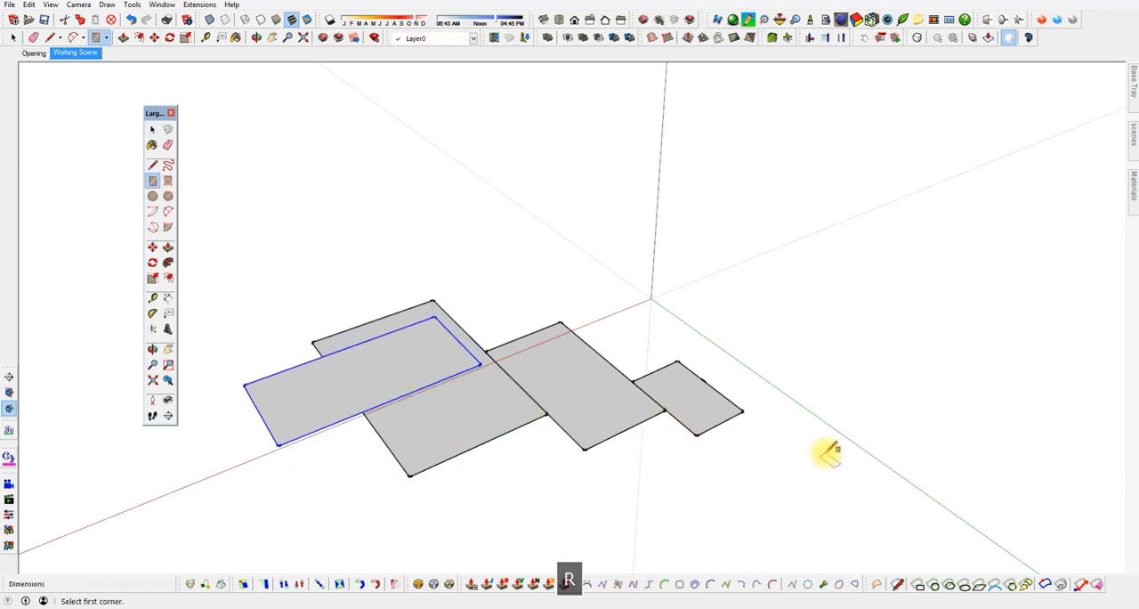
Draw crossing rectangles on the ground to the right of the row.
{"action": "left_click_drag", "start_coordinate": [832, 449], "coordinate": [1001, 494]}
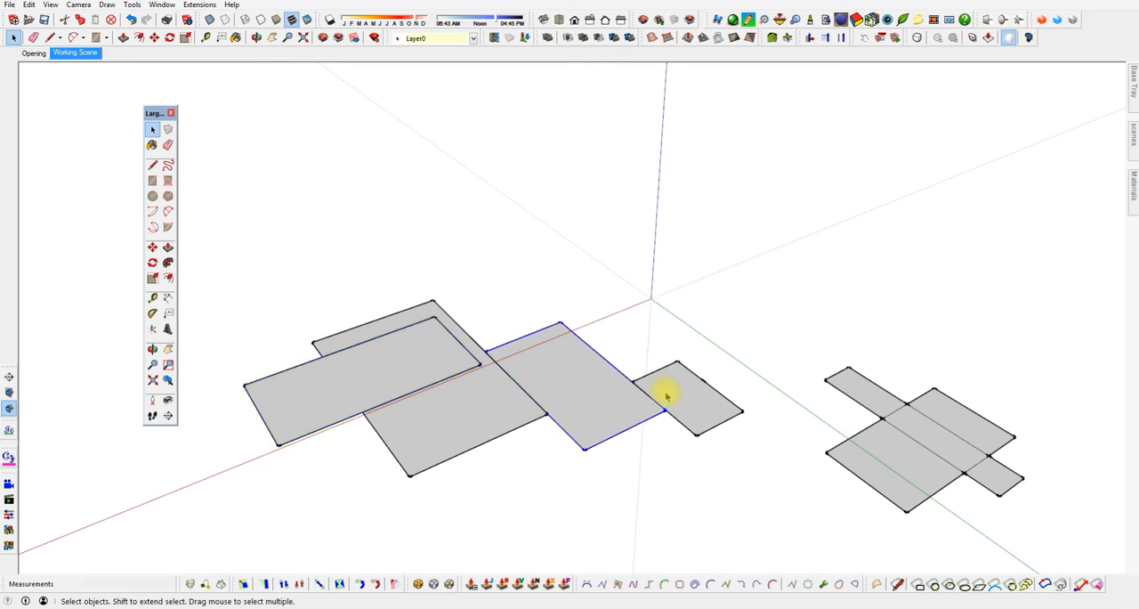
{"action": "left_click", "coordinate": [677, 391]}
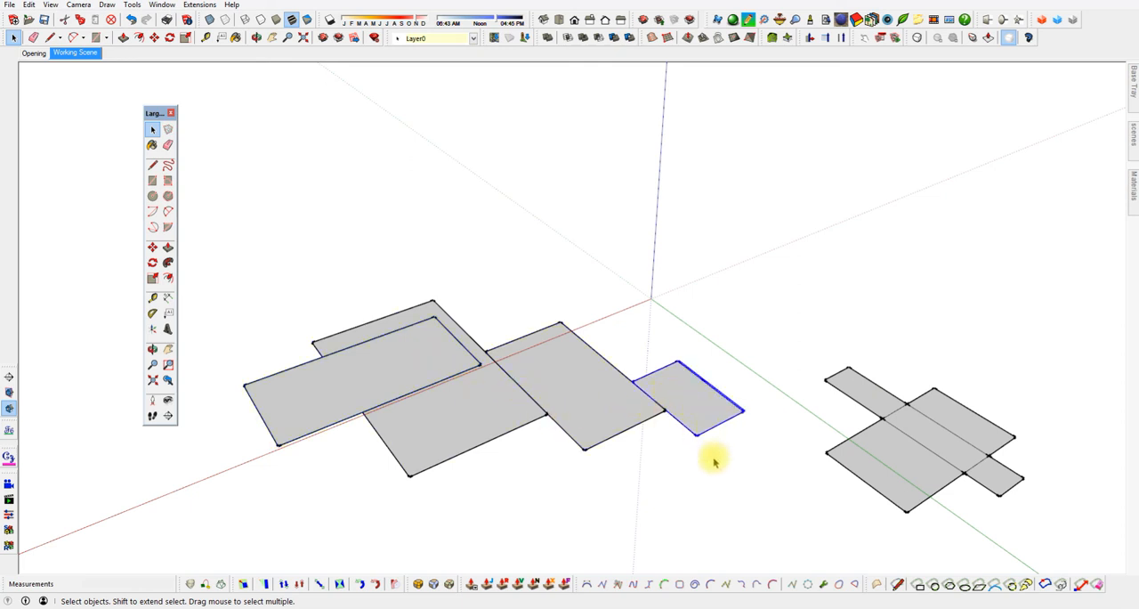
{"action": "left_click", "coordinate": [676, 399]}
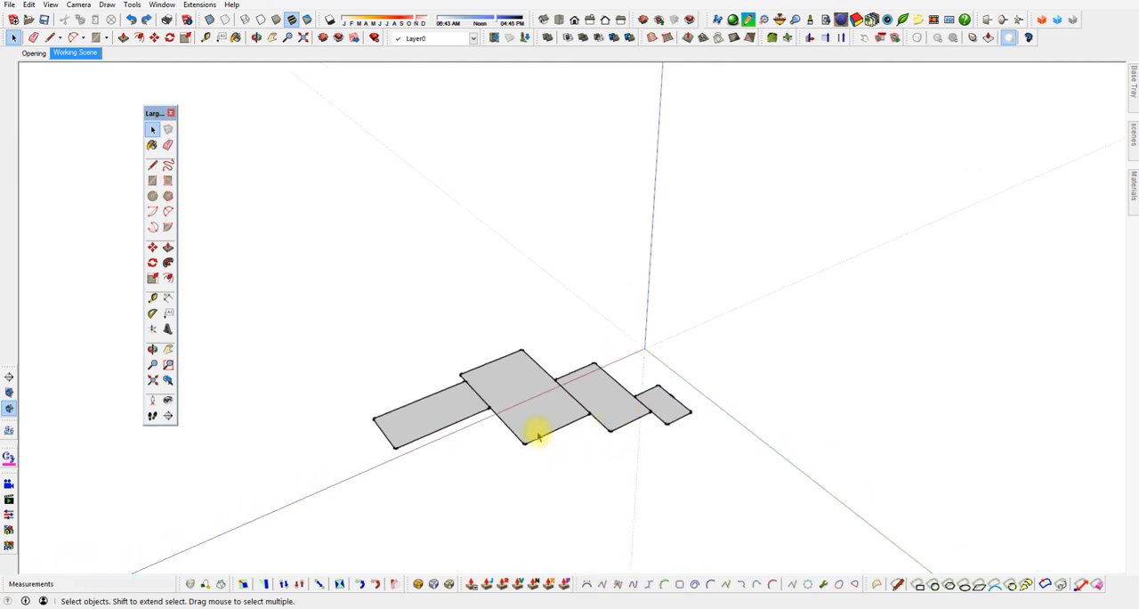
Push/pull the left room plan into a box and move it against its neighbour.
{"action": "left_click_drag", "start_coordinate": [539, 436], "coordinate": [472, 428]}
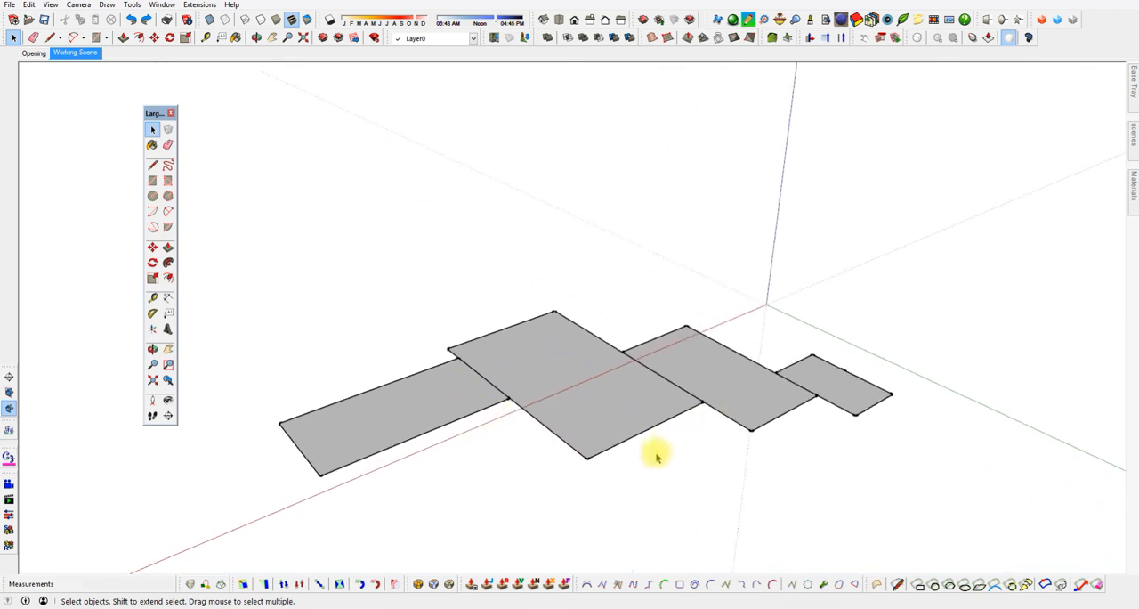
{"action": "mouse_move", "coordinate": [615, 434]}
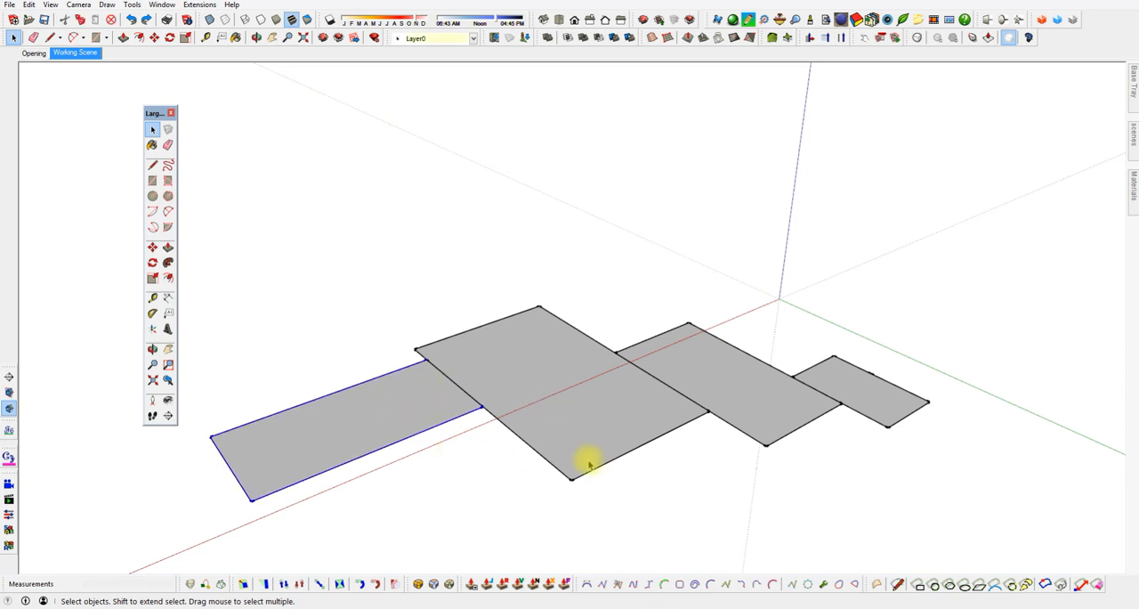
{"action": "mouse_move", "coordinate": [414, 414]}
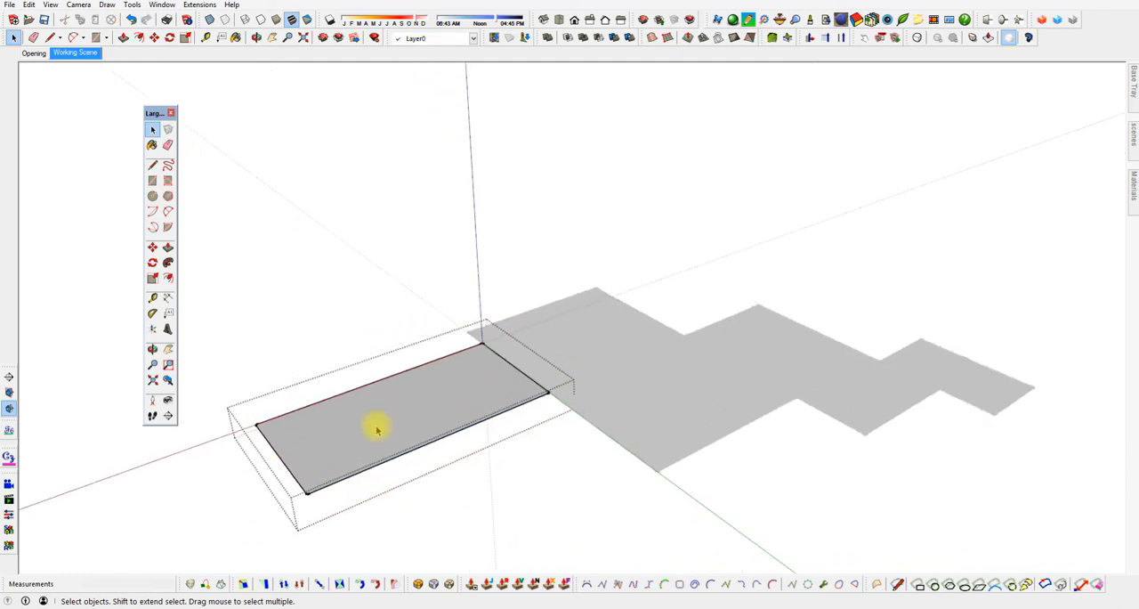
{"action": "left_click", "coordinate": [373, 427]}
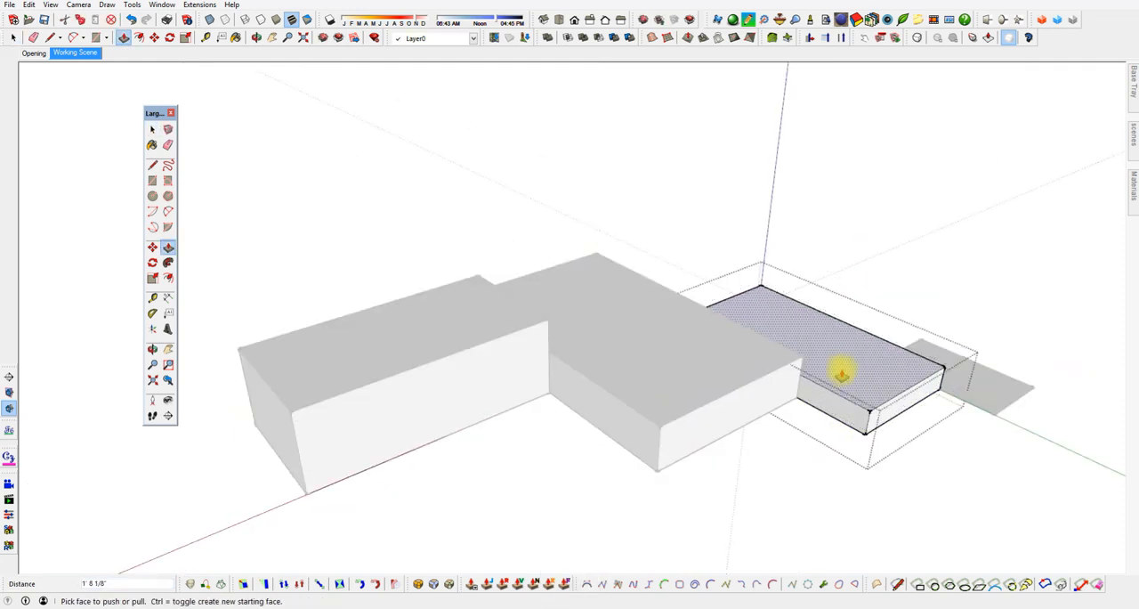
{"action": "left_click", "coordinate": [151, 180]}
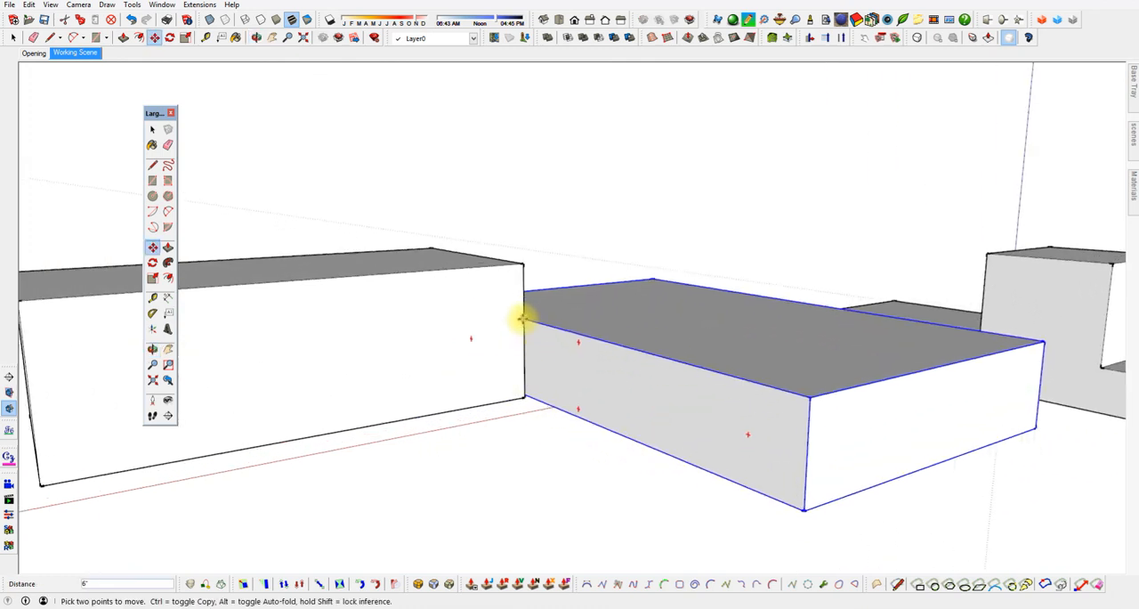
{"action": "left_click_drag", "start_coordinate": [525, 315], "coordinate": [525, 307]}
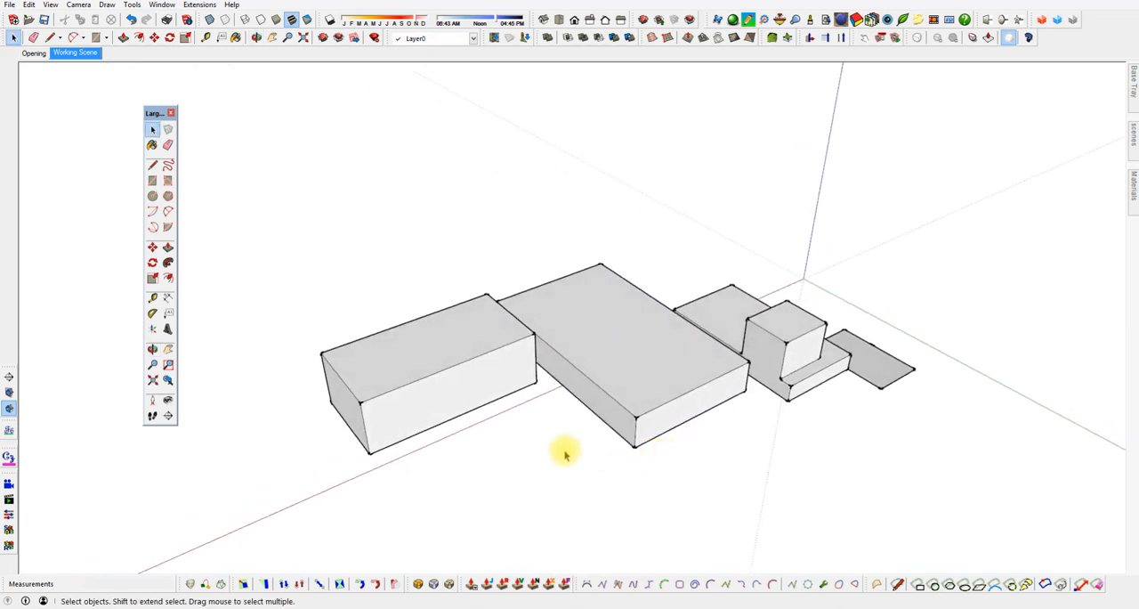
{"action": "mouse_move", "coordinate": [514, 418]}
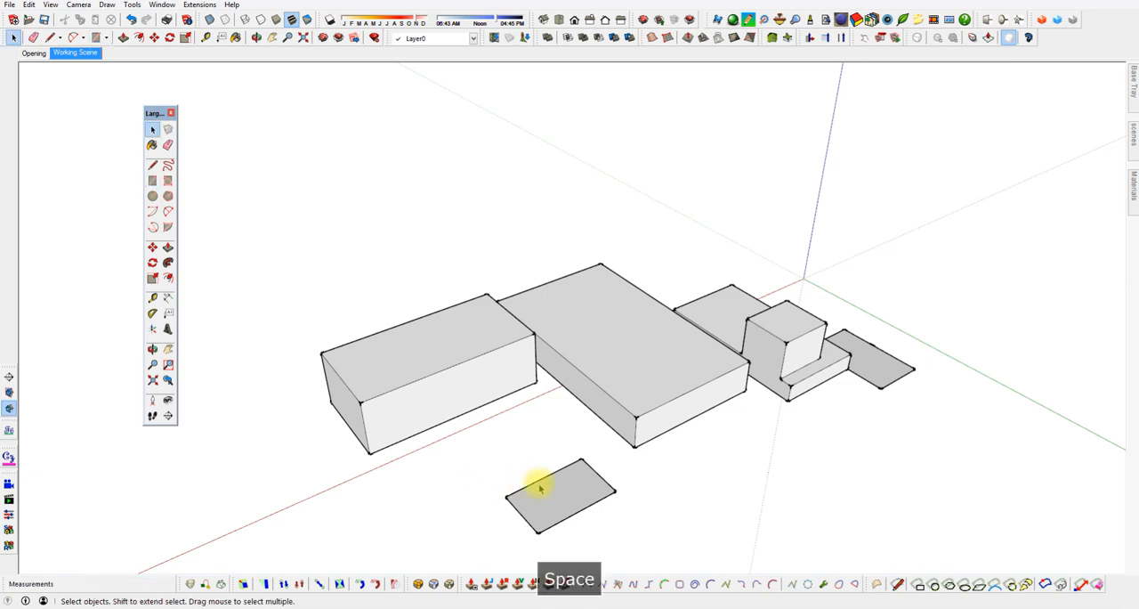
{"action": "mouse_move", "coordinate": [589, 485]}
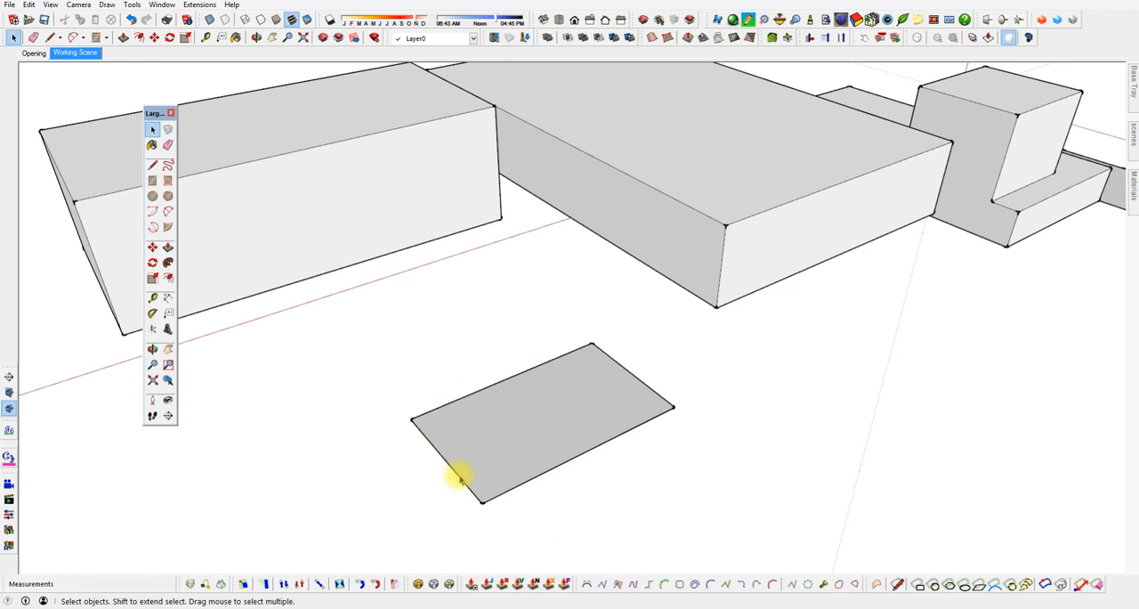
{"action": "mouse_move", "coordinate": [590, 433]}
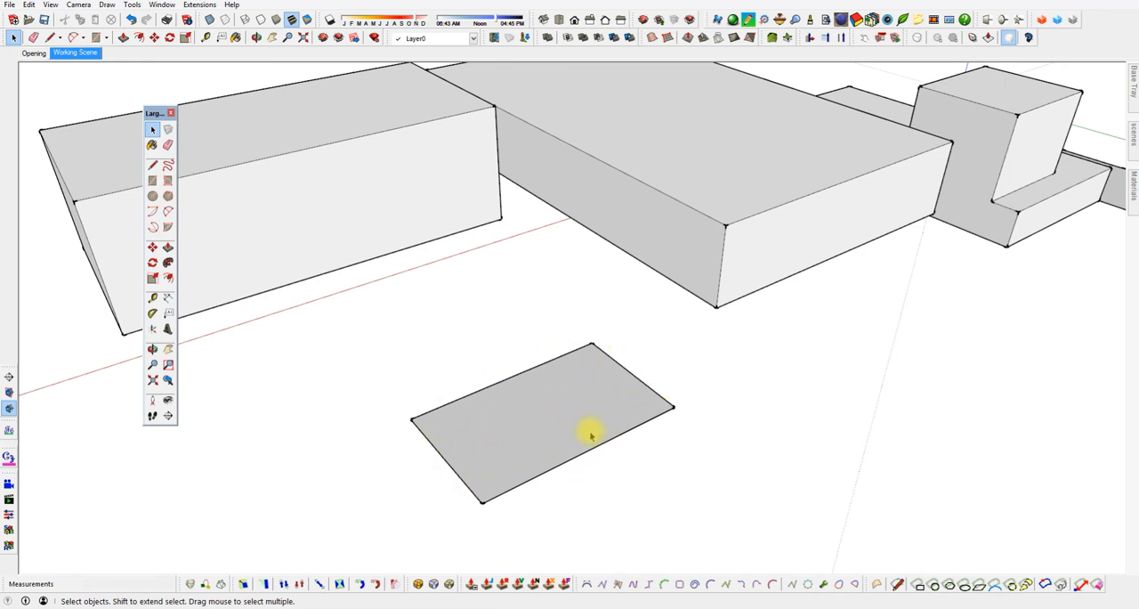
{"action": "mouse_move", "coordinate": [508, 494]}
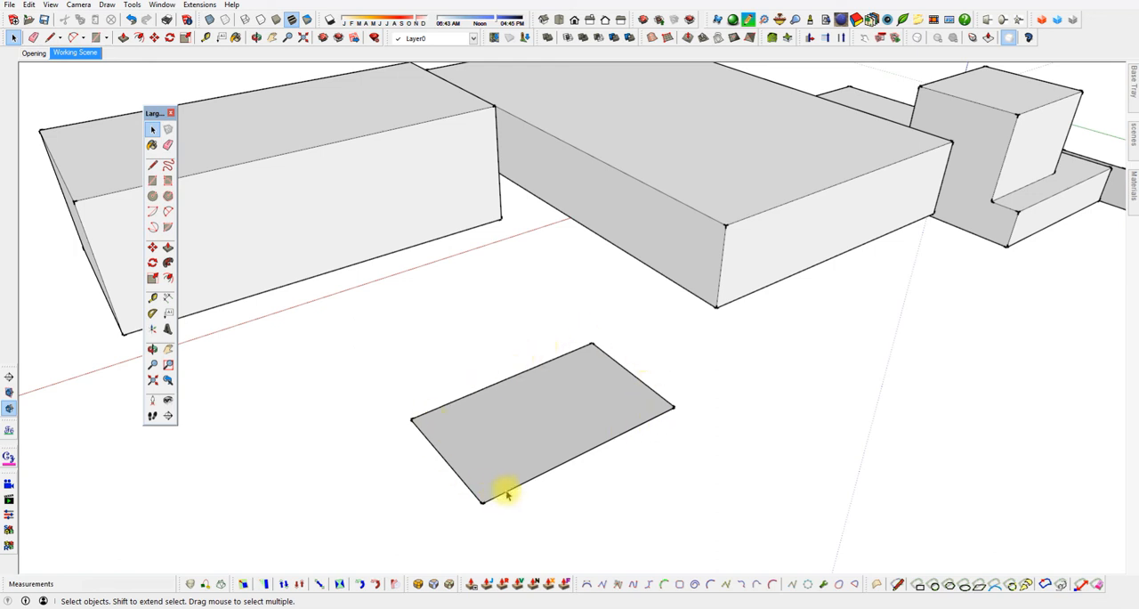
{"action": "mouse_move", "coordinate": [585, 482]}
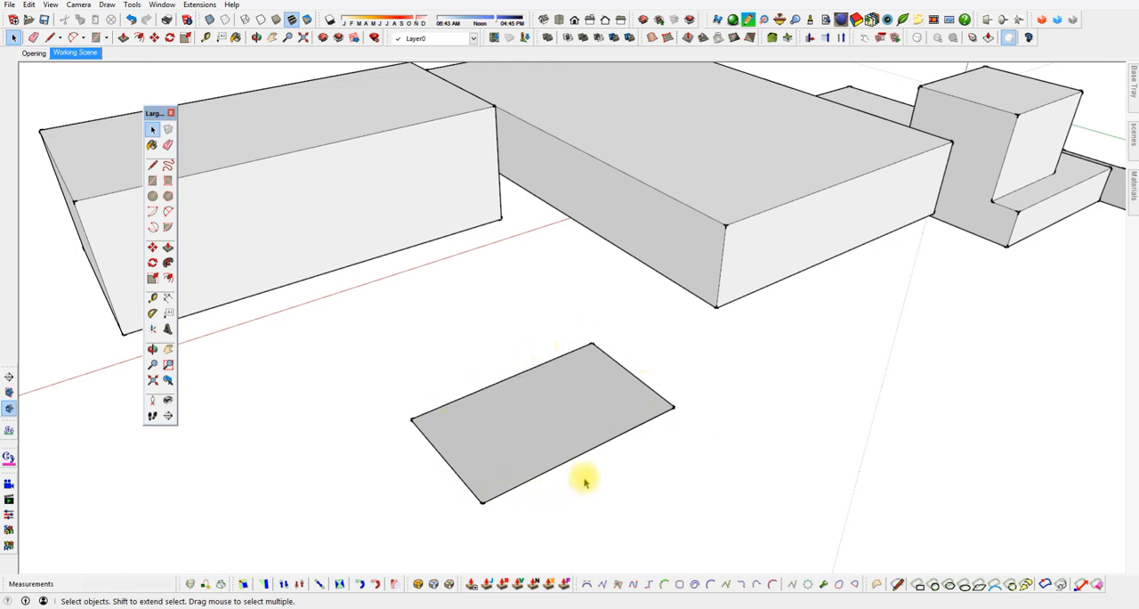
Erase the front rectangle's face and one edge, then retrace the rectangle from its corner.
{"action": "left_click", "coordinate": [167, 145]}
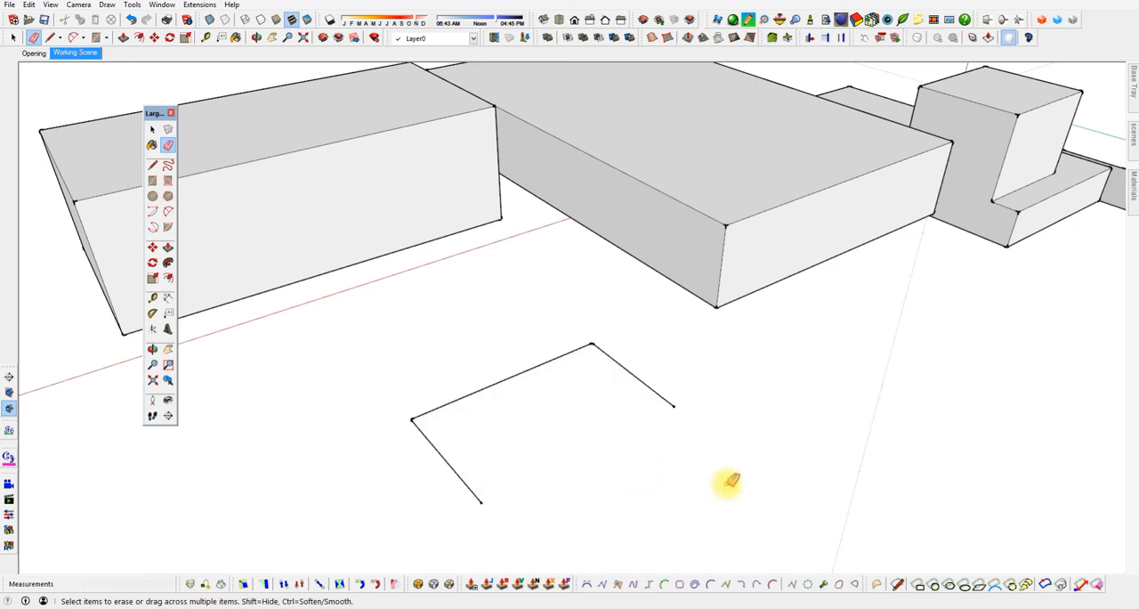
{"action": "mouse_move", "coordinate": [637, 494]}
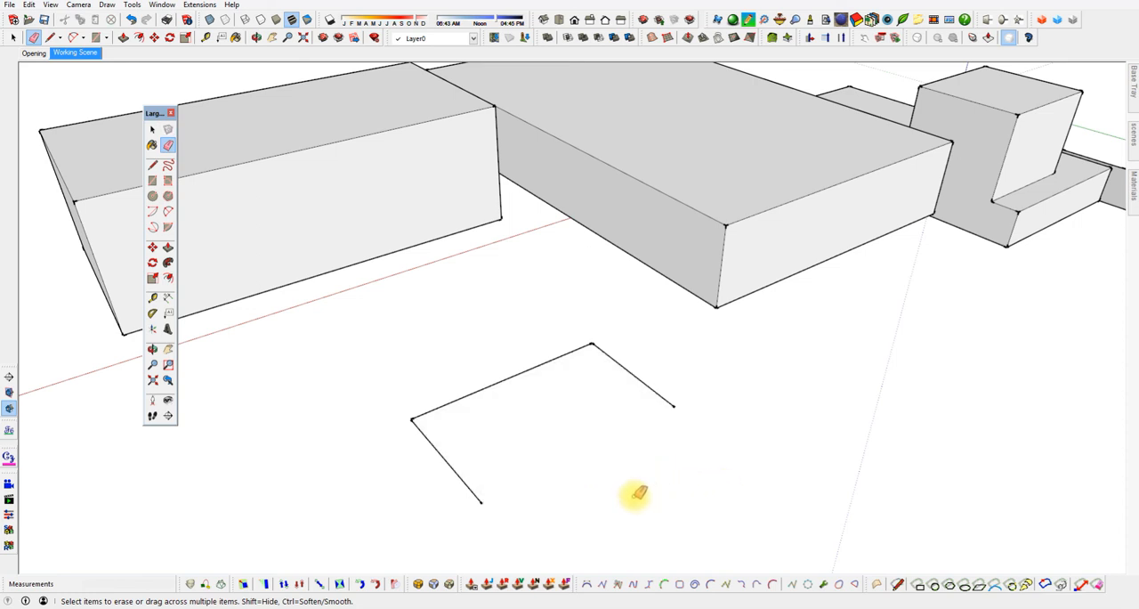
{"action": "mouse_move", "coordinate": [650, 435]}
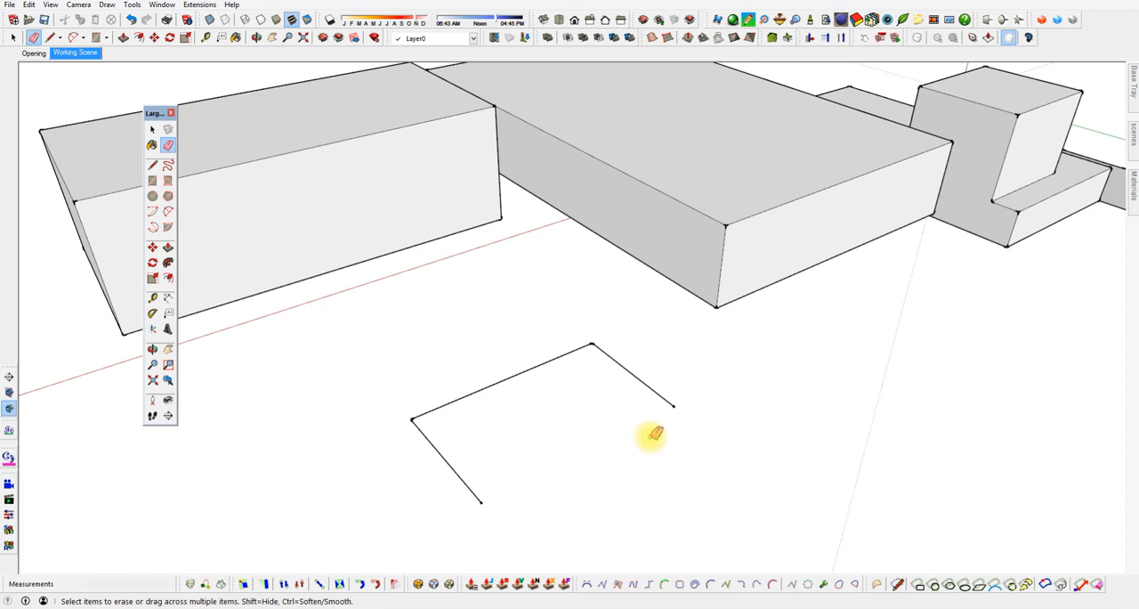
{"action": "left_click", "coordinate": [153, 165]}
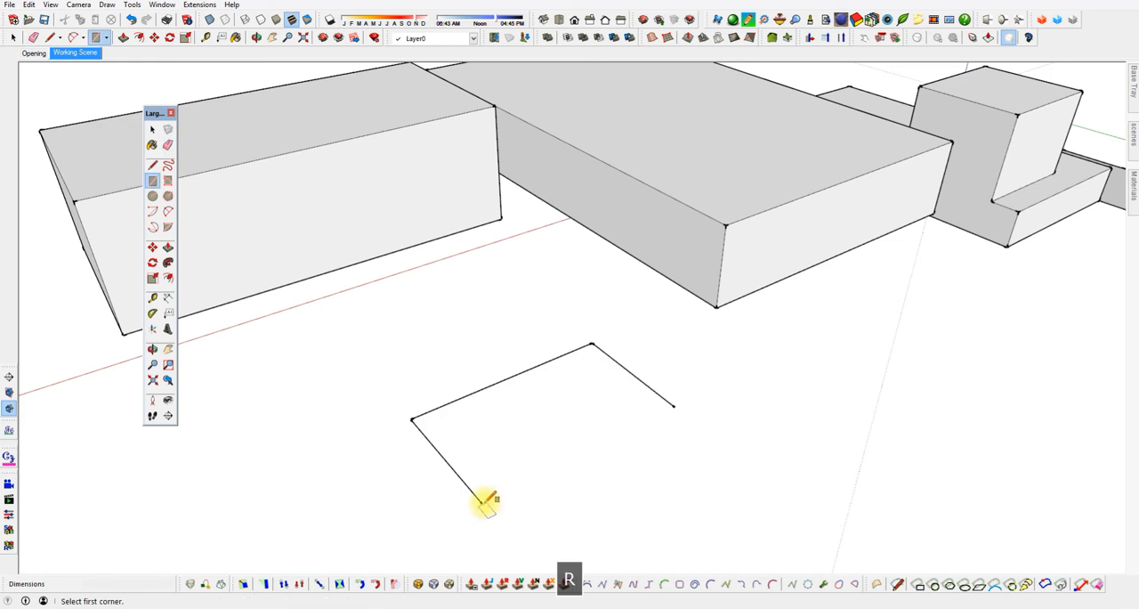
{"action": "left_click", "coordinate": [590, 341]}
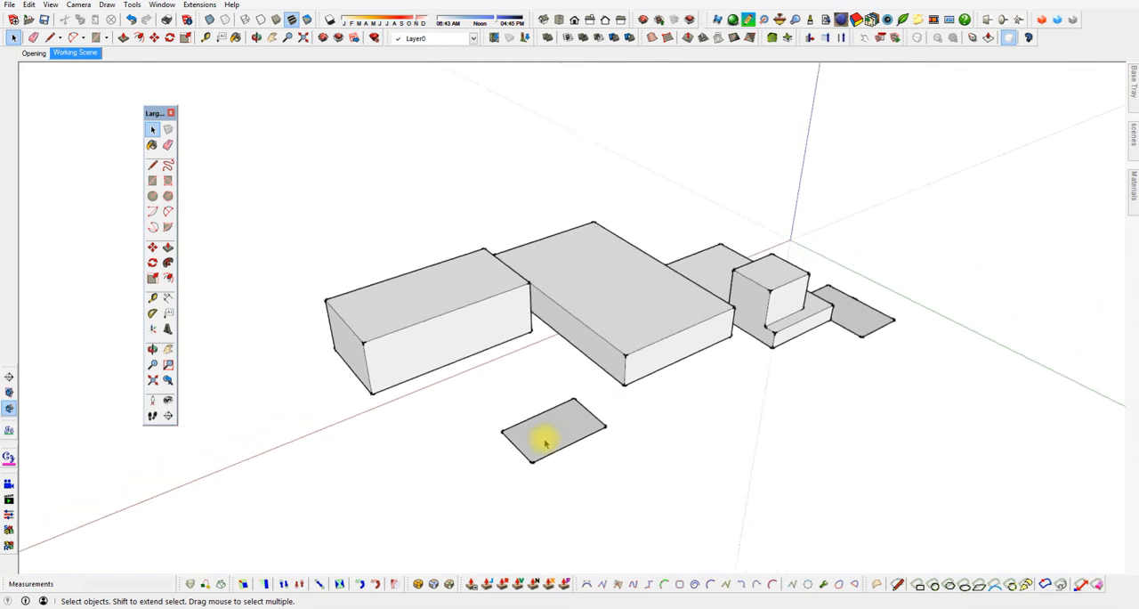
{"action": "left_click_drag", "start_coordinate": [548, 441], "coordinate": [654, 374]}
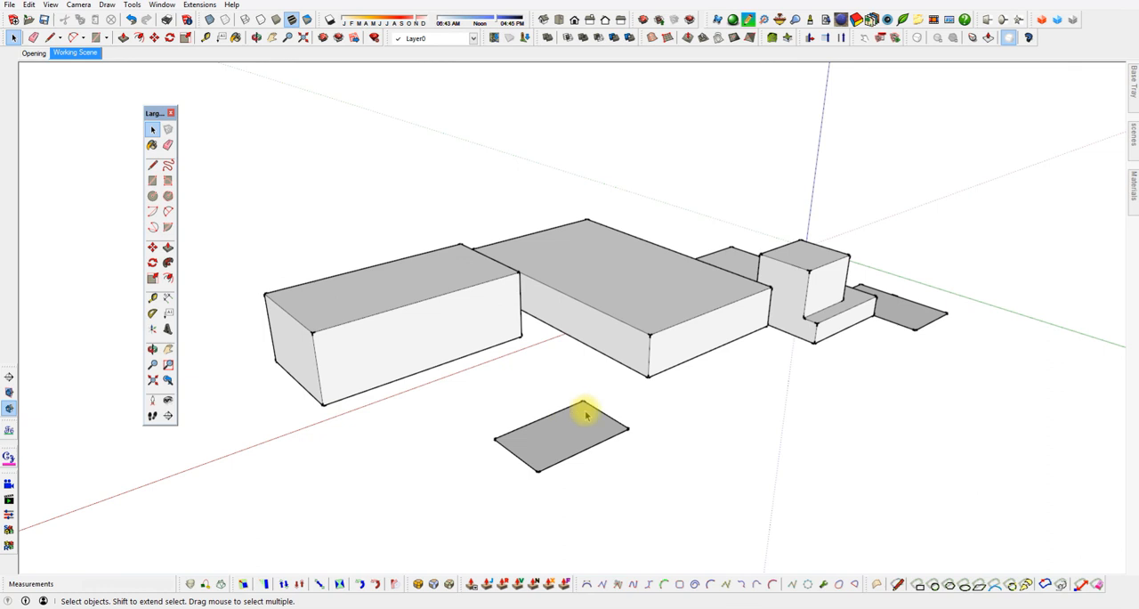
{"action": "mouse_move", "coordinate": [407, 242]}
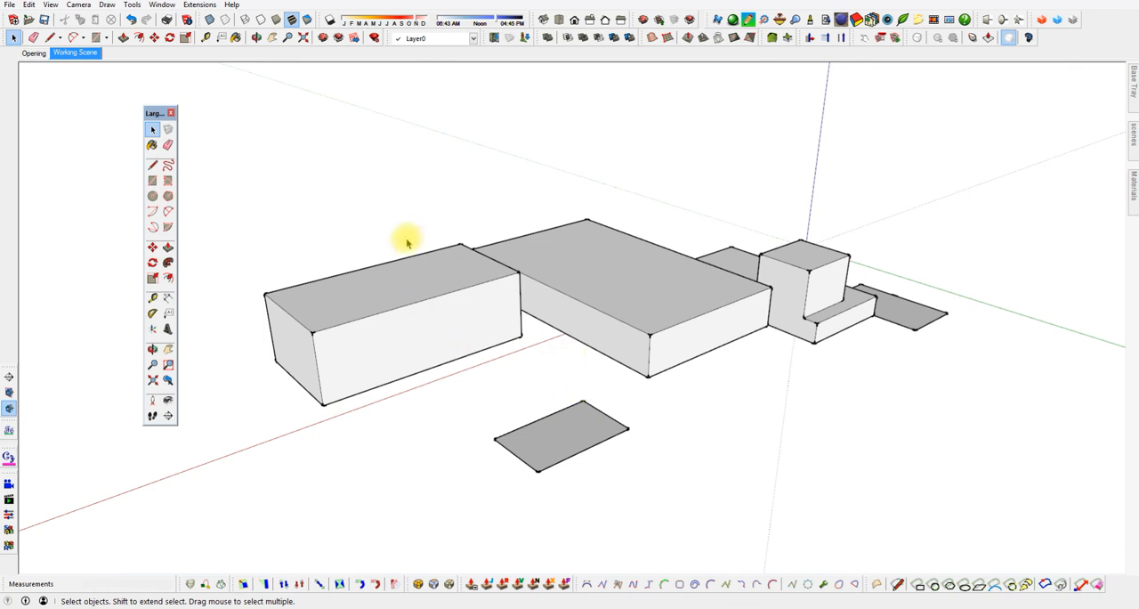
{"action": "mouse_move", "coordinate": [374, 238]}
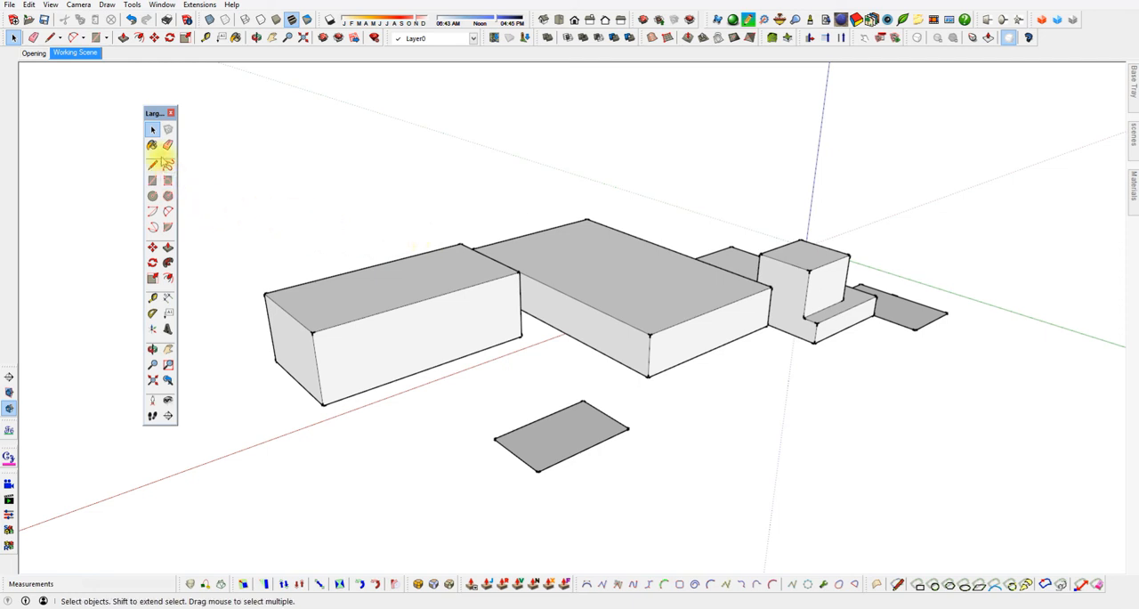
{"action": "mouse_move", "coordinate": [153, 180]}
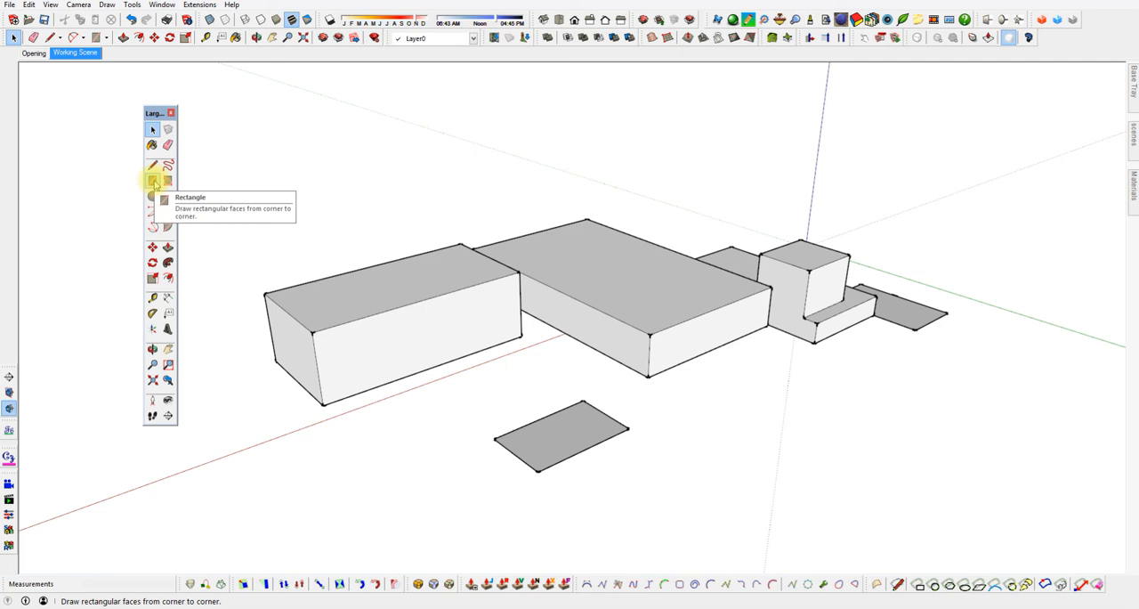
Check the Rectangle entry under Draw > Shapes, then switch to the Opening scene.
{"action": "left_click", "coordinate": [107, 5]}
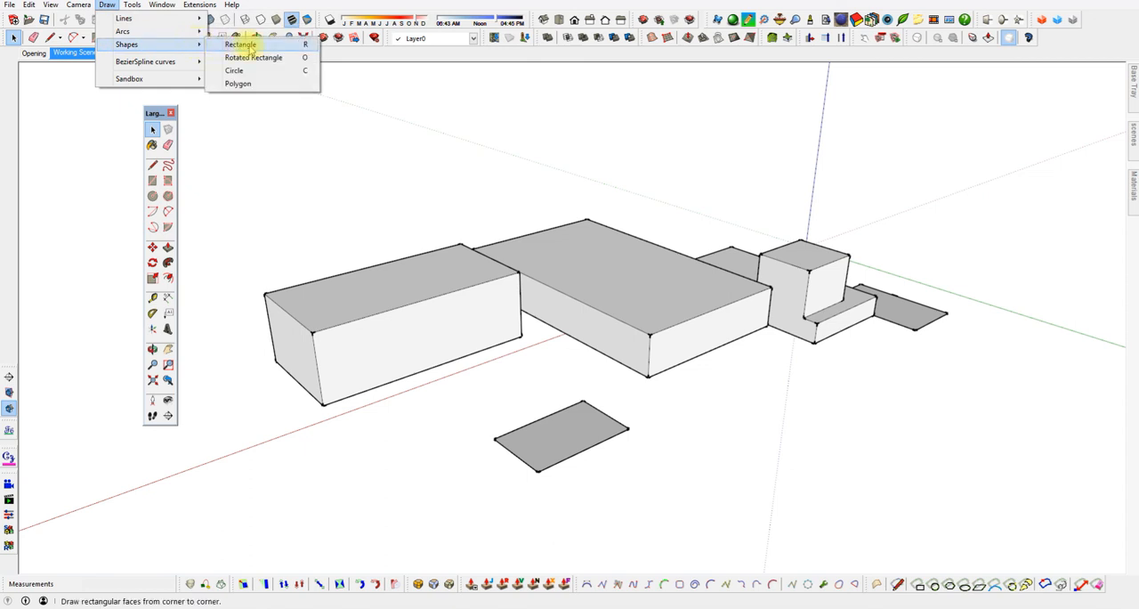
{"action": "mouse_move", "coordinate": [287, 176]}
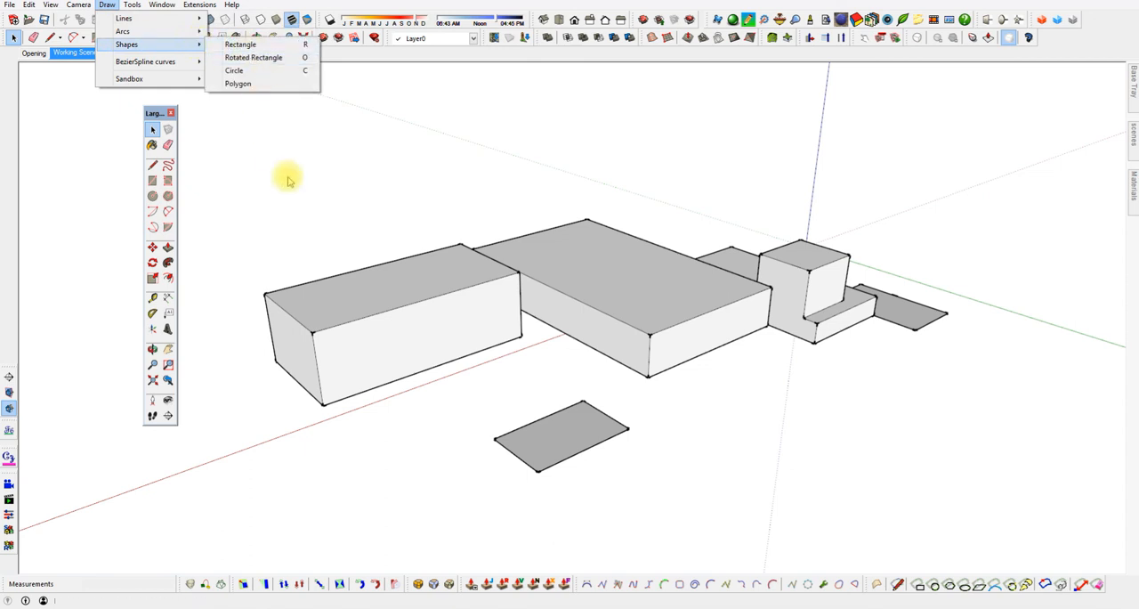
{"action": "left_click", "coordinate": [240, 44]}
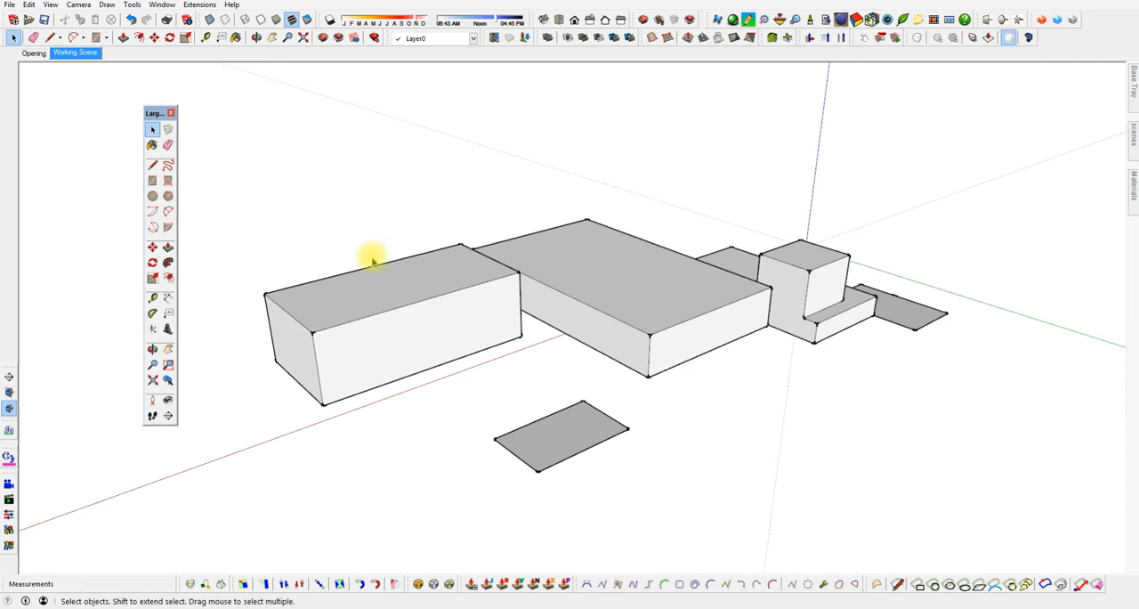
{"action": "mouse_move", "coordinate": [191, 265]}
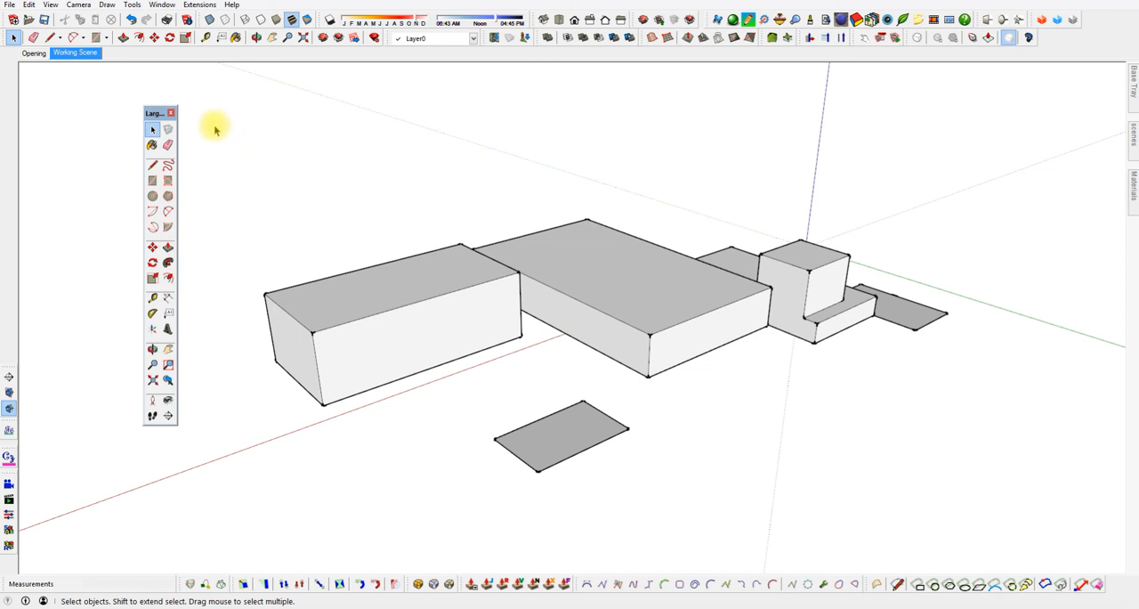
{"action": "mouse_move", "coordinate": [227, 283]}
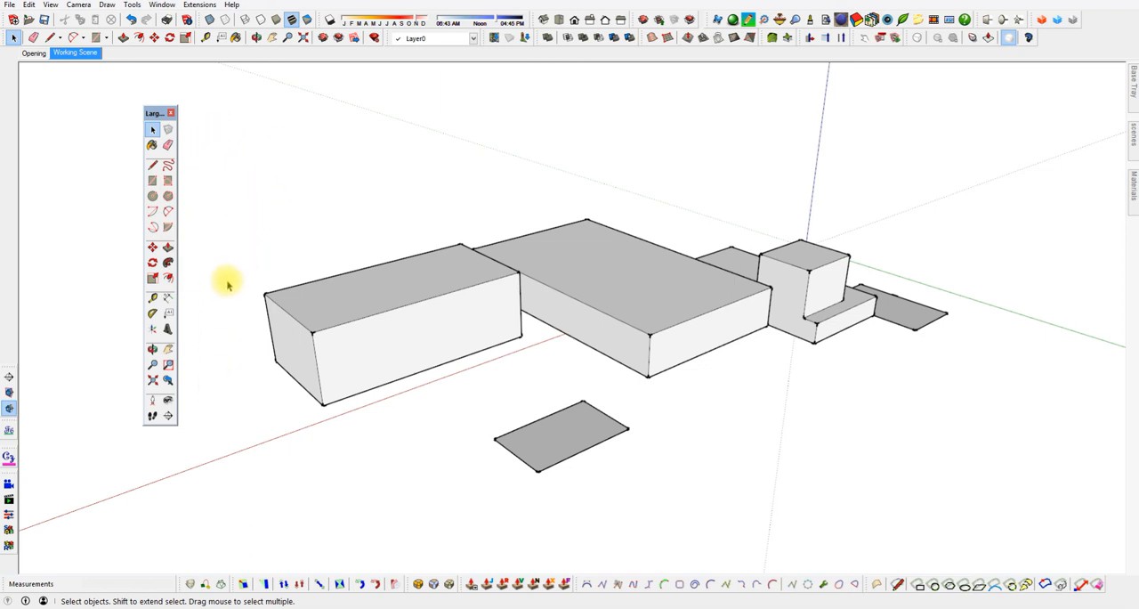
{"action": "mouse_move", "coordinate": [237, 294]}
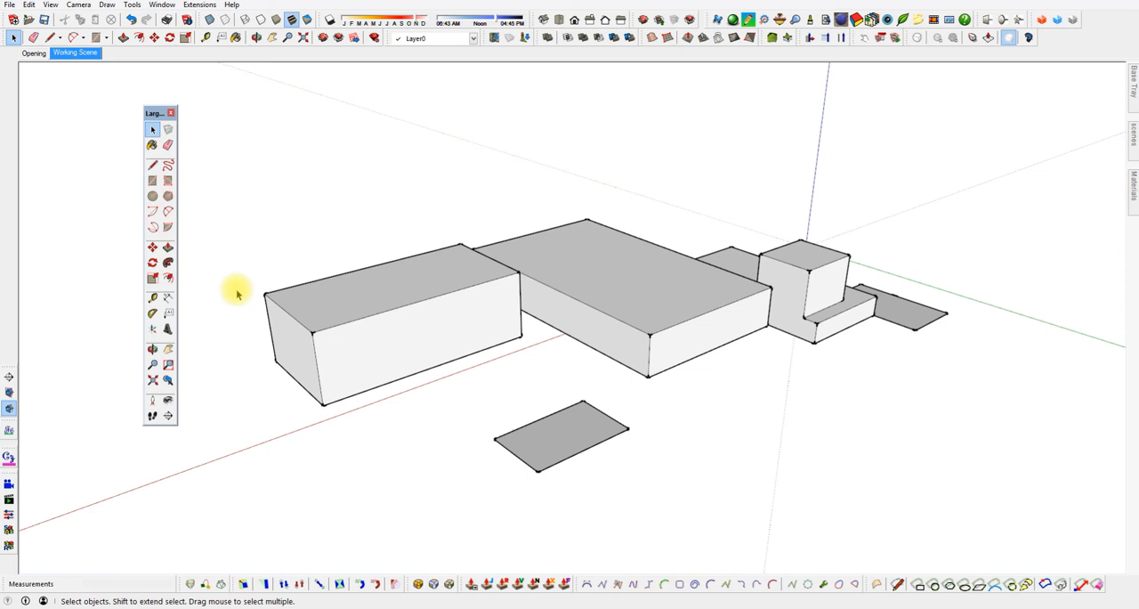
{"action": "left_click", "coordinate": [34, 53]}
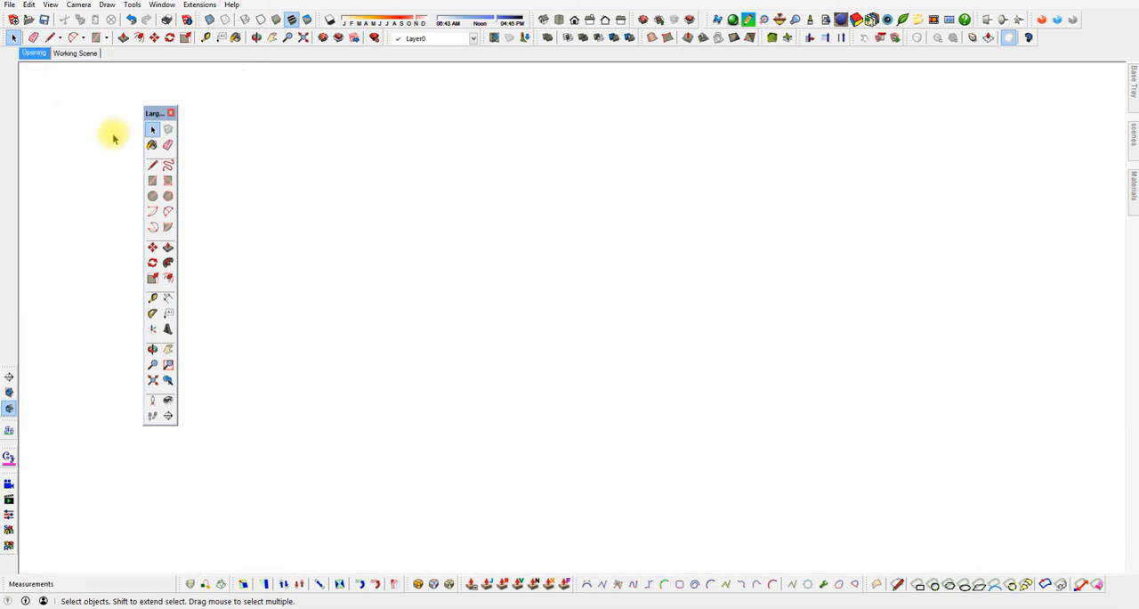